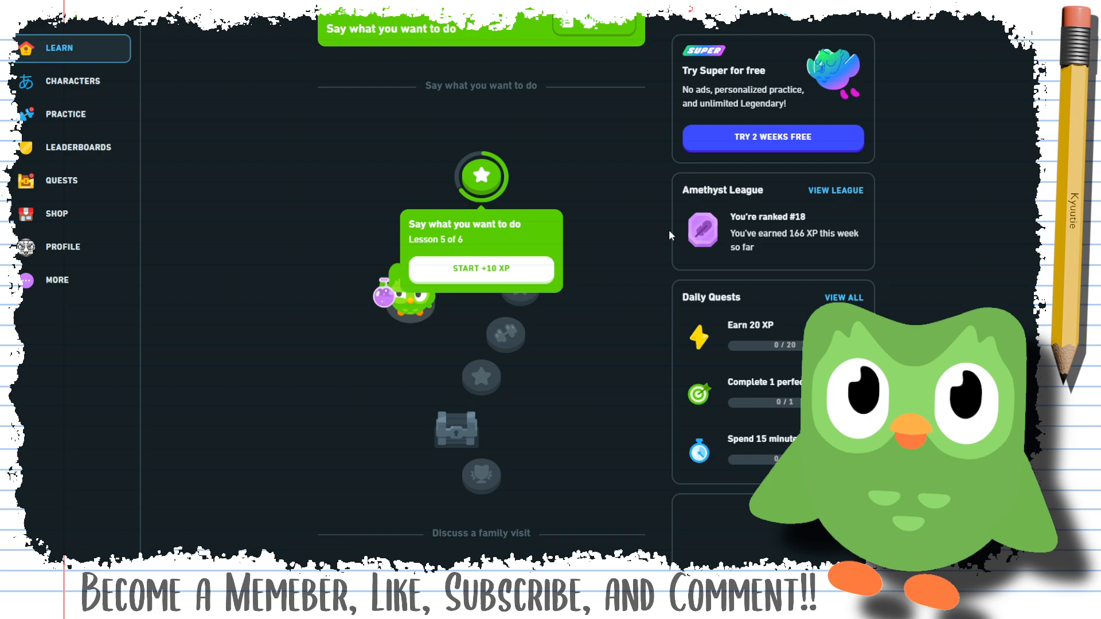
Start lesson 5 of 6, 'Say what you want to do', from the current star node
{"action": "left_click", "coordinate": [480, 269]}
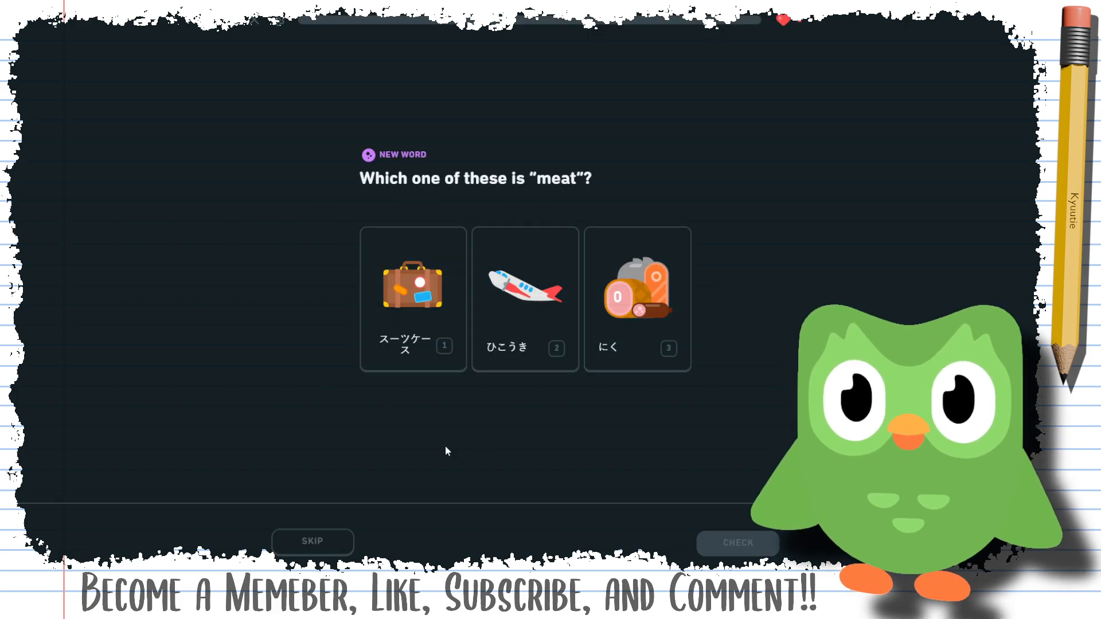
Answer にく as 'meat' in both questions and translate 休みましょう as 'We should rest'
{"action": "left_click", "coordinate": [638, 297]}
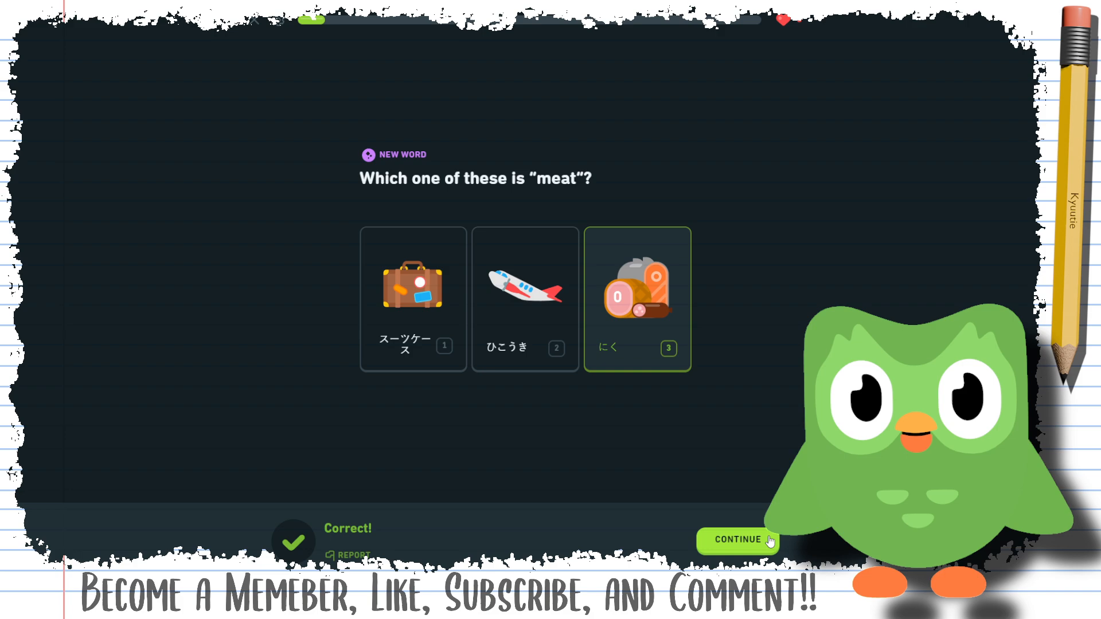
{"action": "left_click", "coordinate": [738, 540]}
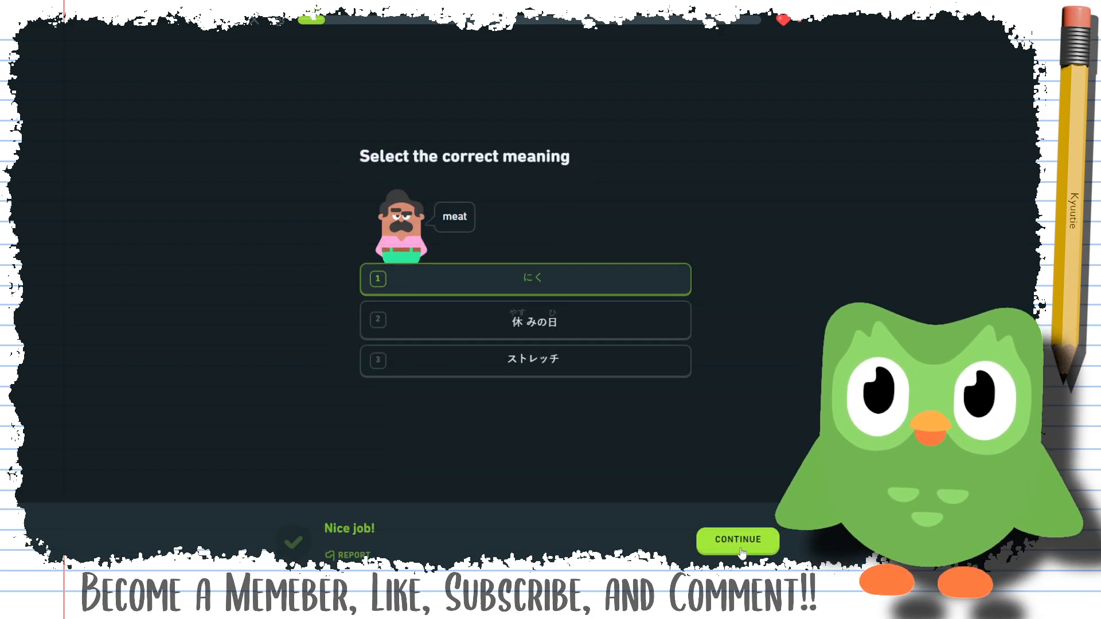
{"action": "left_click", "coordinate": [738, 541]}
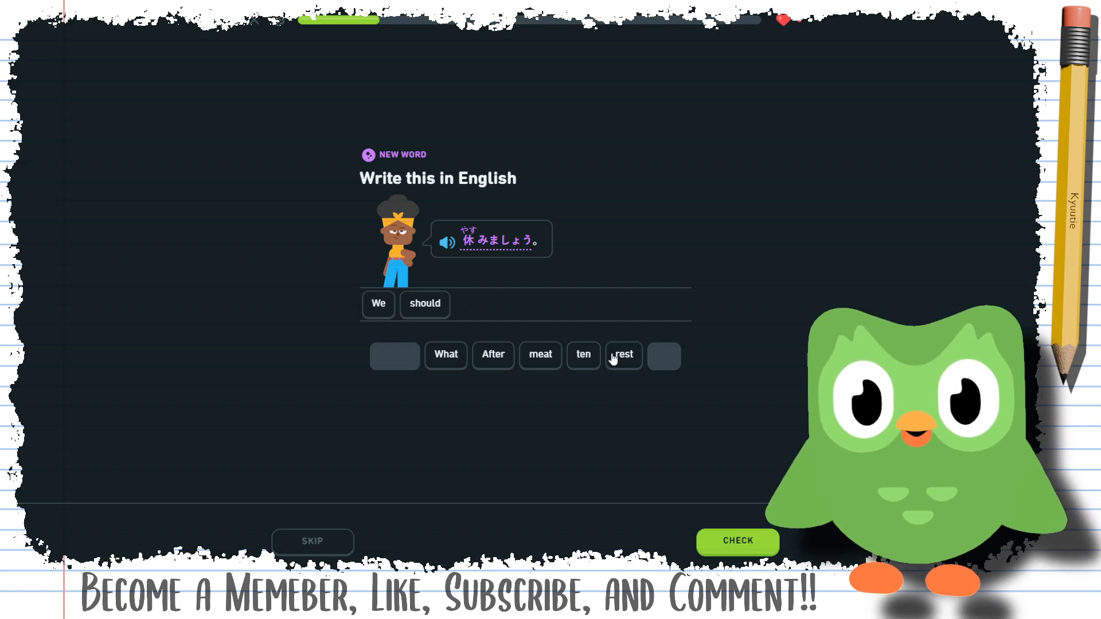
{"action": "left_click", "coordinate": [622, 355]}
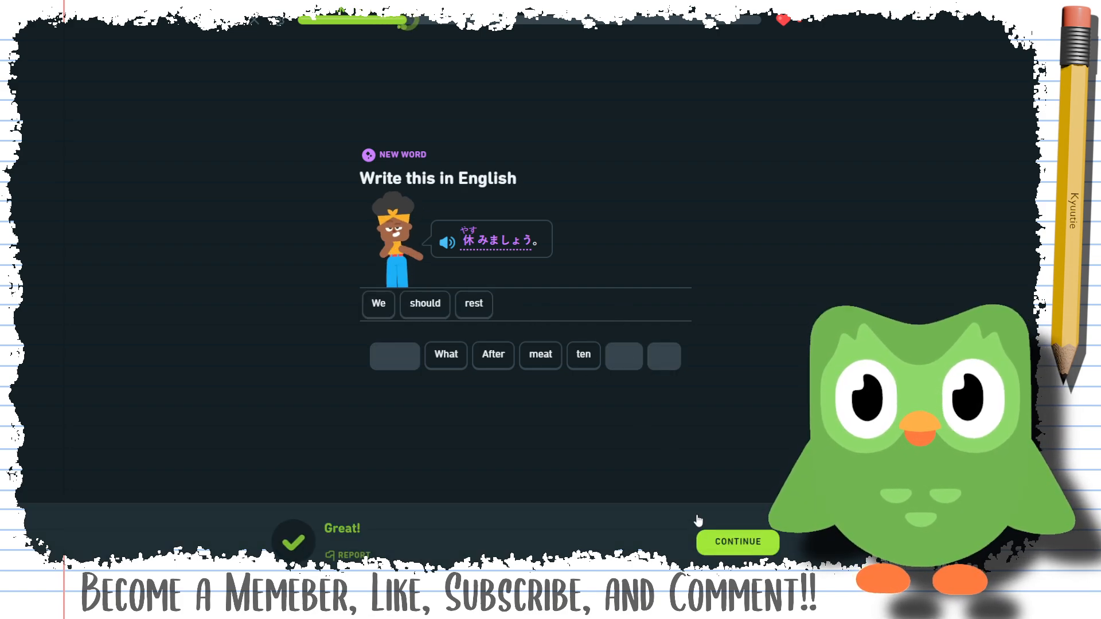
Fill the park sentence blank with こうえん, get it marked correct, and begin the next translation
{"action": "left_click", "coordinate": [737, 542]}
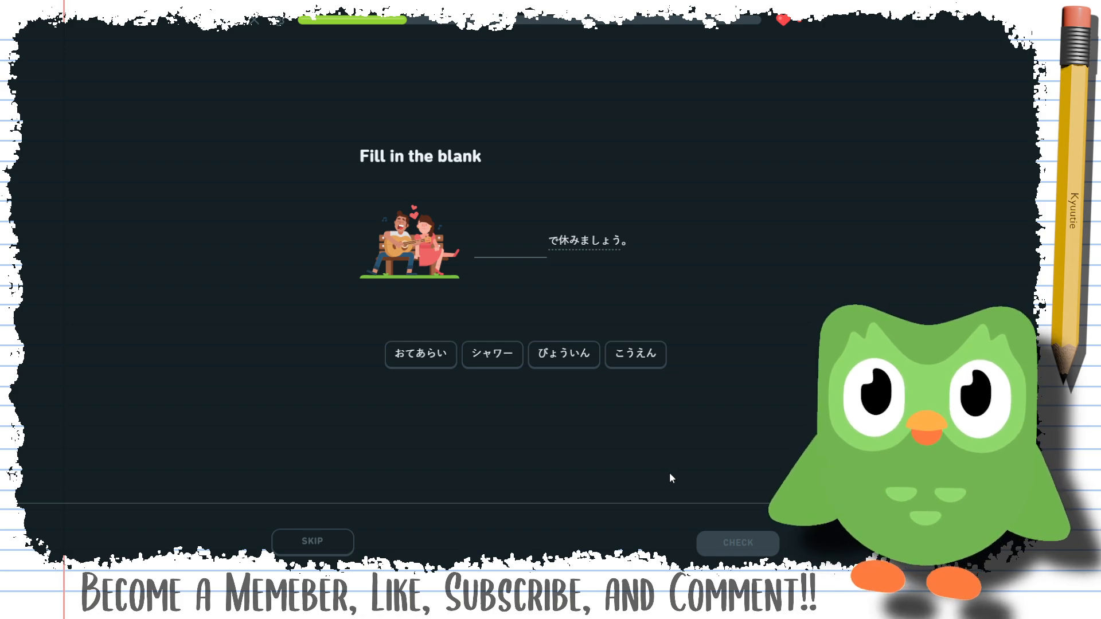
{"action": "mouse_move", "coordinate": [569, 244]}
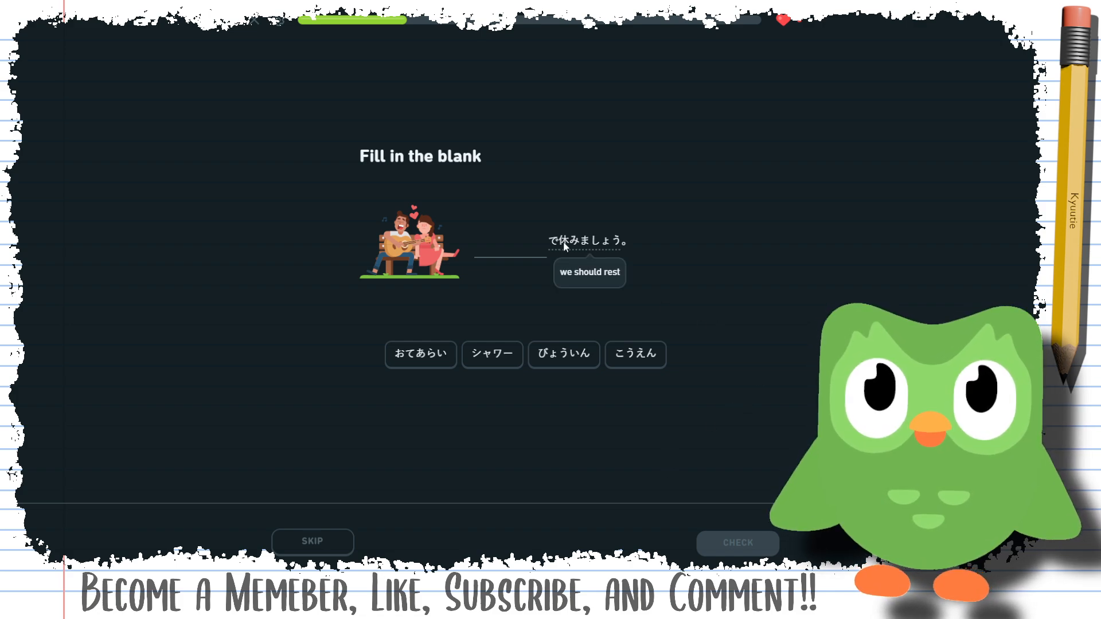
{"action": "mouse_move", "coordinate": [717, 341]}
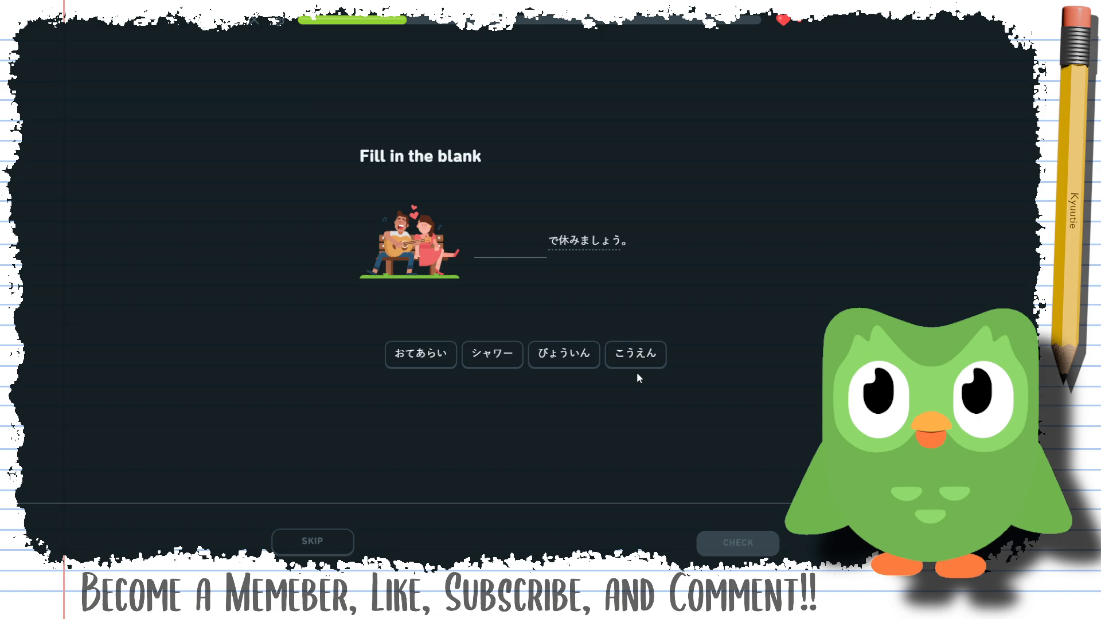
{"action": "left_click", "coordinate": [634, 354]}
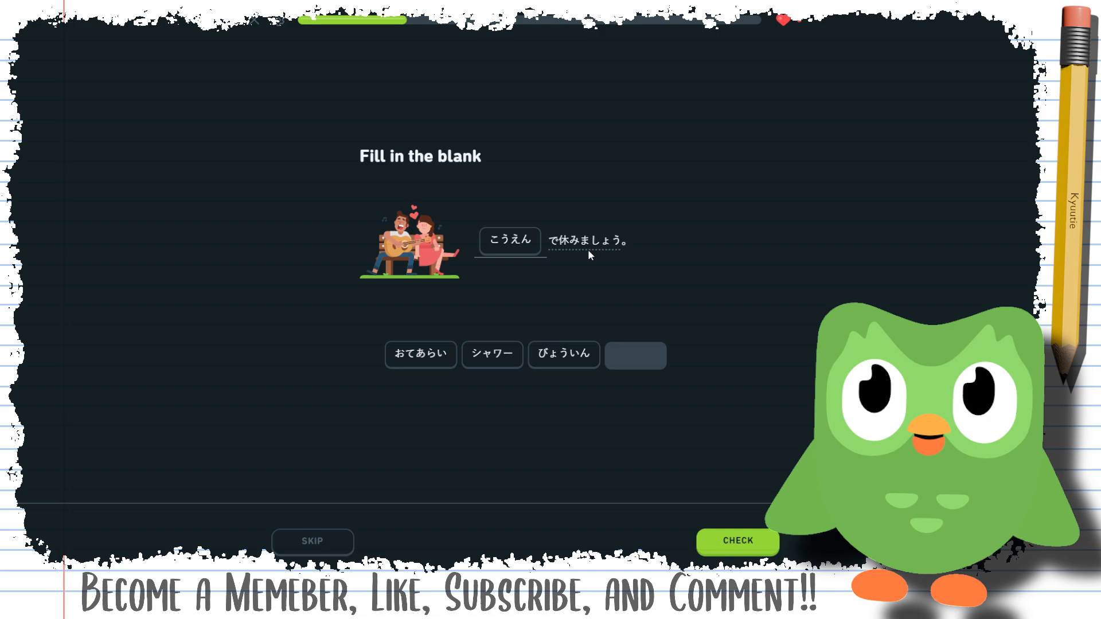
{"action": "left_click", "coordinate": [737, 541]}
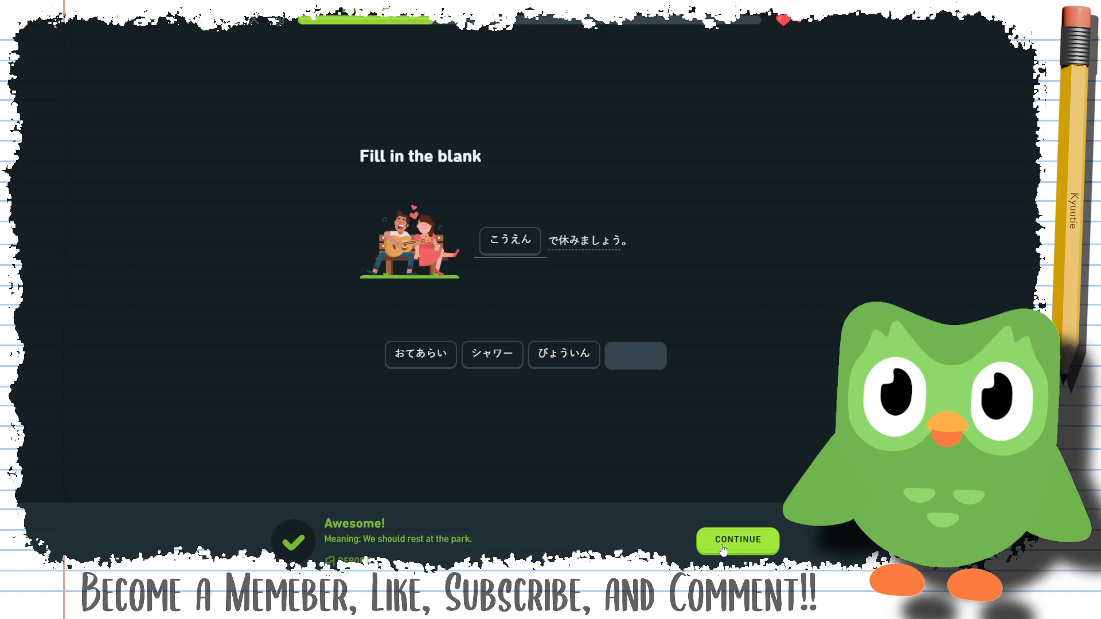
{"action": "left_click", "coordinate": [738, 541]}
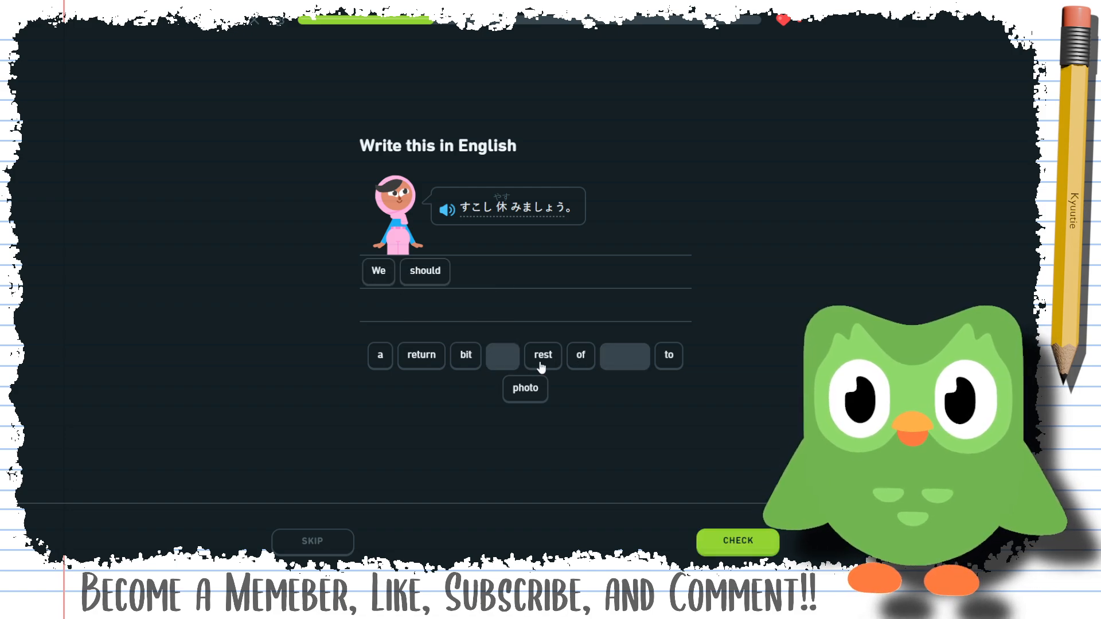
Submit 'We should rest a bit' and the listening answer ばんごはん の あと 休みましょう
{"action": "left_click", "coordinate": [542, 356]}
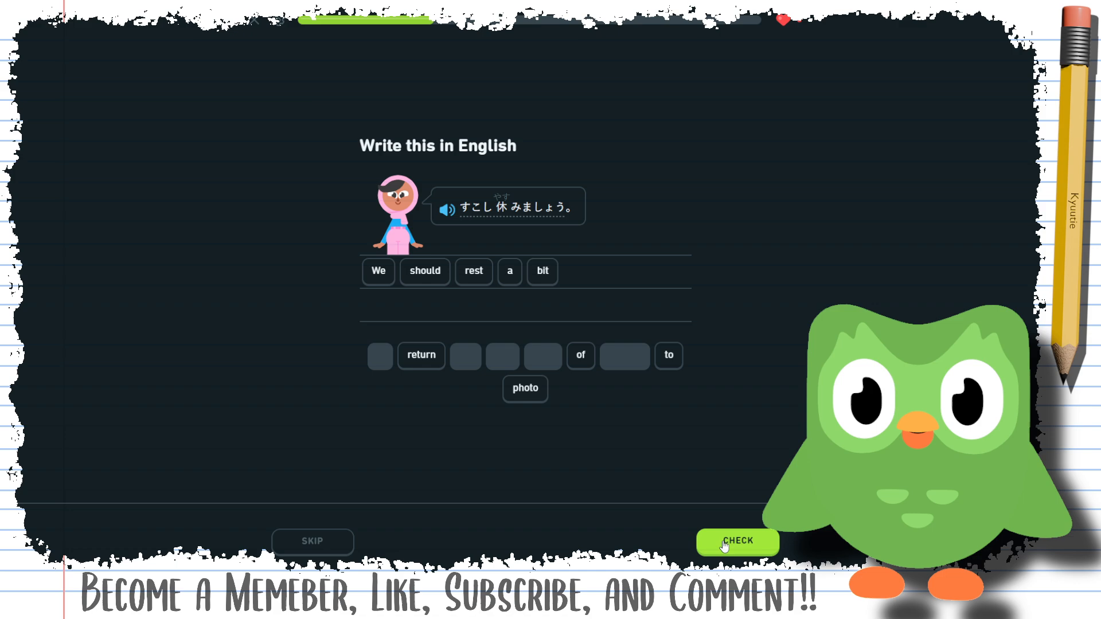
{"action": "left_click", "coordinate": [738, 540]}
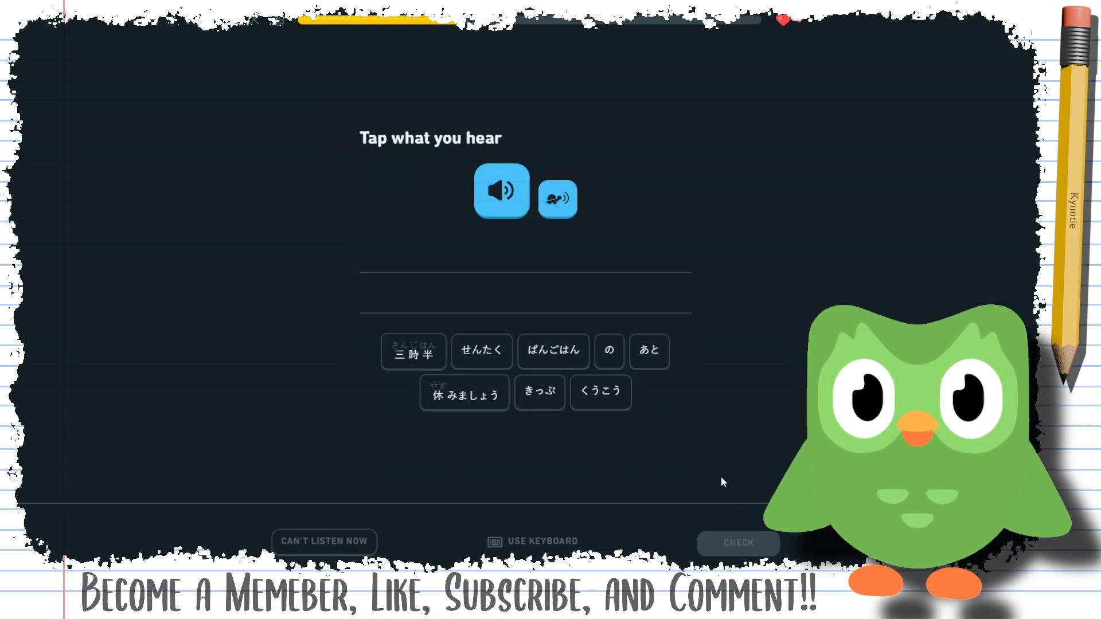
{"action": "left_click", "coordinate": [553, 351]}
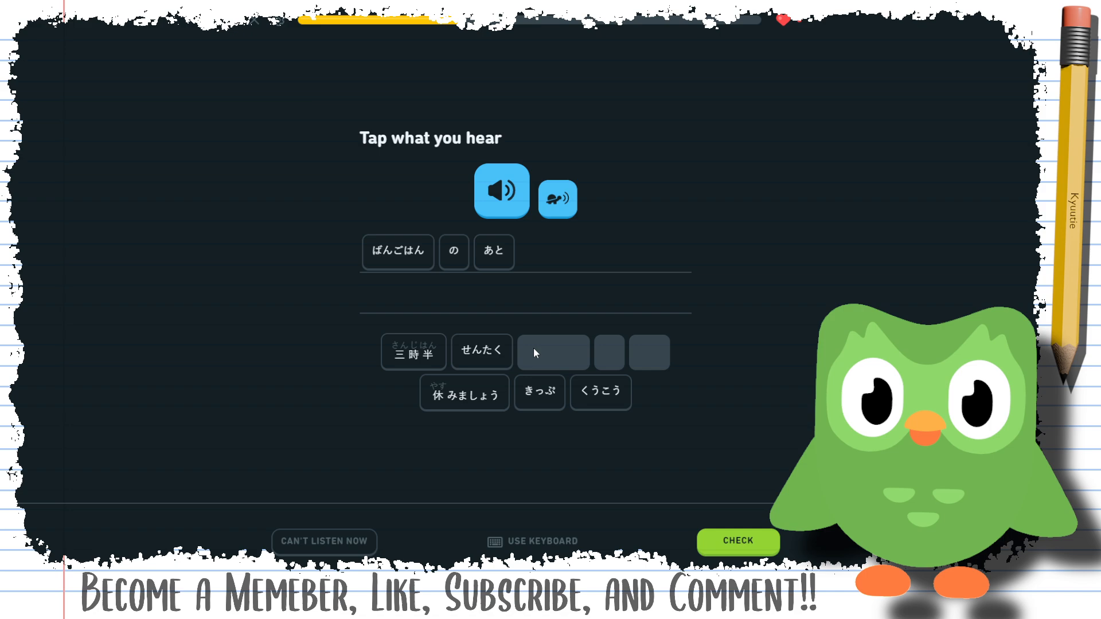
{"action": "left_click", "coordinate": [464, 391]}
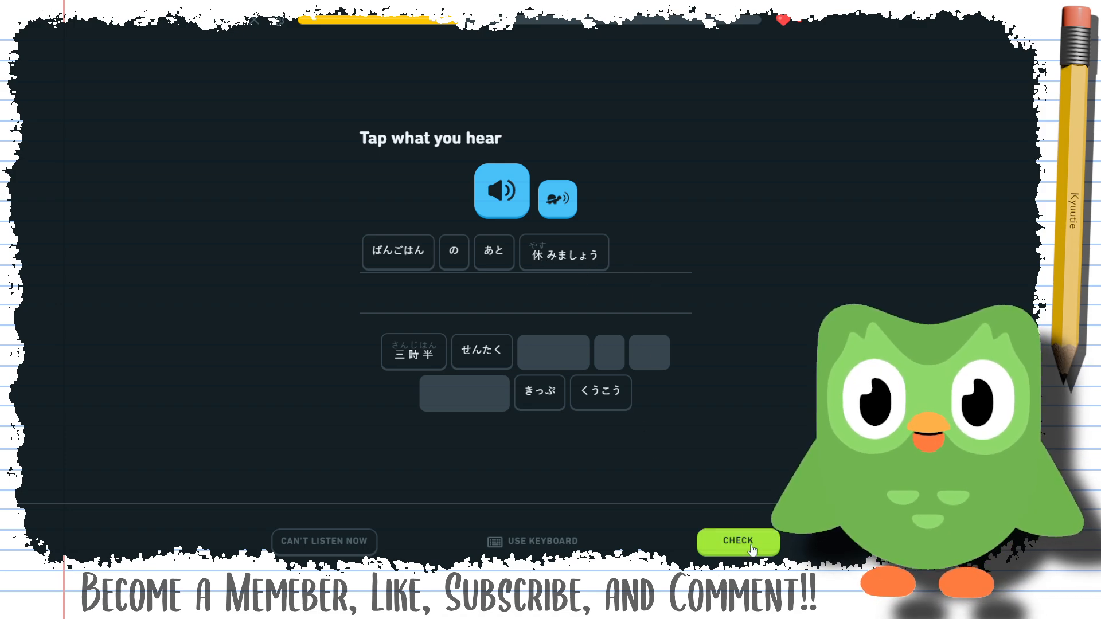
{"action": "left_click", "coordinate": [738, 542]}
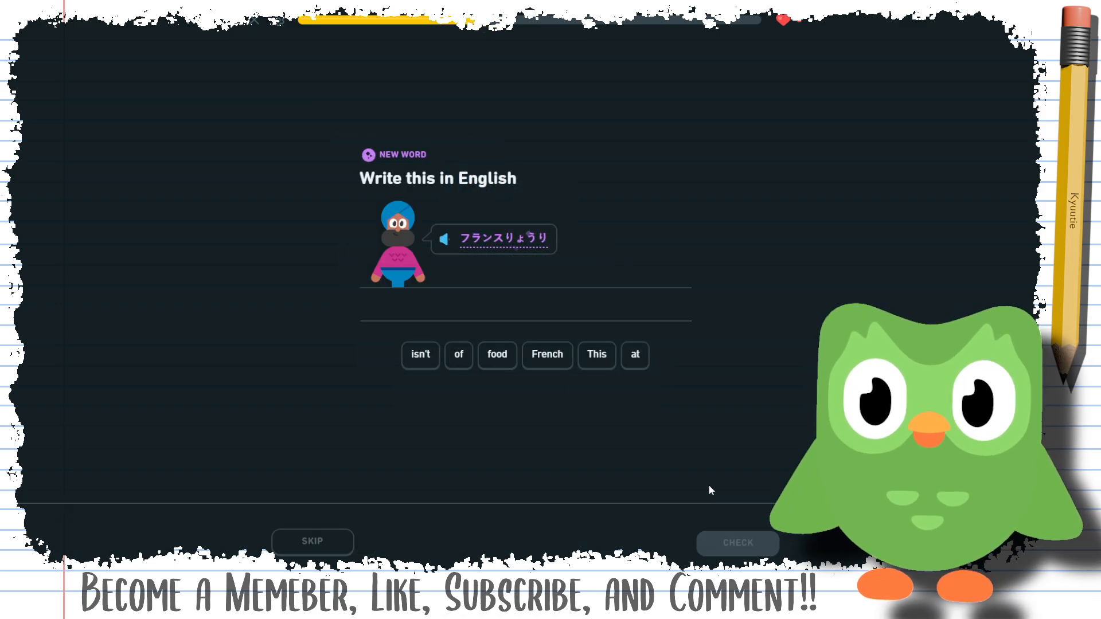
Replay the phrase and translate フランスりょうり as 'French food'
{"action": "left_click", "coordinate": [443, 239]}
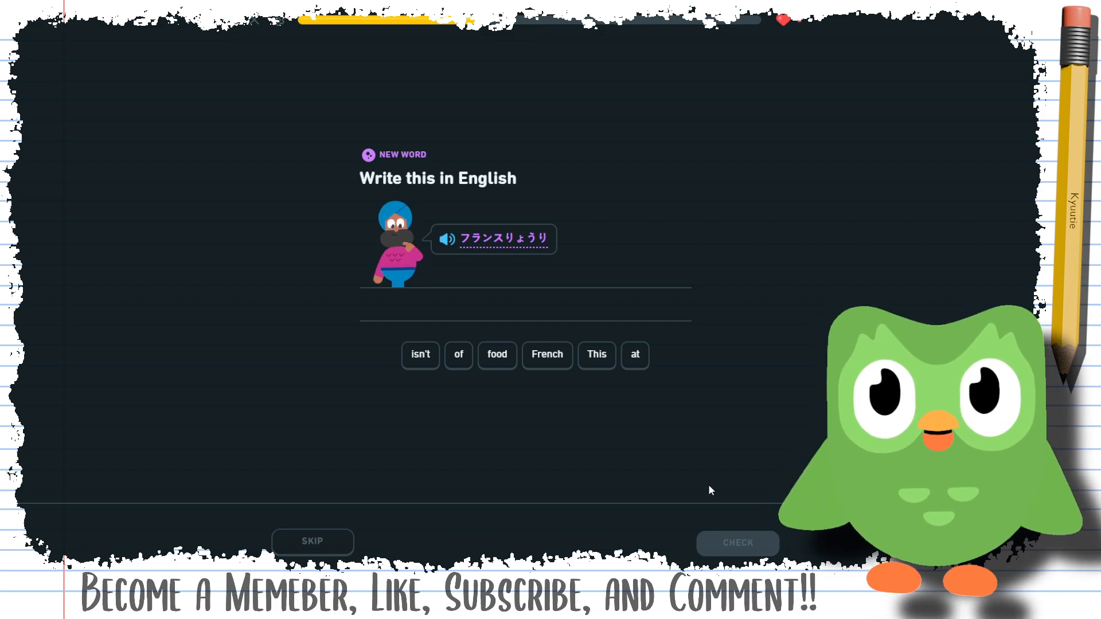
{"action": "left_click", "coordinate": [546, 354]}
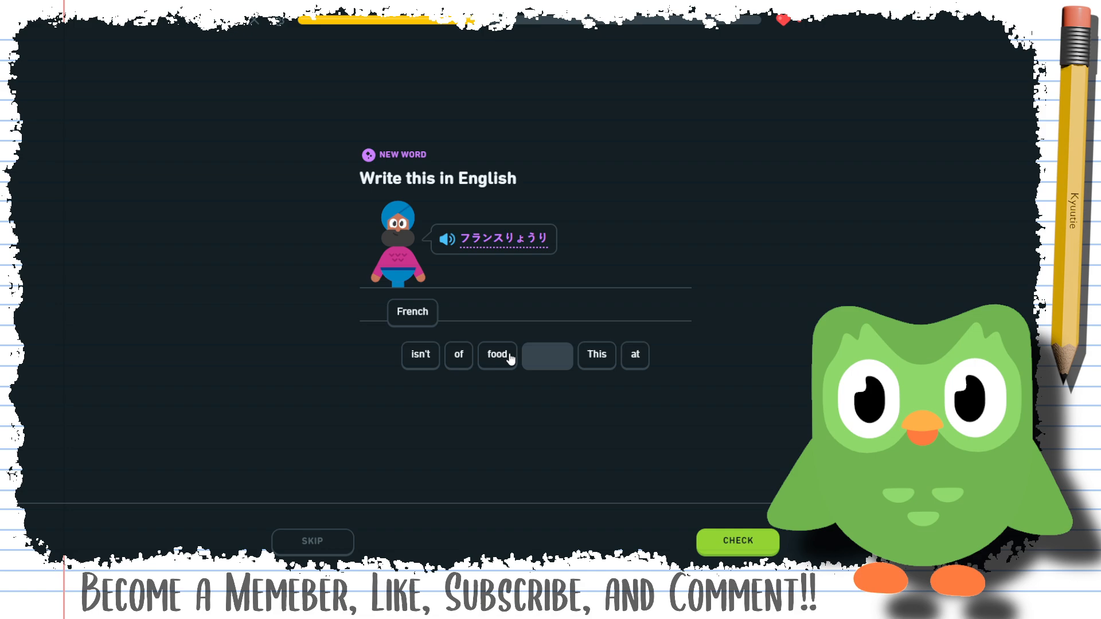
{"action": "left_click", "coordinate": [498, 354]}
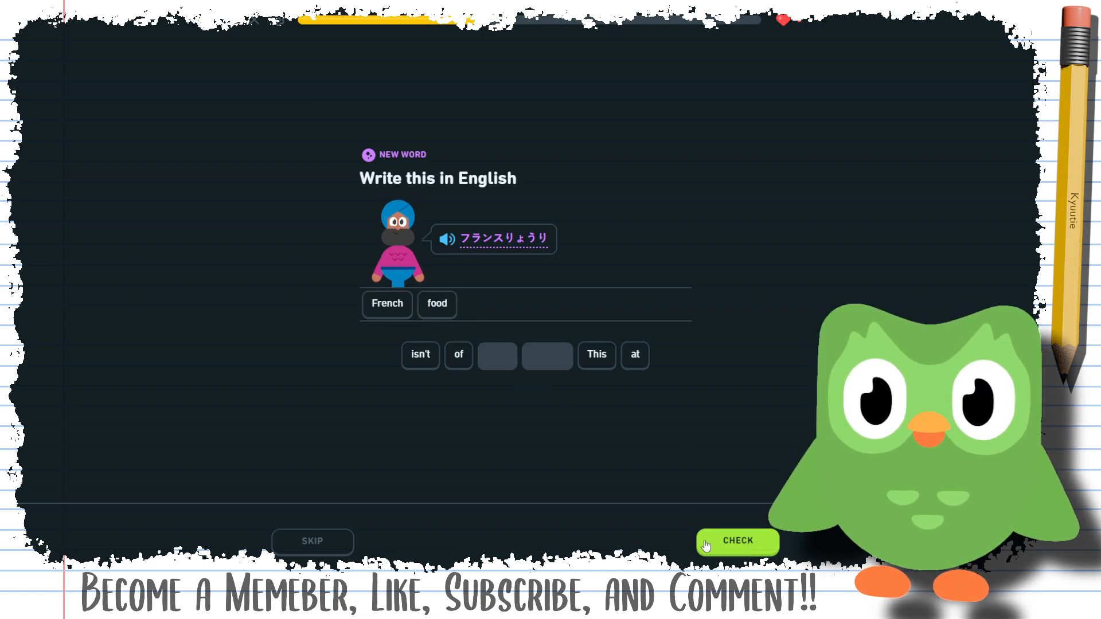
{"action": "left_click", "coordinate": [736, 542]}
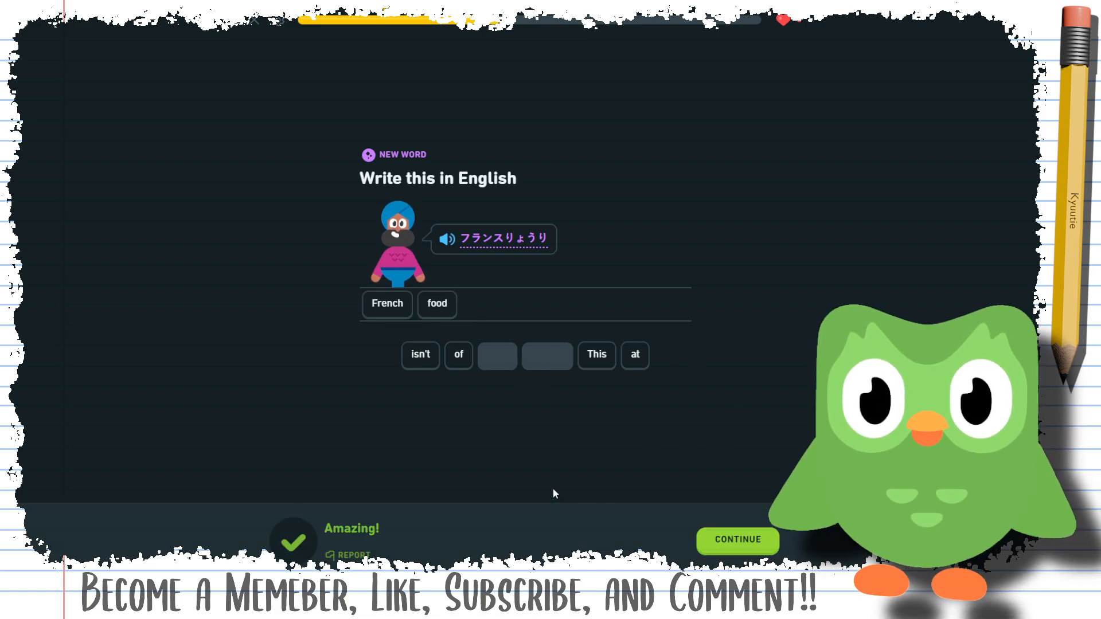
Submit フランスりょうり は 高い です か, then 'French food is tasty, isn't it'
{"action": "left_click", "coordinate": [737, 541]}
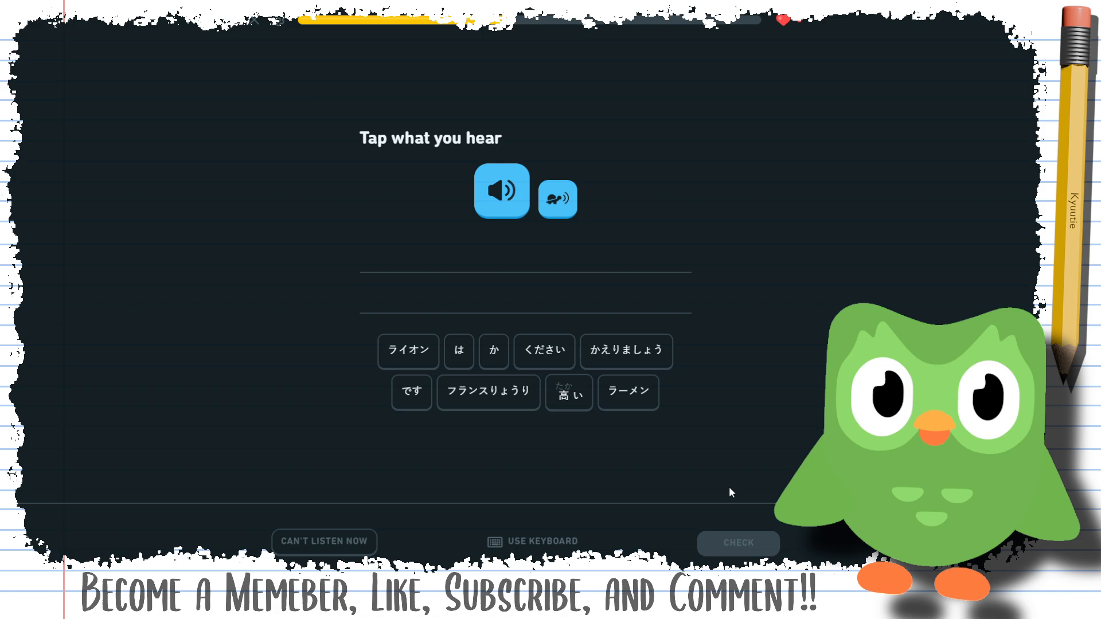
{"action": "left_click", "coordinate": [407, 351]}
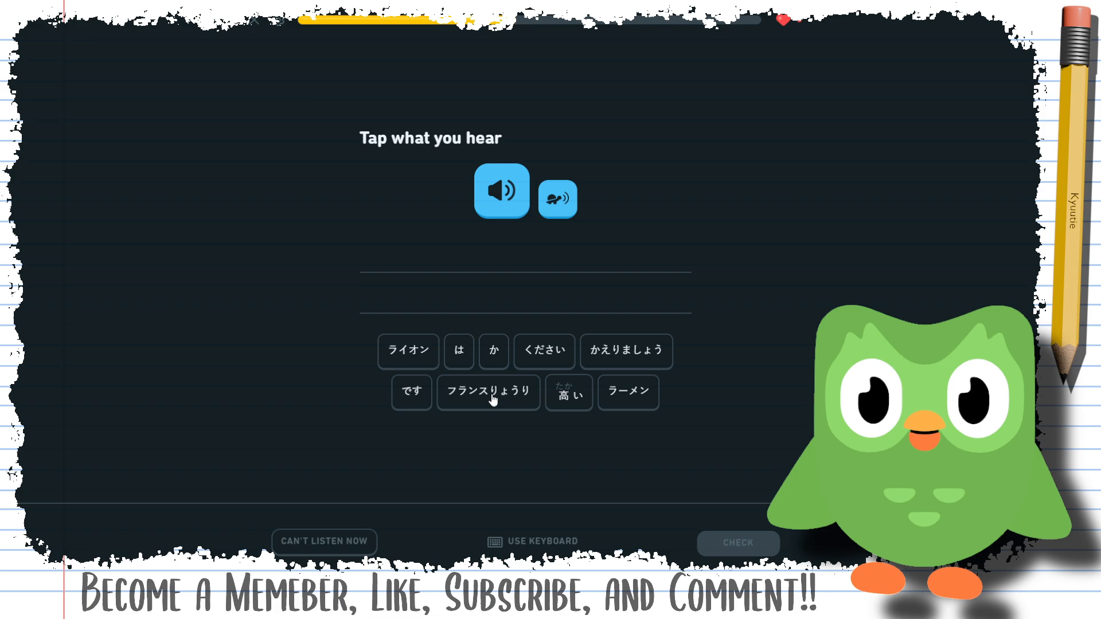
{"action": "left_click", "coordinate": [488, 391]}
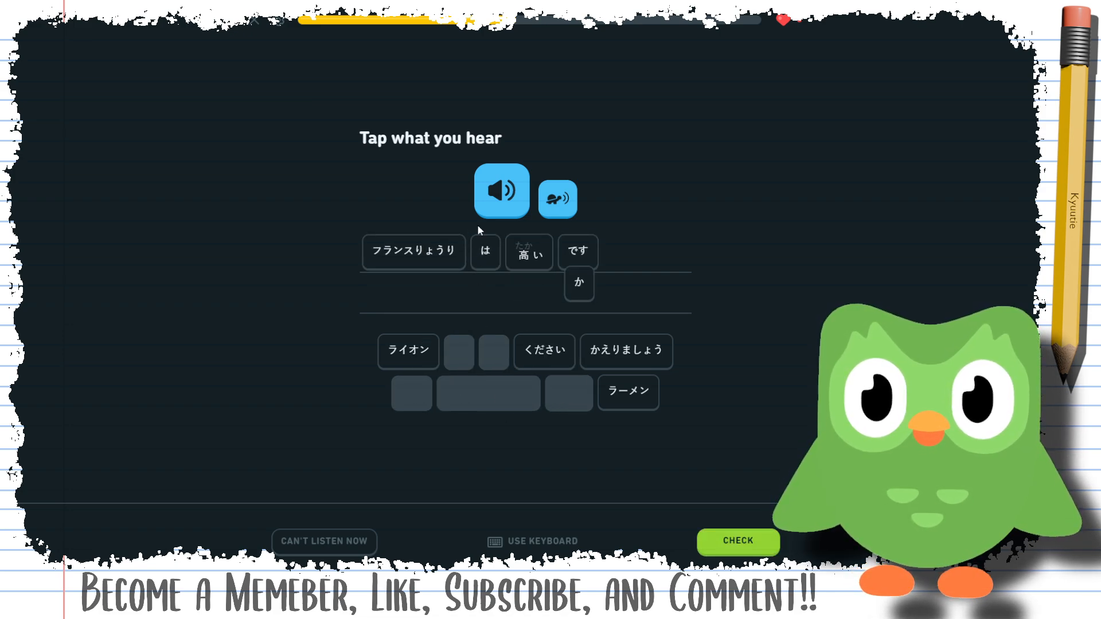
{"action": "left_click", "coordinate": [578, 284]}
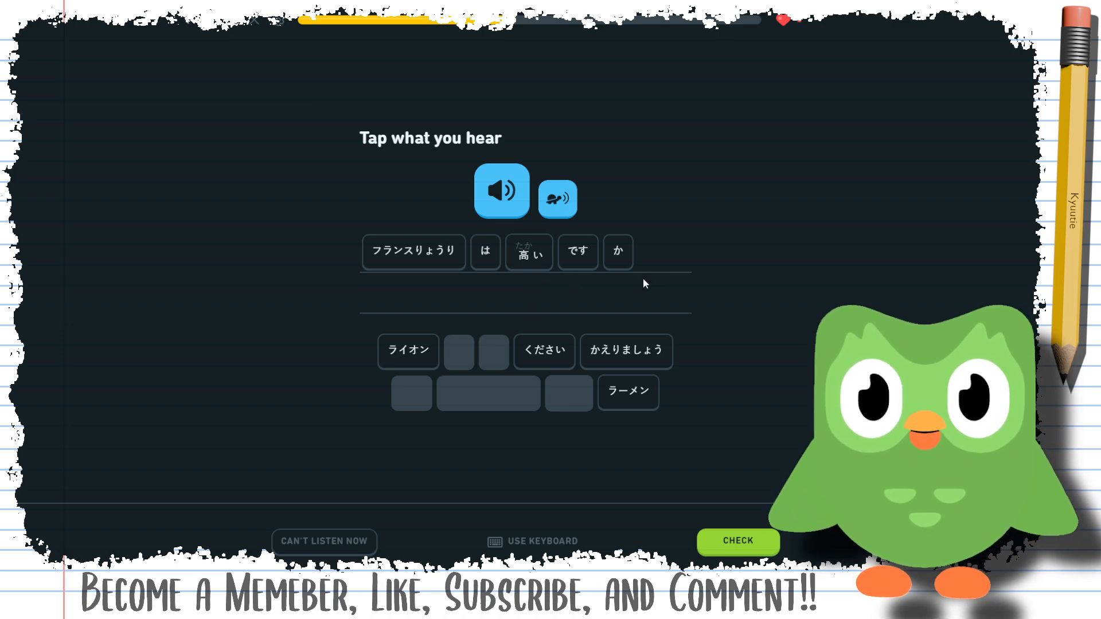
{"action": "mouse_move", "coordinate": [710, 541]}
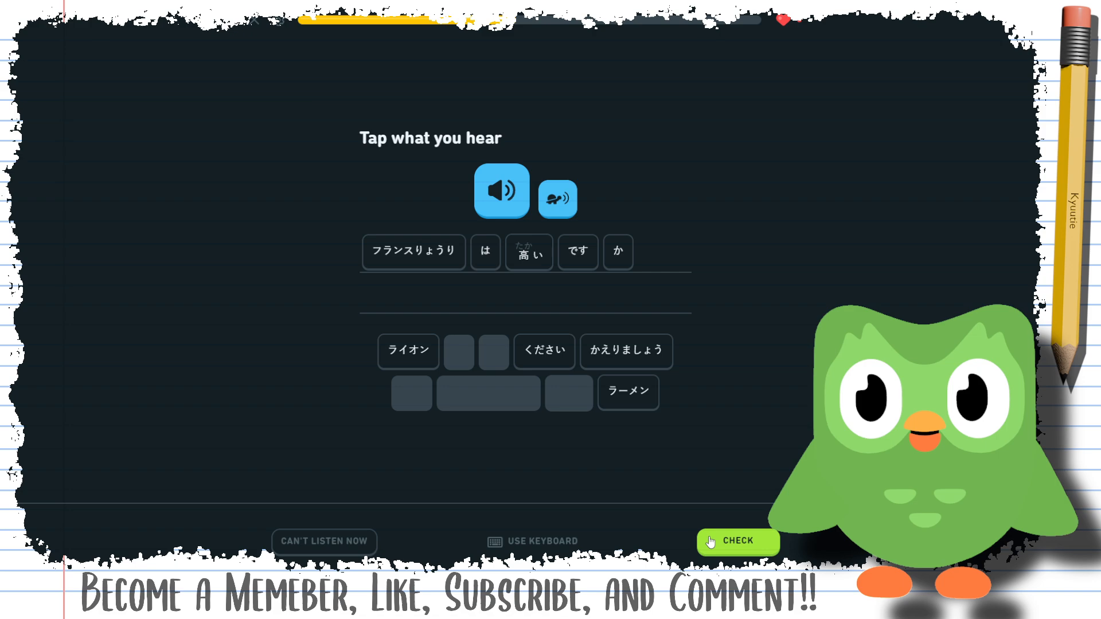
{"action": "left_click", "coordinate": [737, 542]}
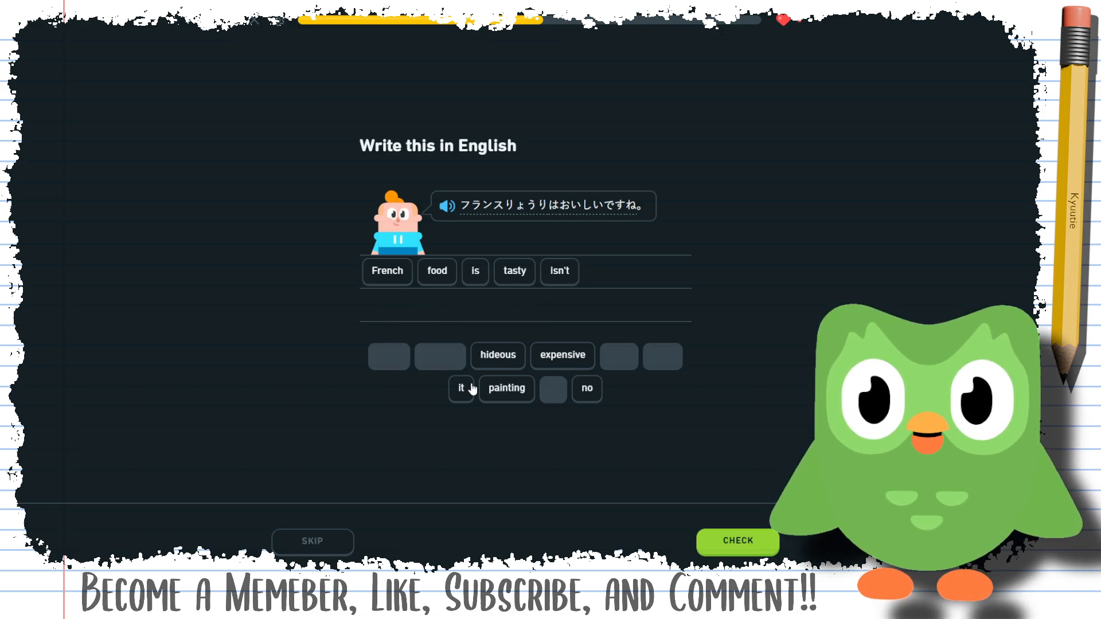
{"action": "left_click", "coordinate": [460, 388]}
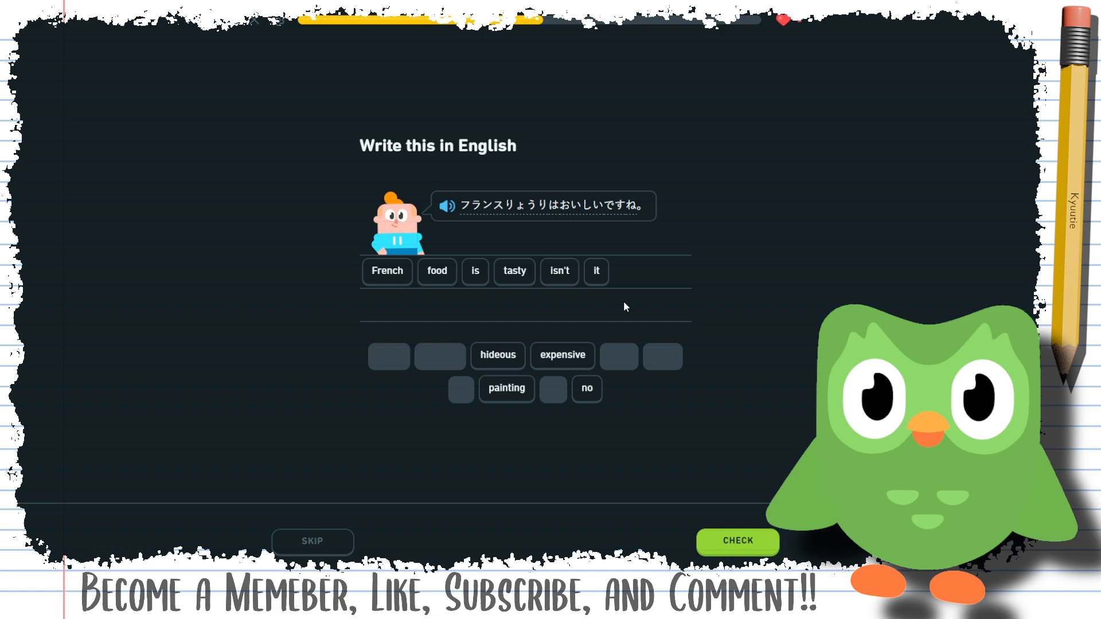
{"action": "left_click", "coordinate": [737, 541]}
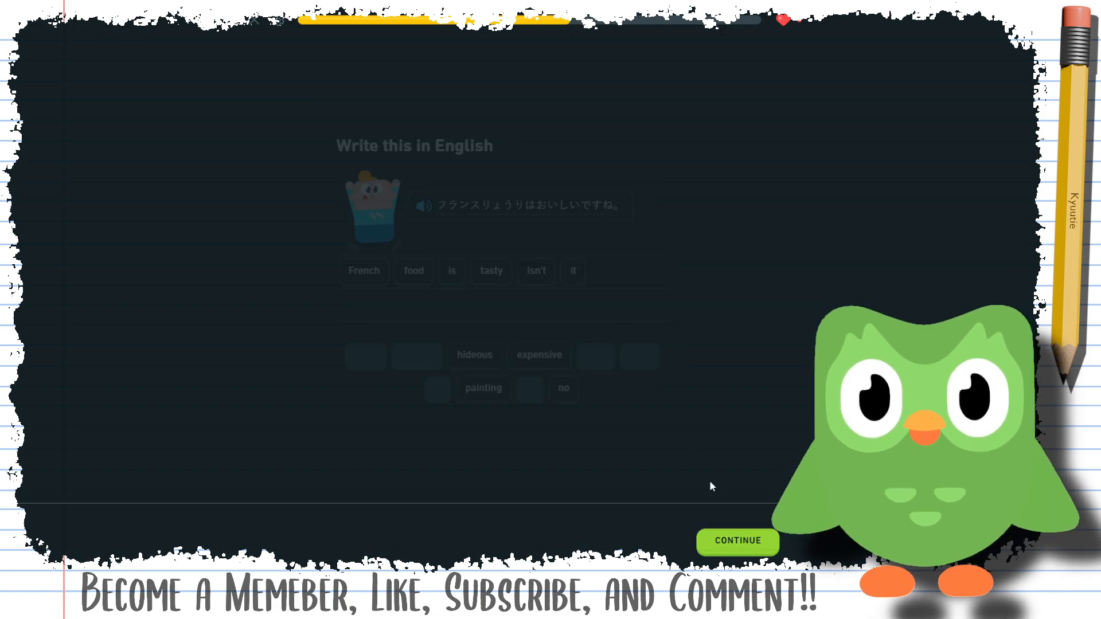
Build and check 'We should return home' for うちにかえりましょう, then continue
{"action": "left_click", "coordinate": [737, 541]}
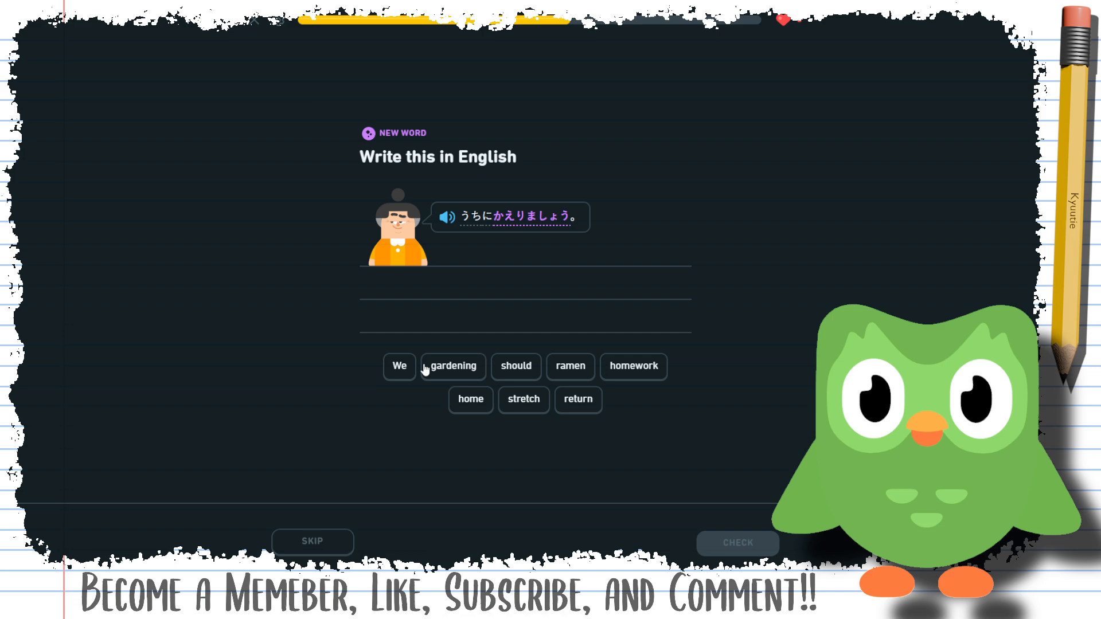
{"action": "left_click", "coordinate": [399, 366]}
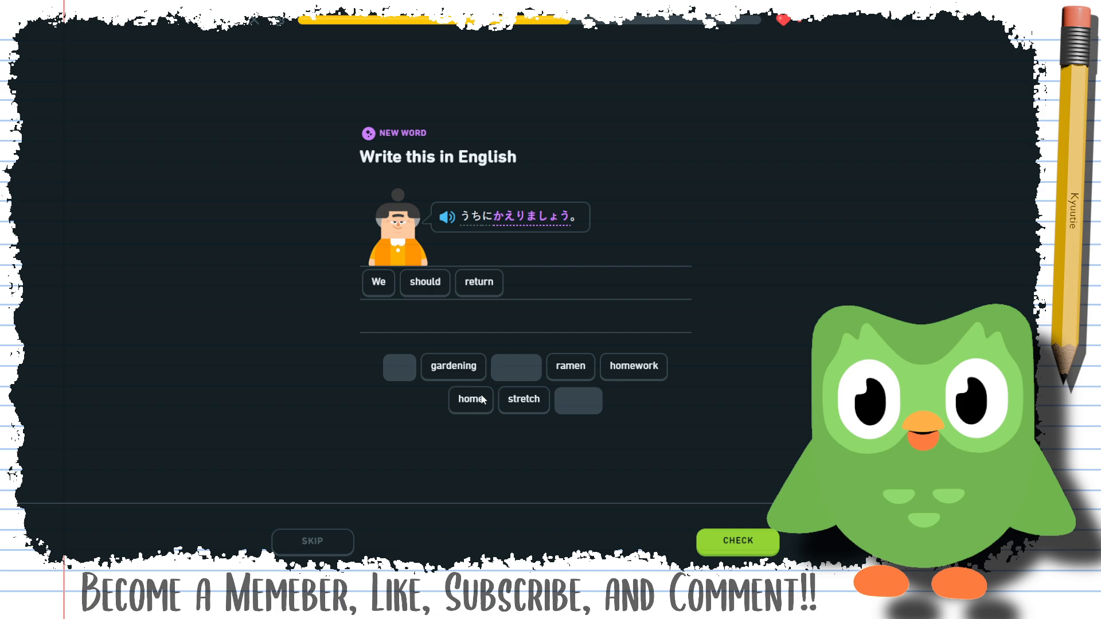
{"action": "left_click", "coordinate": [470, 399]}
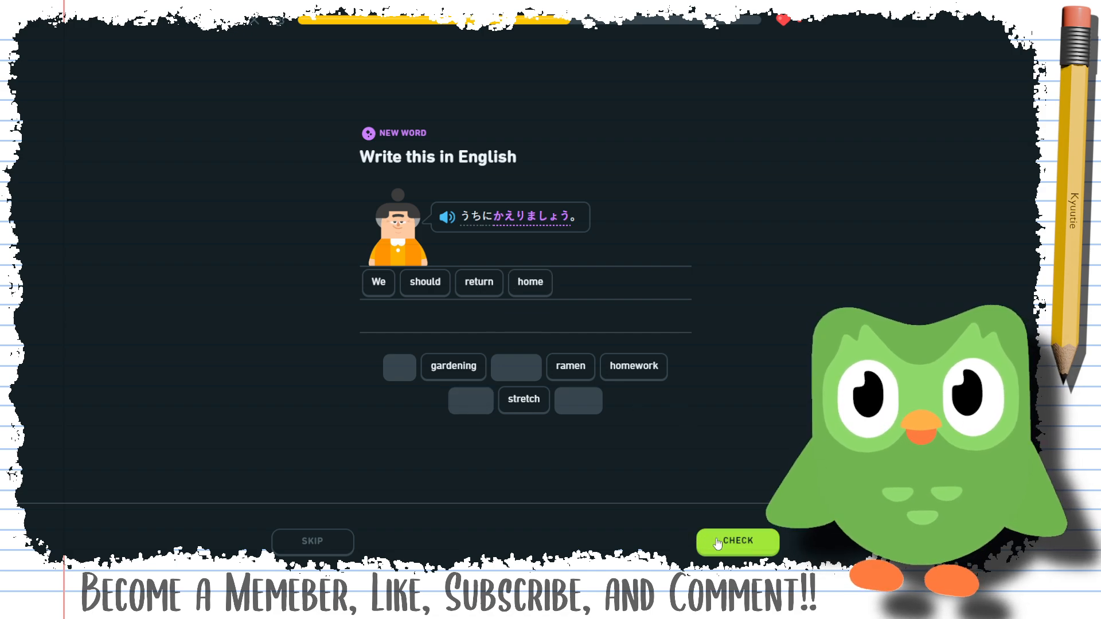
{"action": "left_click", "coordinate": [737, 541]}
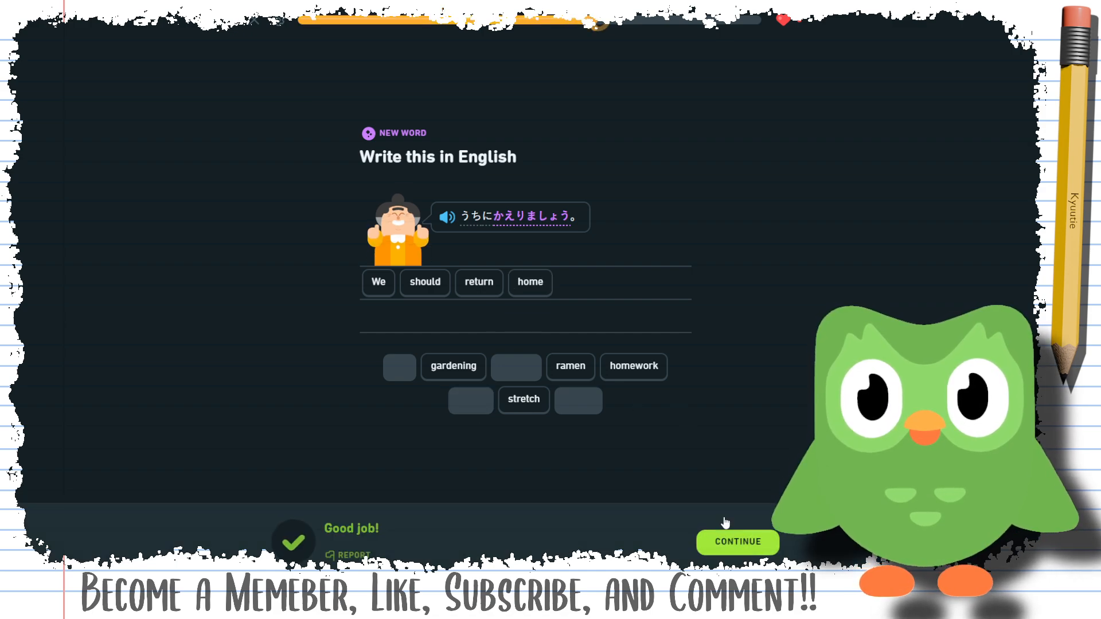
{"action": "left_click", "coordinate": [738, 542]}
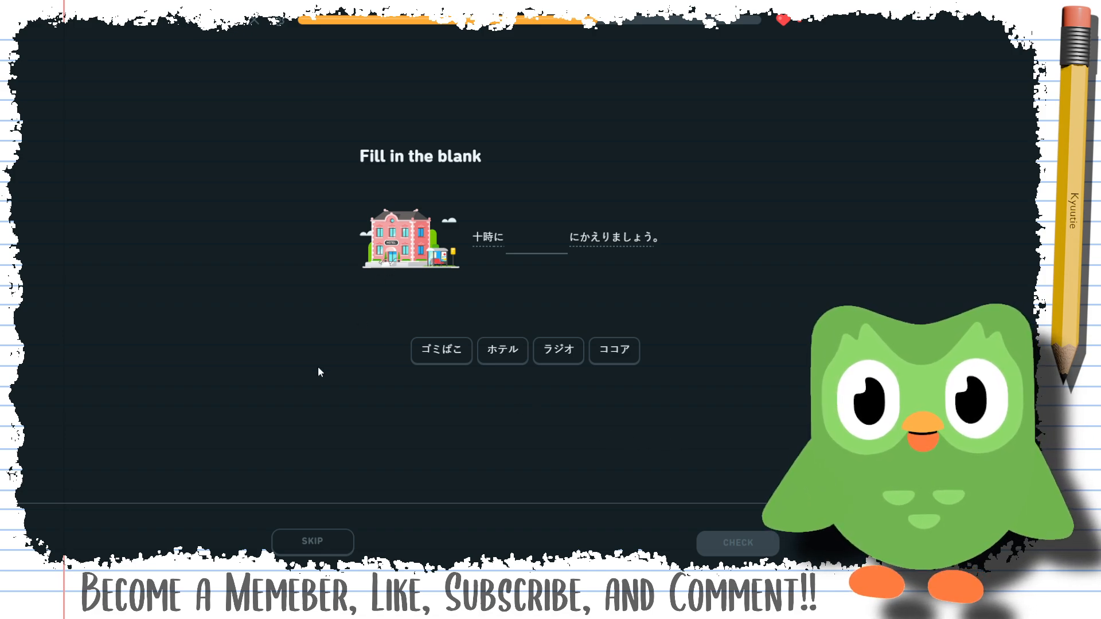
{"action": "mouse_move", "coordinate": [338, 353]}
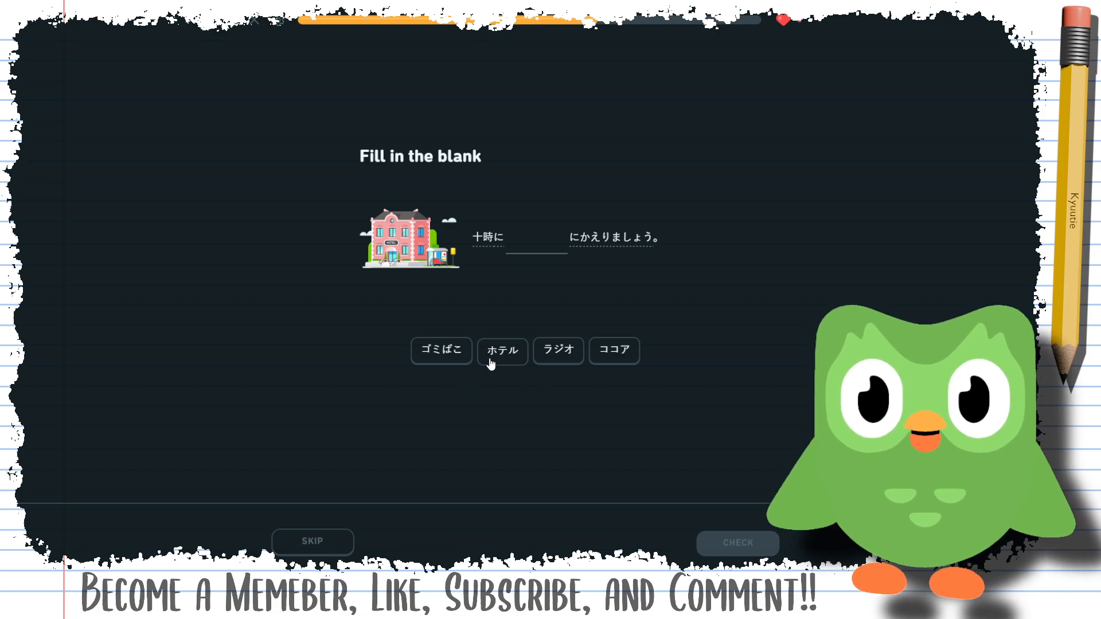
Put ホテル into the blank of 十時に＿にかえりましょう
{"action": "left_click", "coordinate": [502, 350]}
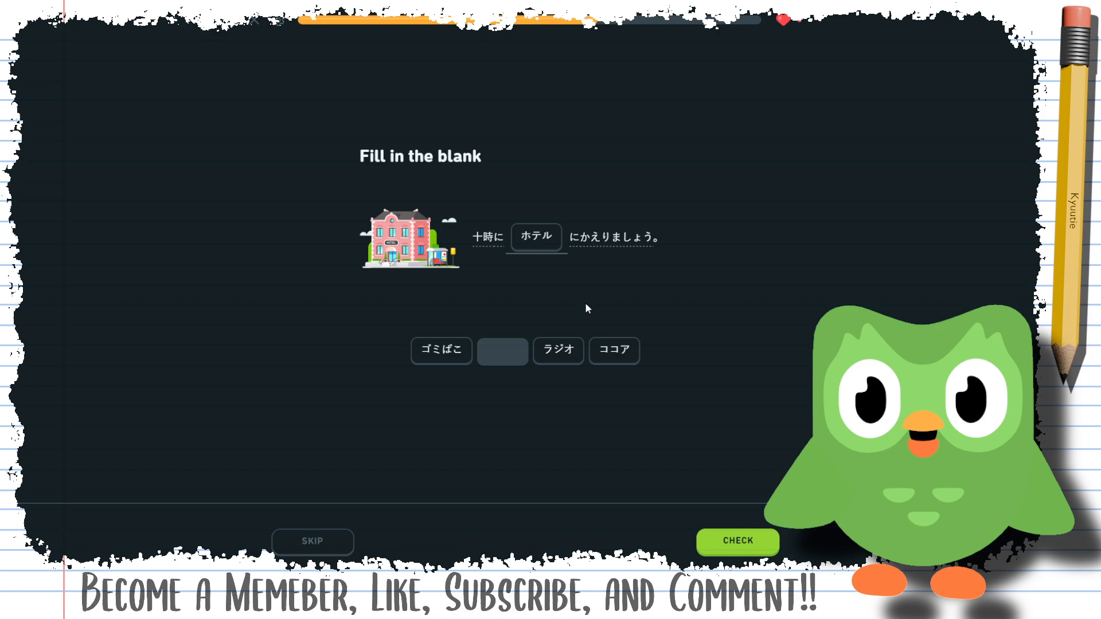
{"action": "mouse_move", "coordinate": [706, 362]}
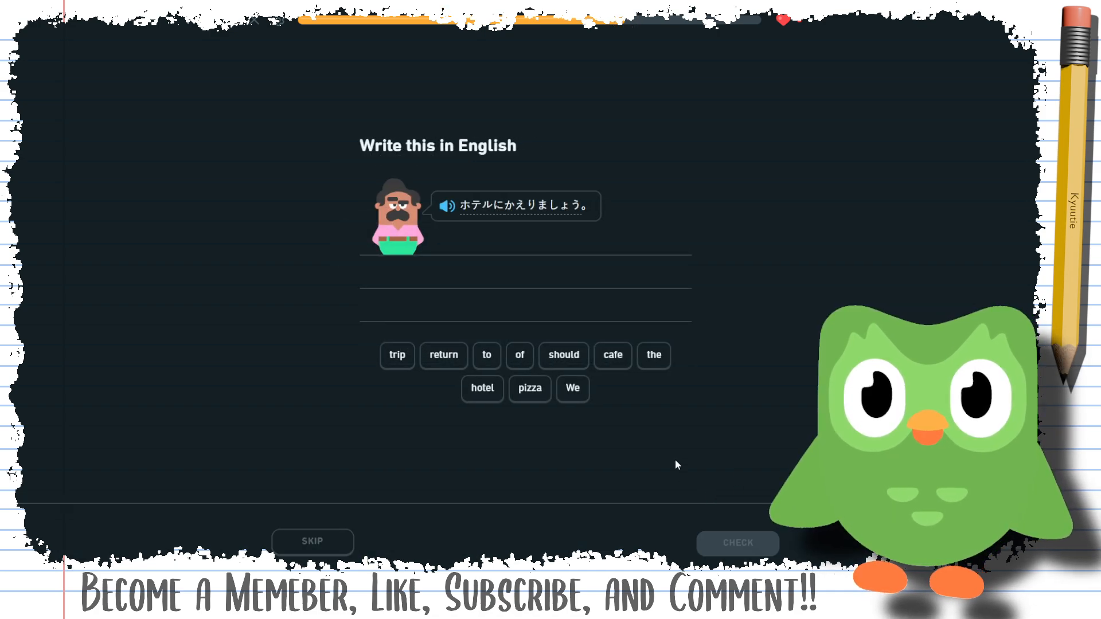
{"action": "mouse_move", "coordinate": [590, 404]}
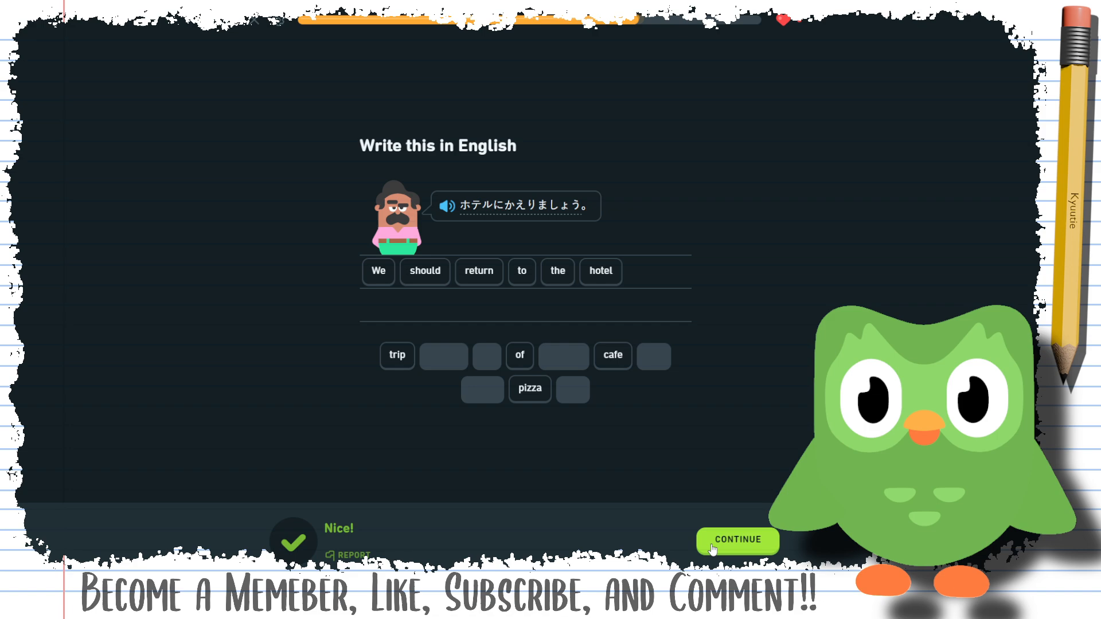
Build and check 'We should eat at the ramen shop' for ラーメンやで食べましょう
{"action": "left_click", "coordinate": [737, 540]}
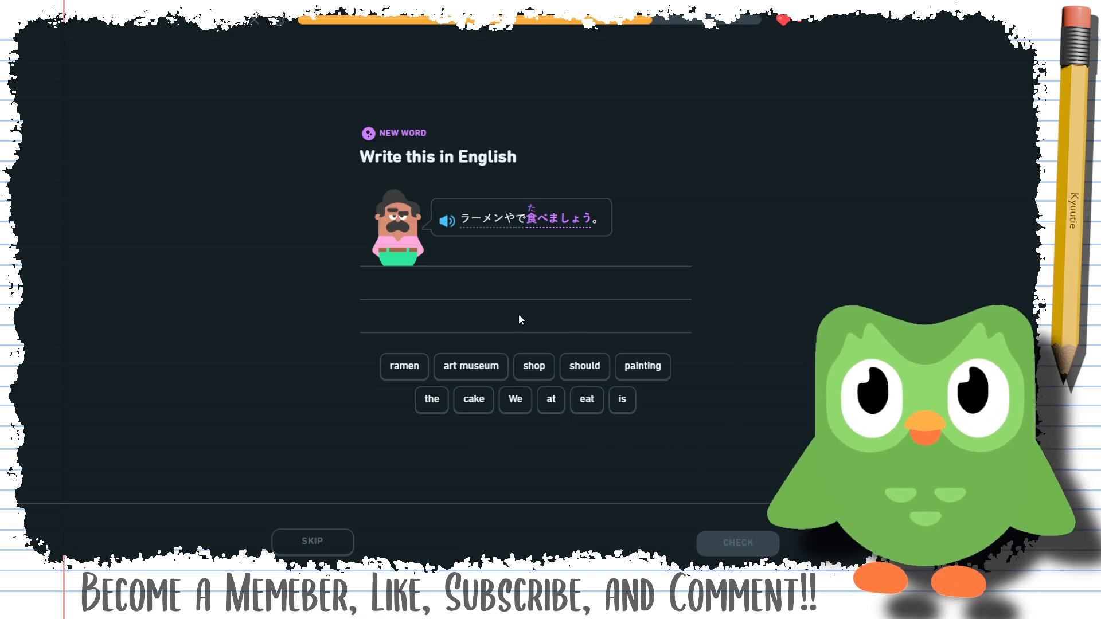
{"action": "left_click", "coordinate": [515, 399]}
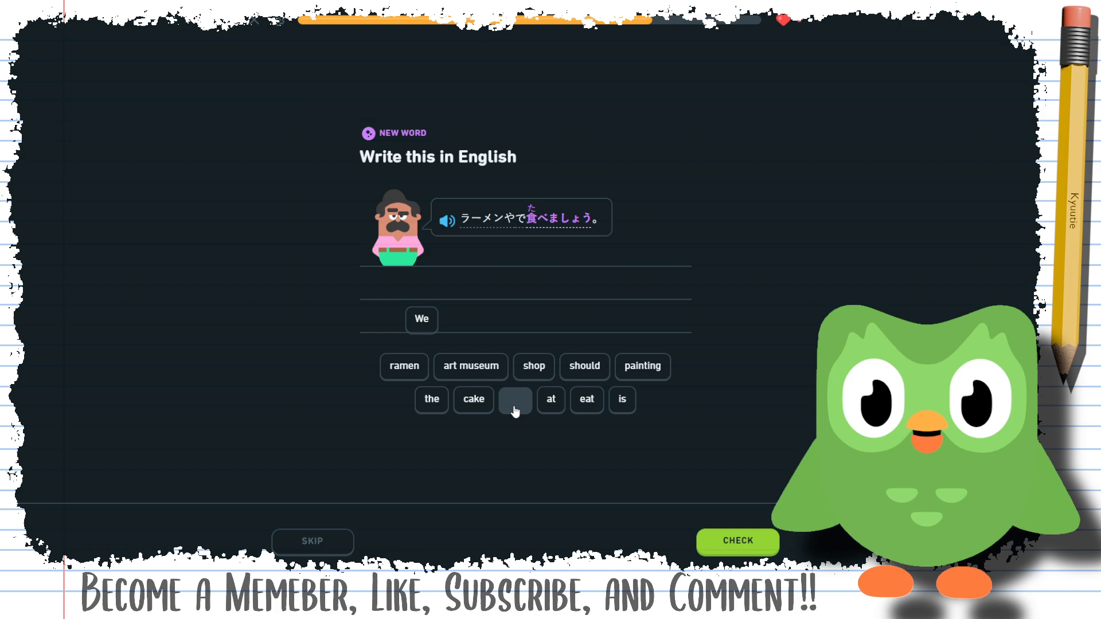
{"action": "left_click", "coordinate": [584, 365]}
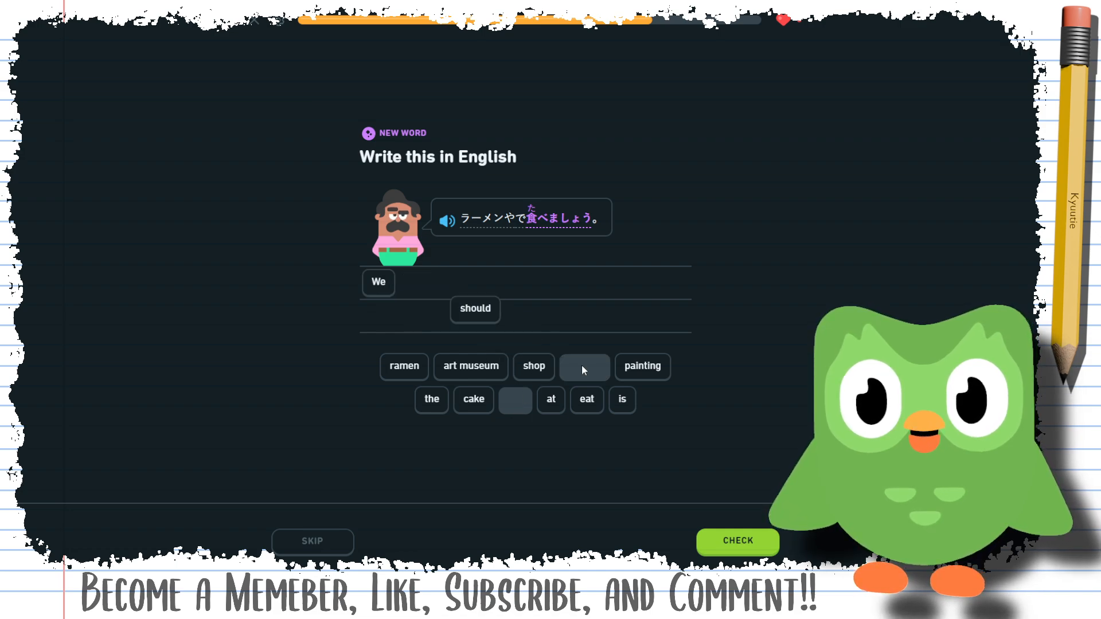
{"action": "left_click", "coordinate": [585, 400]}
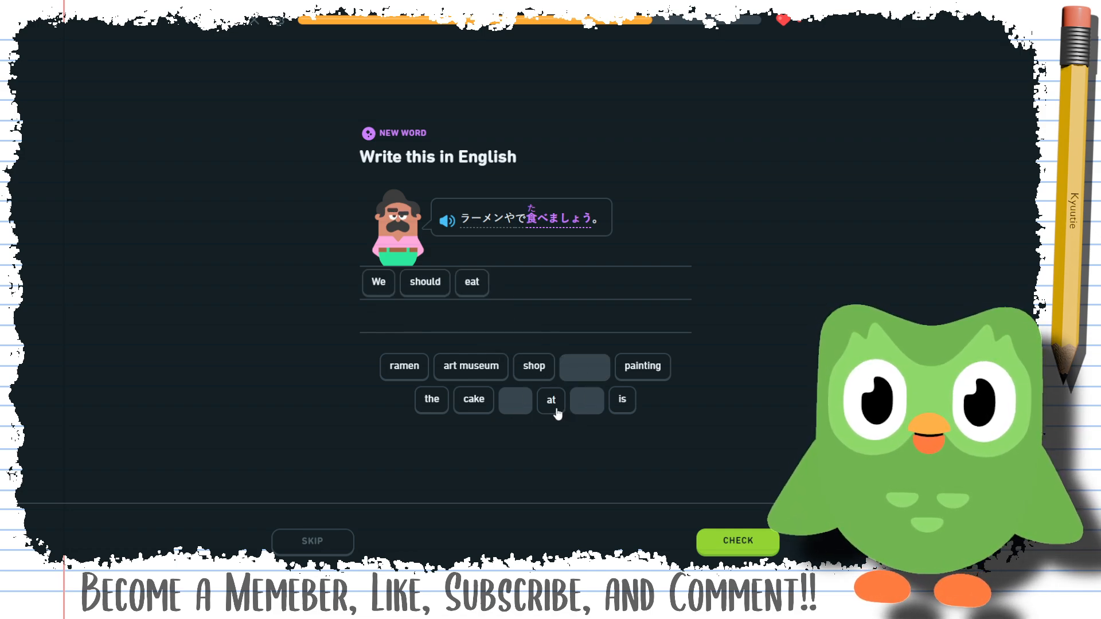
{"action": "left_click", "coordinate": [552, 399]}
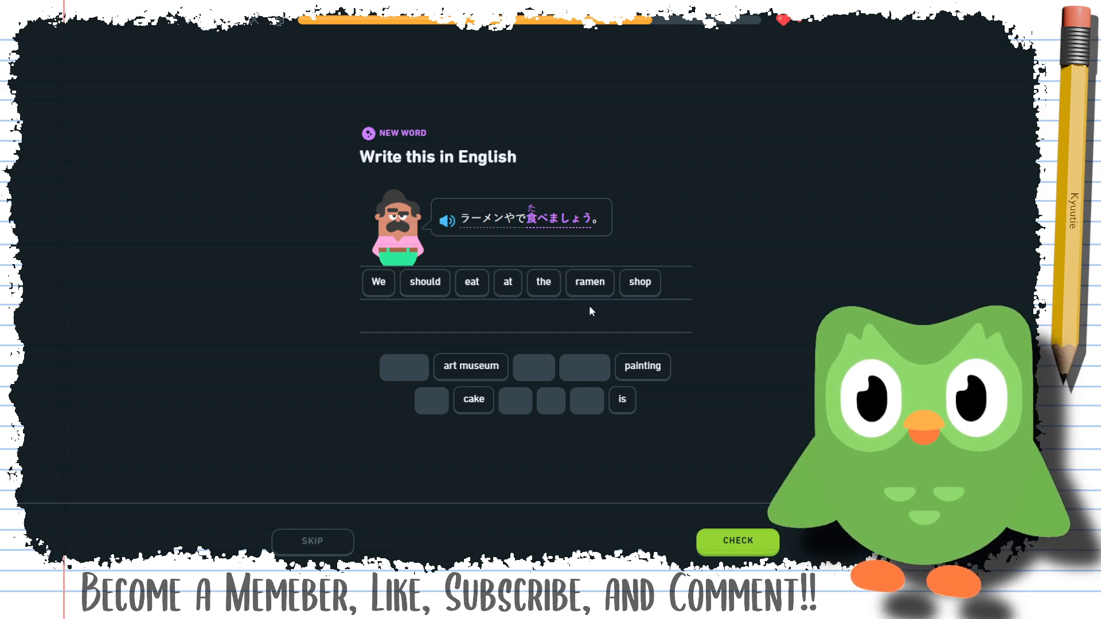
{"action": "left_click", "coordinate": [737, 541]}
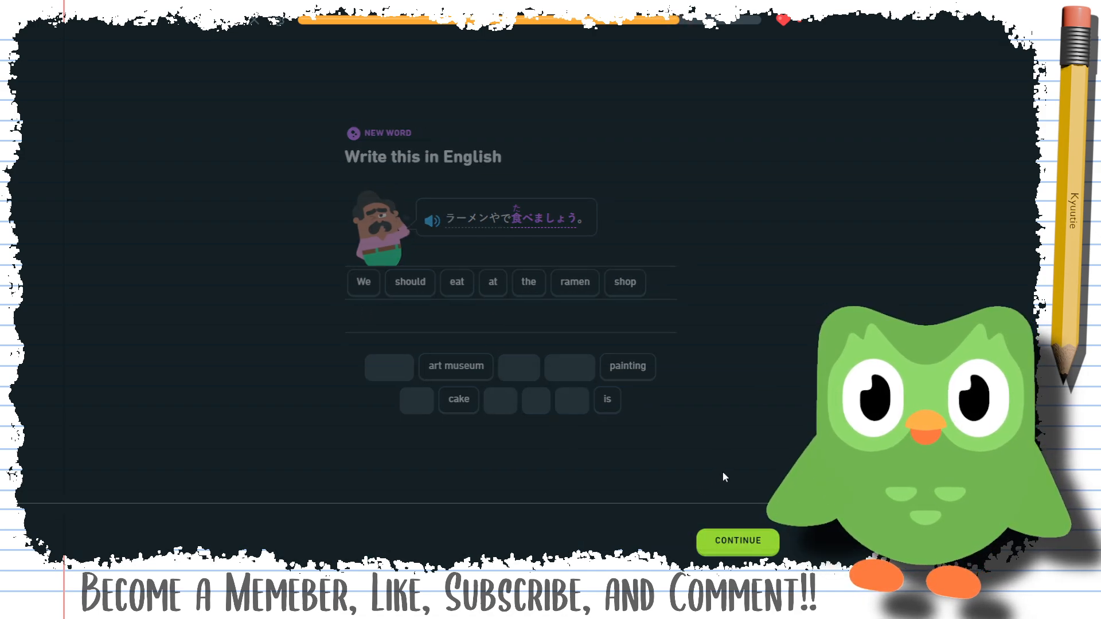
{"action": "left_click", "coordinate": [738, 541]}
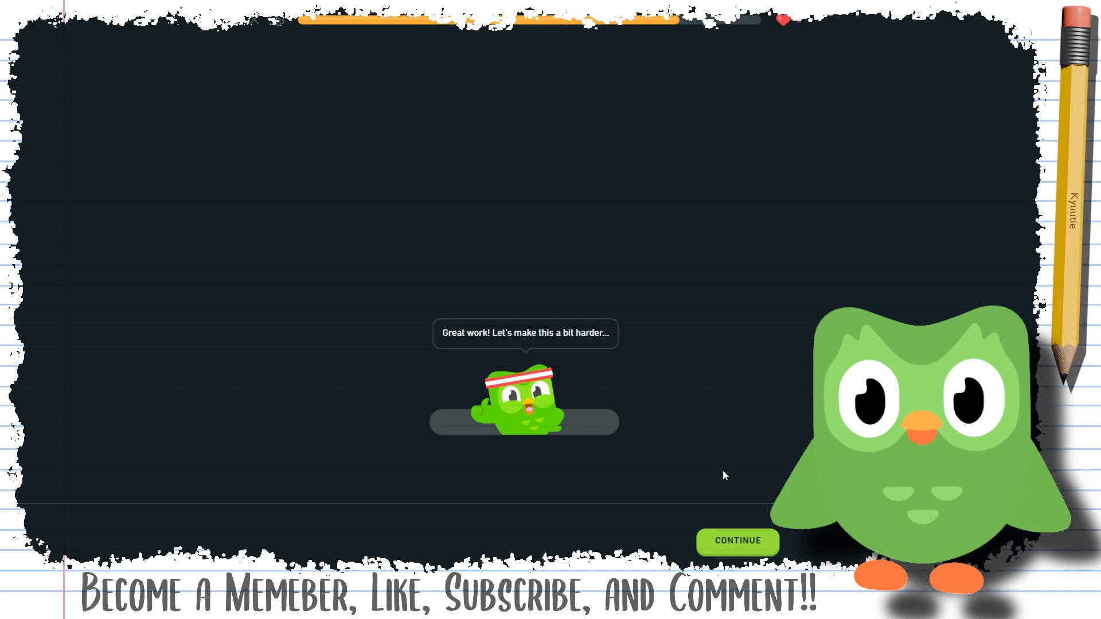
Build and submit a Japanese answer for 'We should eat dinner at the restaurant'
{"action": "left_click", "coordinate": [736, 541]}
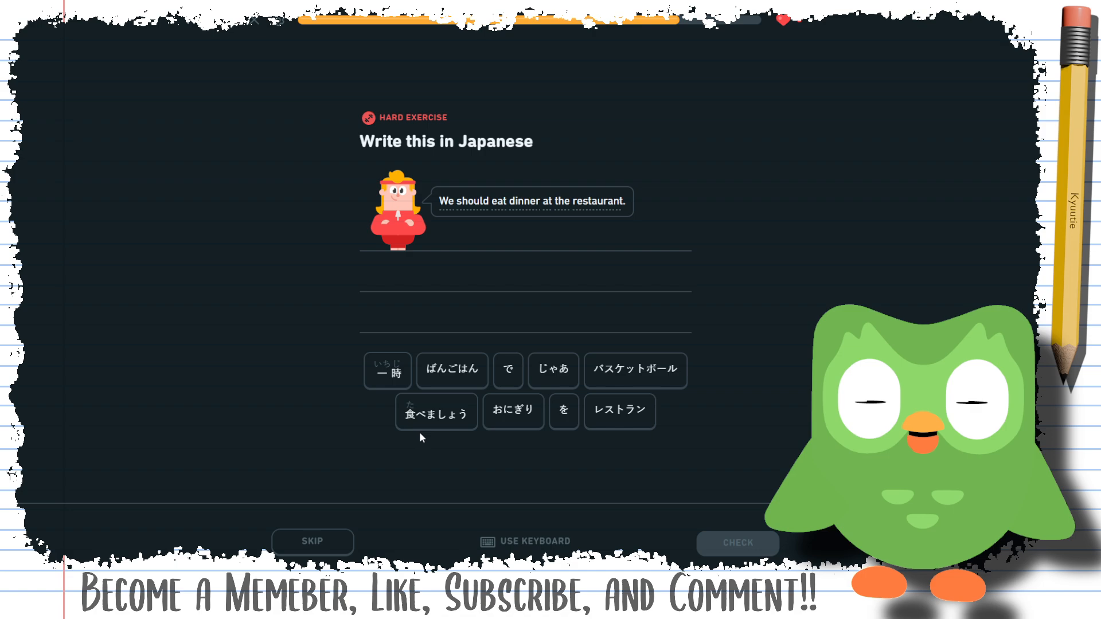
{"action": "left_click", "coordinate": [435, 411]}
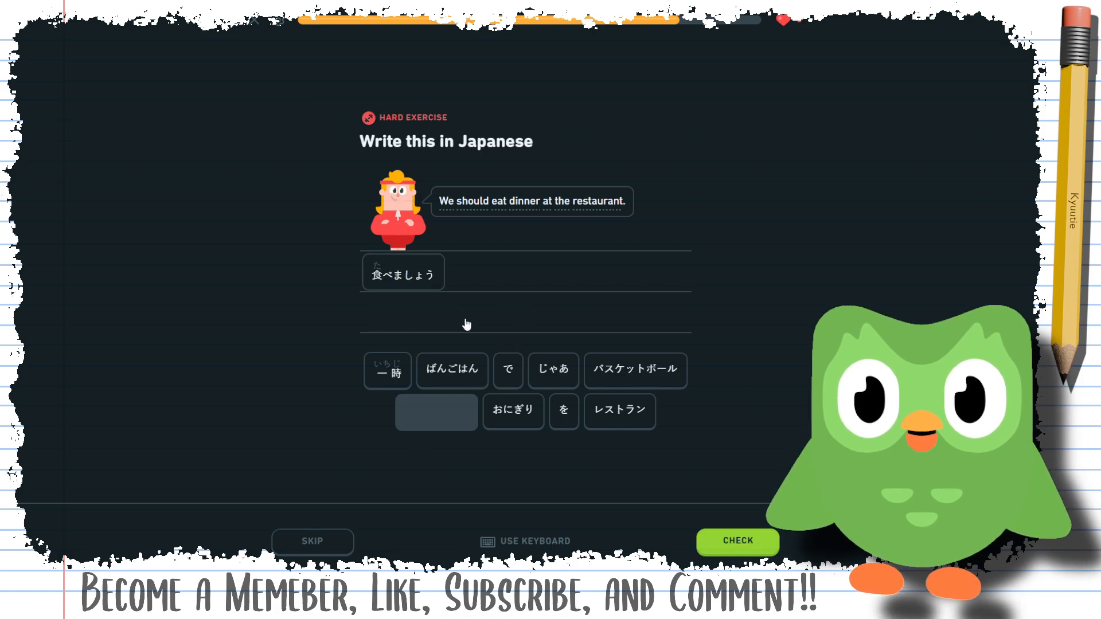
{"action": "left_click", "coordinate": [563, 410]}
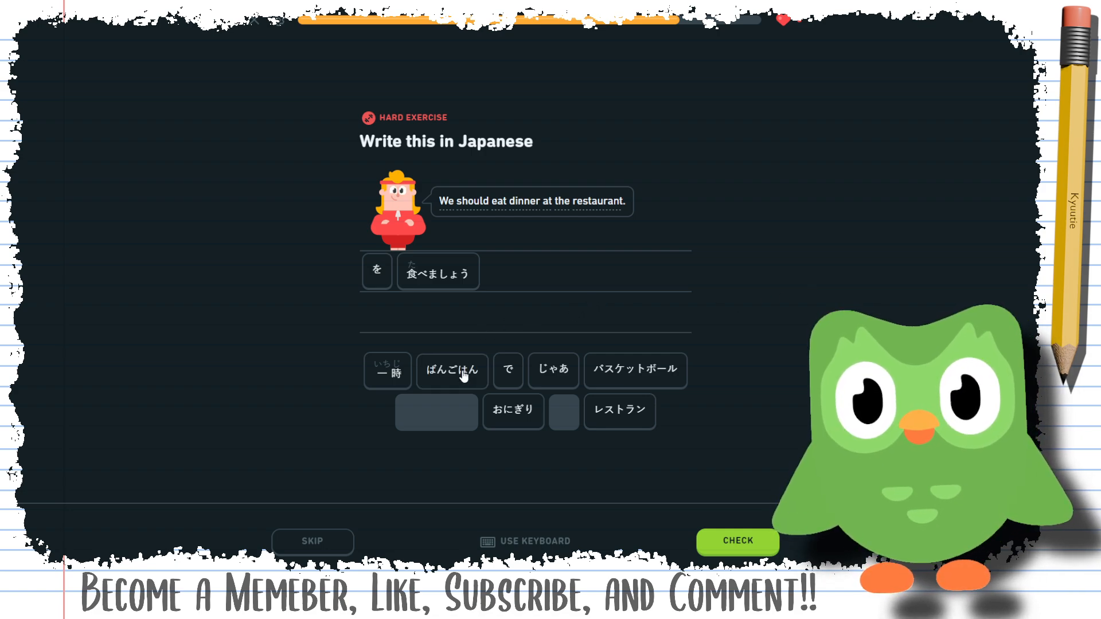
{"action": "left_click", "coordinate": [451, 371]}
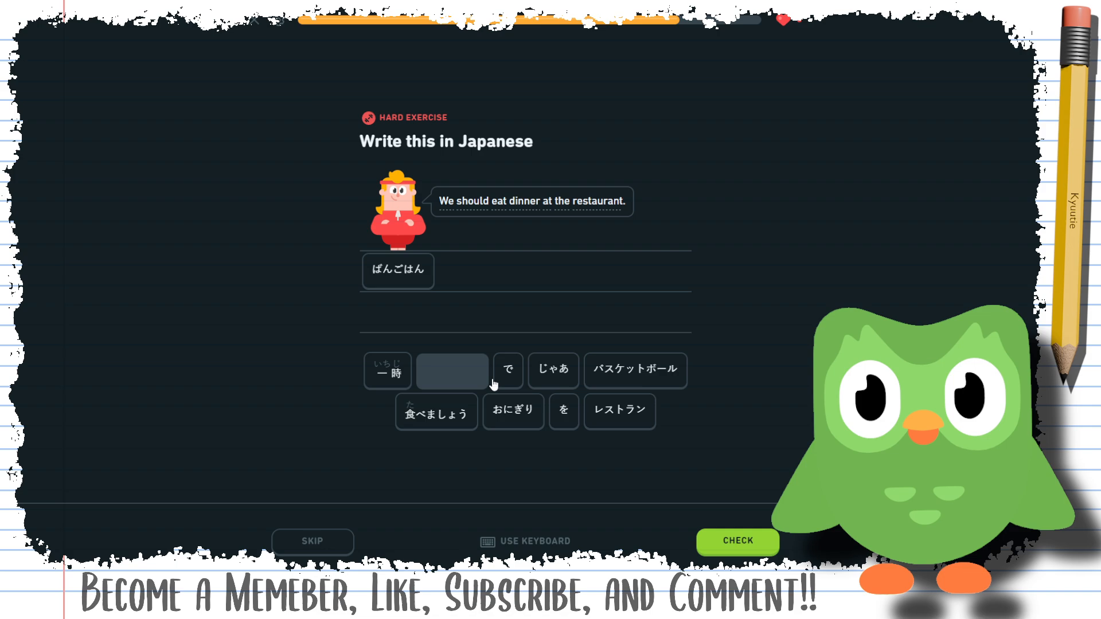
{"action": "left_click", "coordinate": [507, 370]}
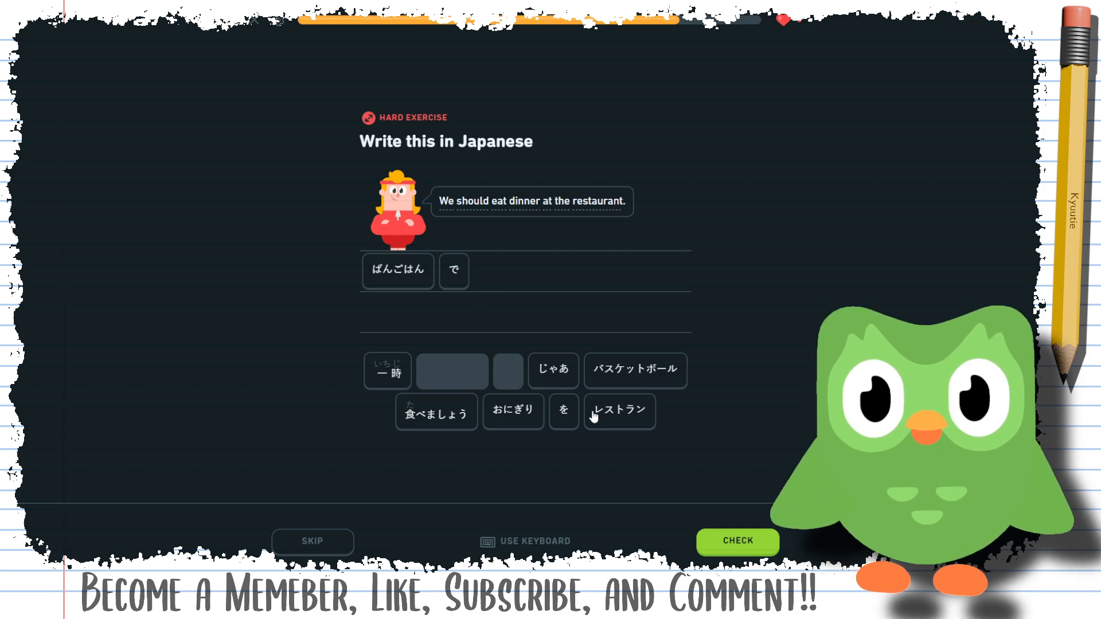
{"action": "left_click", "coordinate": [619, 411]}
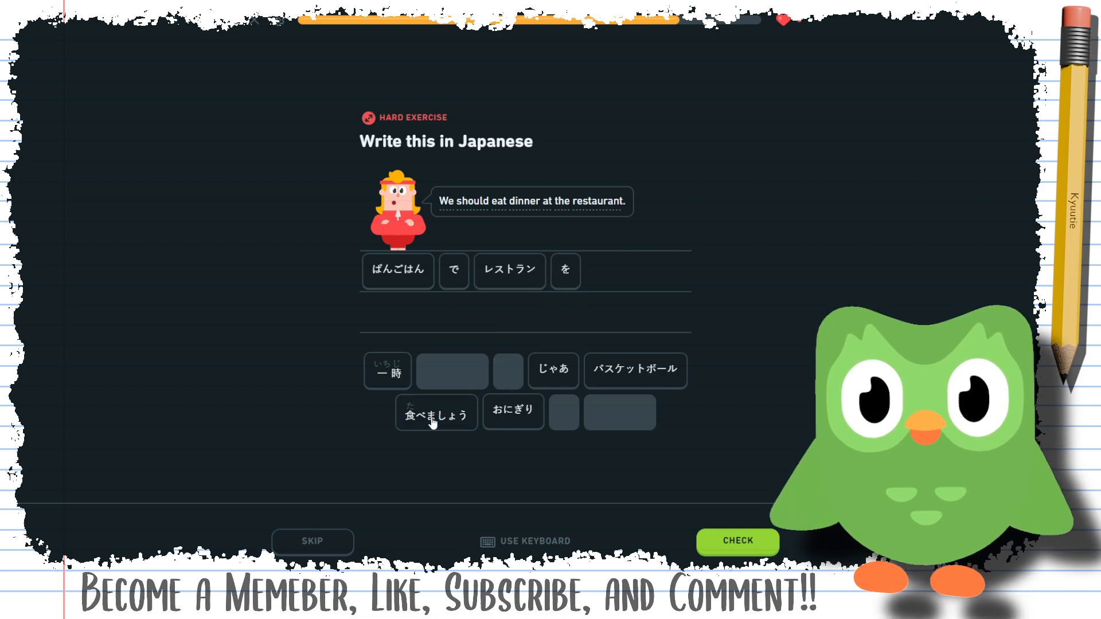
{"action": "left_click", "coordinate": [435, 412]}
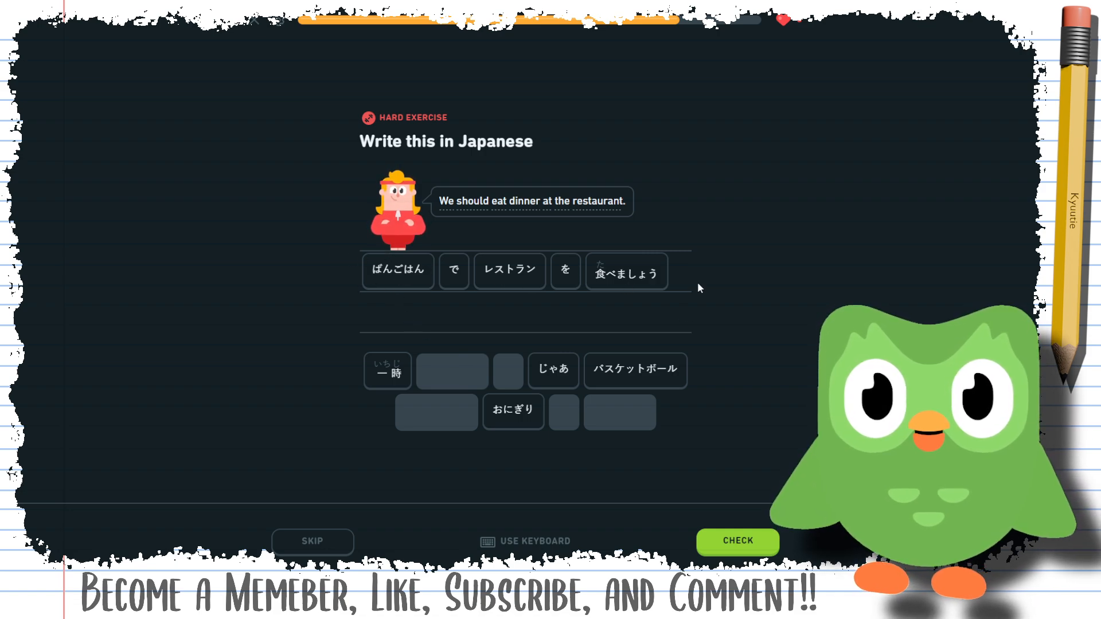
{"action": "left_click", "coordinate": [737, 541]}
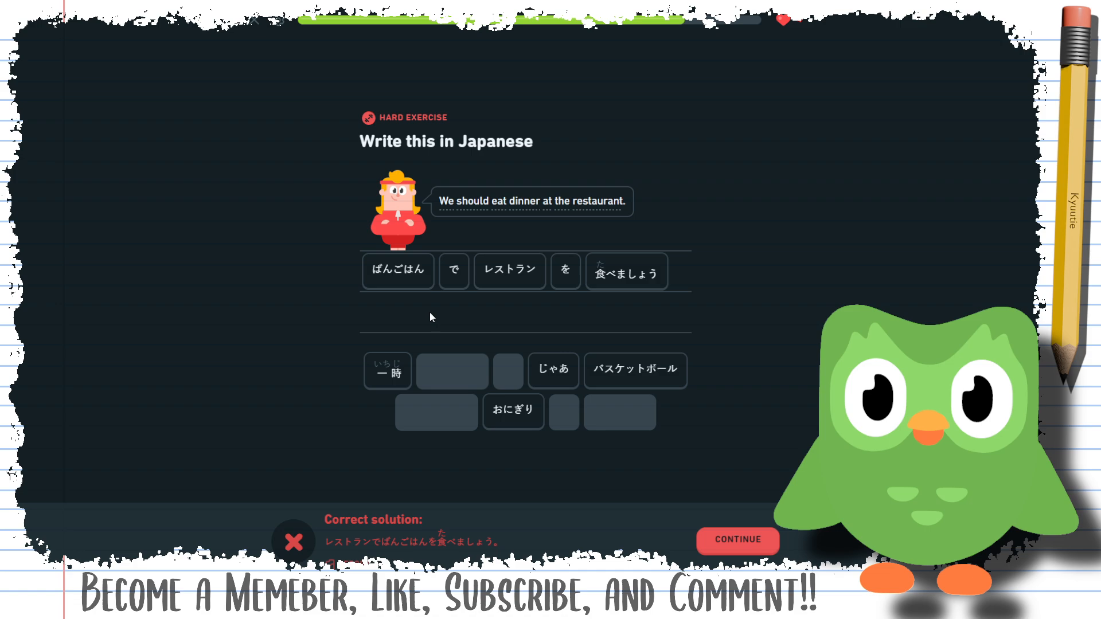
{"action": "mouse_move", "coordinate": [659, 317]}
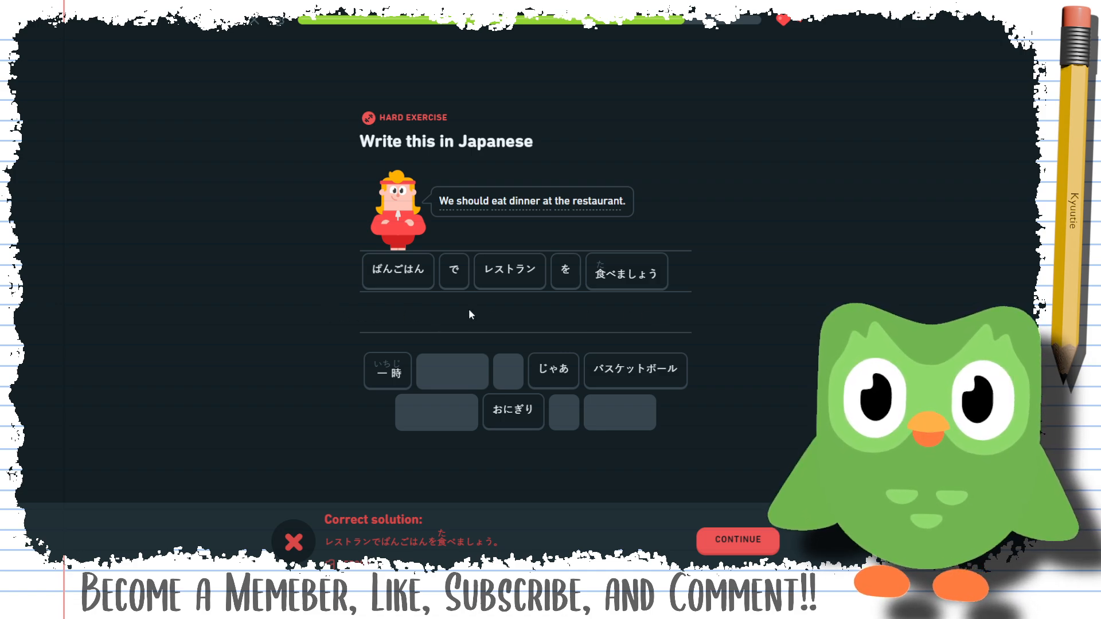
{"action": "mouse_move", "coordinate": [678, 315]}
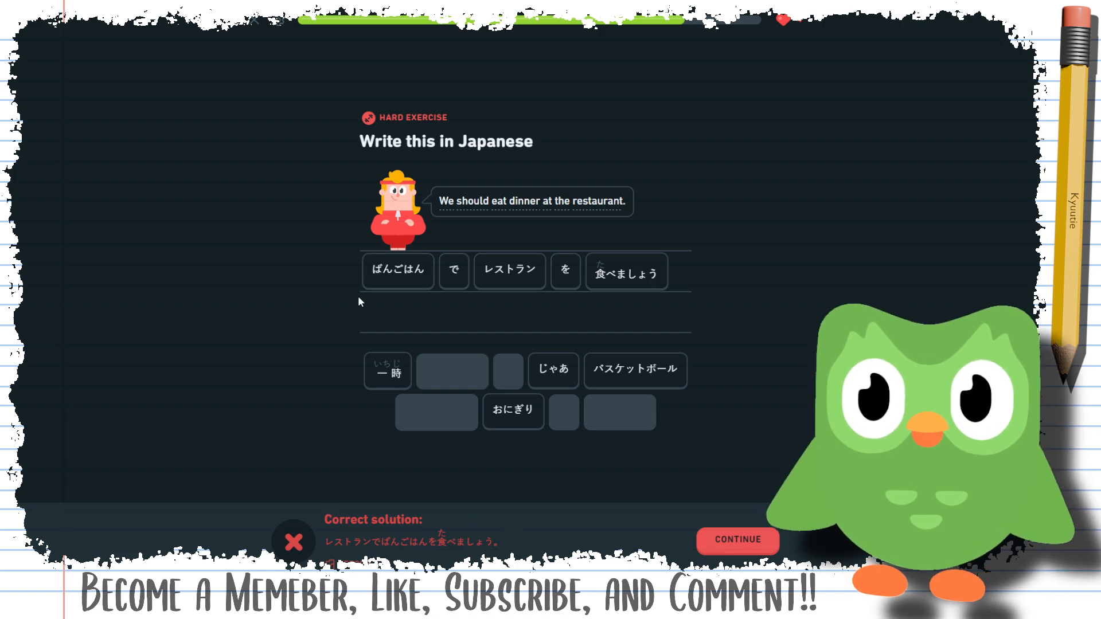
{"action": "mouse_move", "coordinate": [431, 334]}
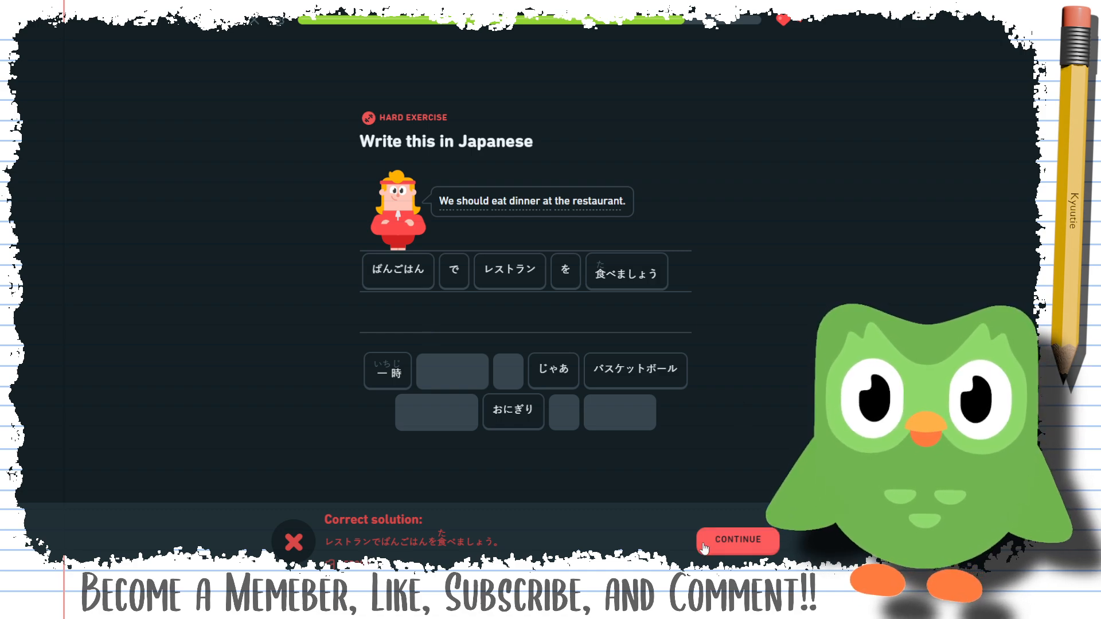
Build にくは高いですね for 'Meat is expensive, isn't it?' and submit it
{"action": "left_click", "coordinate": [738, 541]}
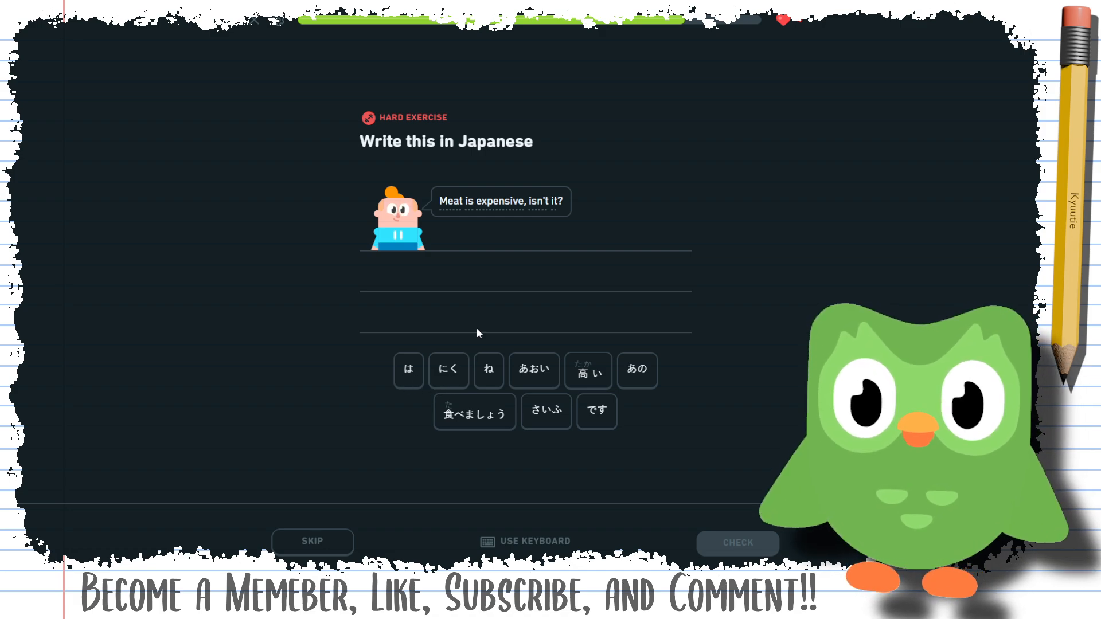
{"action": "left_click", "coordinate": [448, 370]}
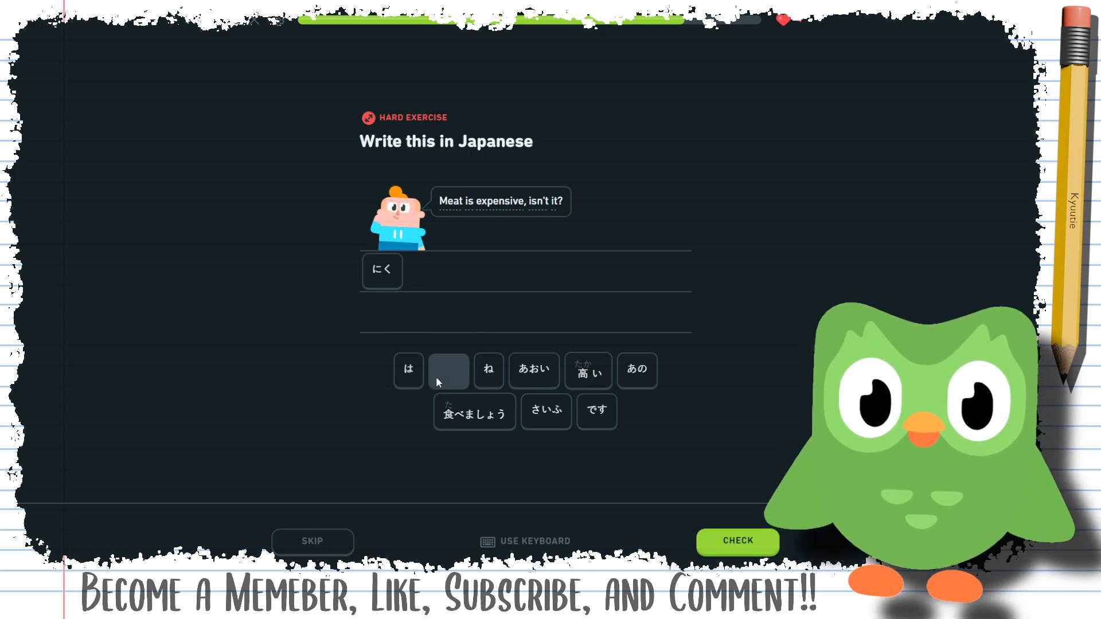
{"action": "left_click", "coordinate": [588, 370]}
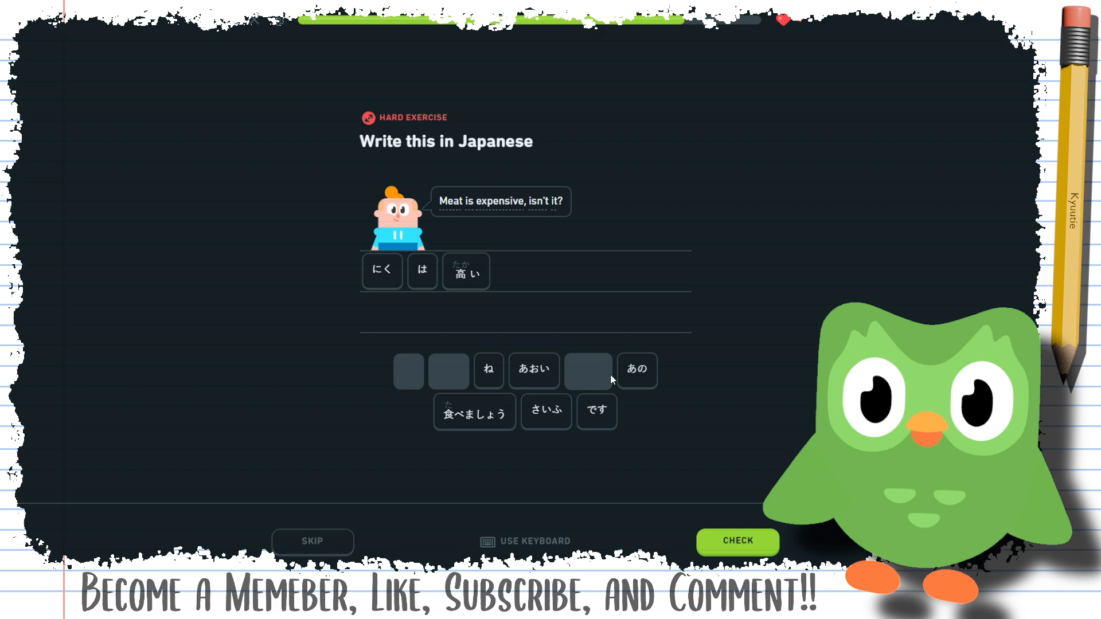
{"action": "left_click", "coordinate": [596, 411]}
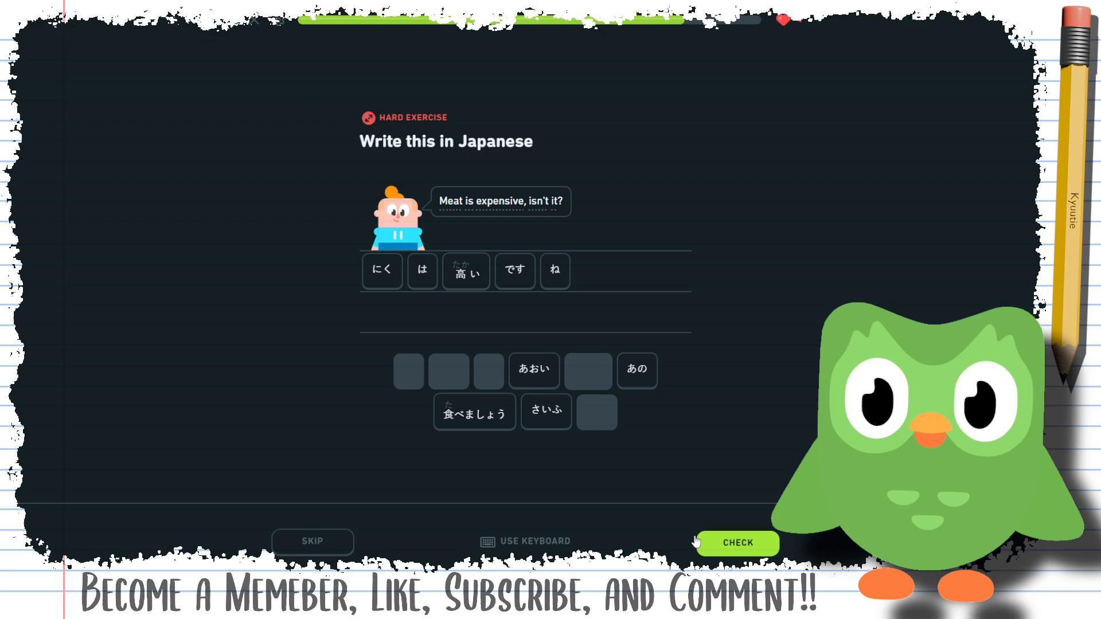
{"action": "left_click", "coordinate": [737, 543]}
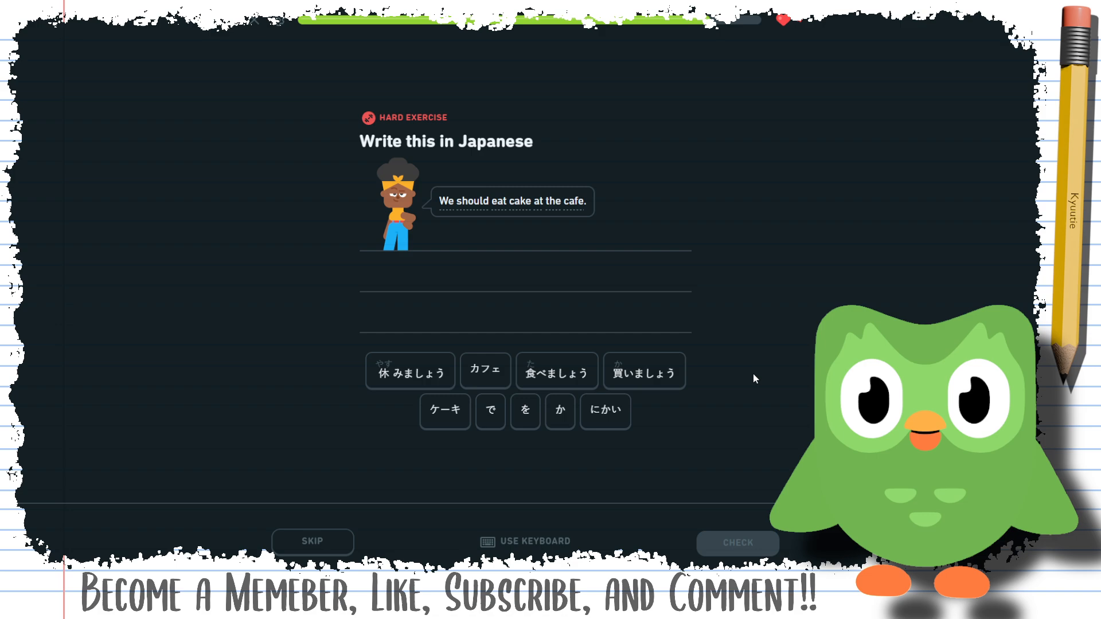
{"action": "mouse_move", "coordinate": [490, 397]}
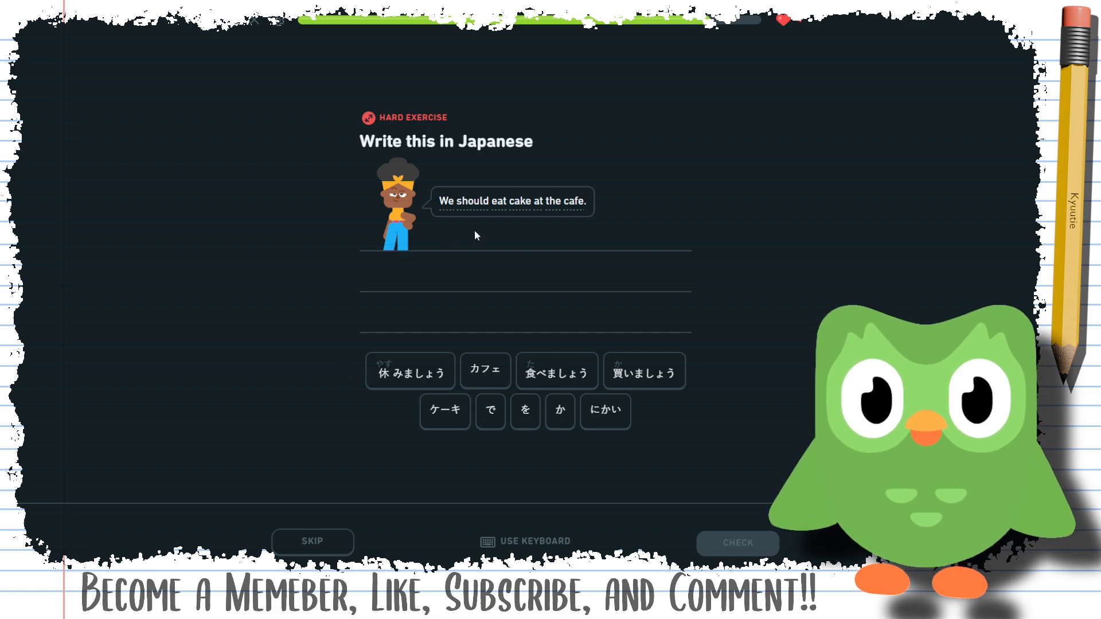
{"action": "mouse_move", "coordinate": [593, 434]}
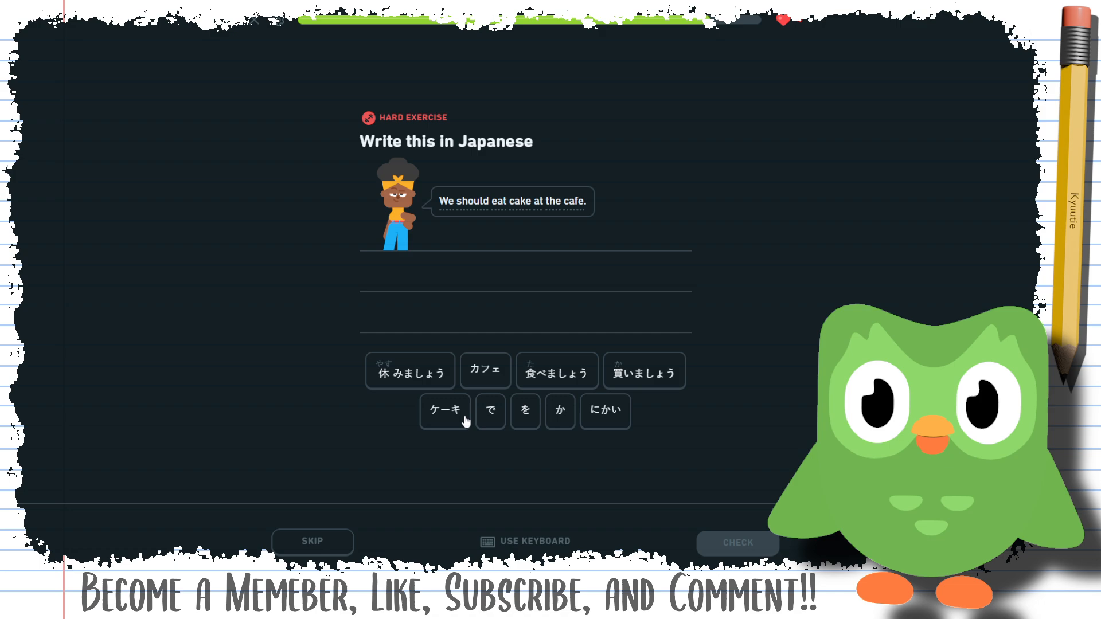
Build カフェ で ケーキ を 食べましょう for the cafe cake sentence and submit it
{"action": "left_click", "coordinate": [484, 369]}
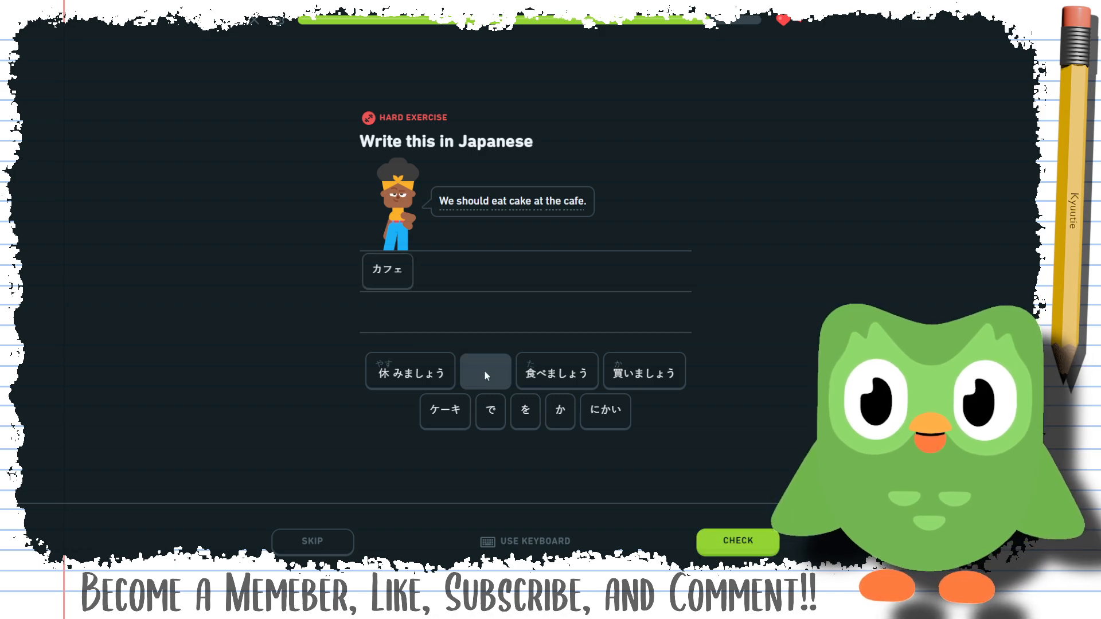
{"action": "left_click", "coordinate": [490, 411]}
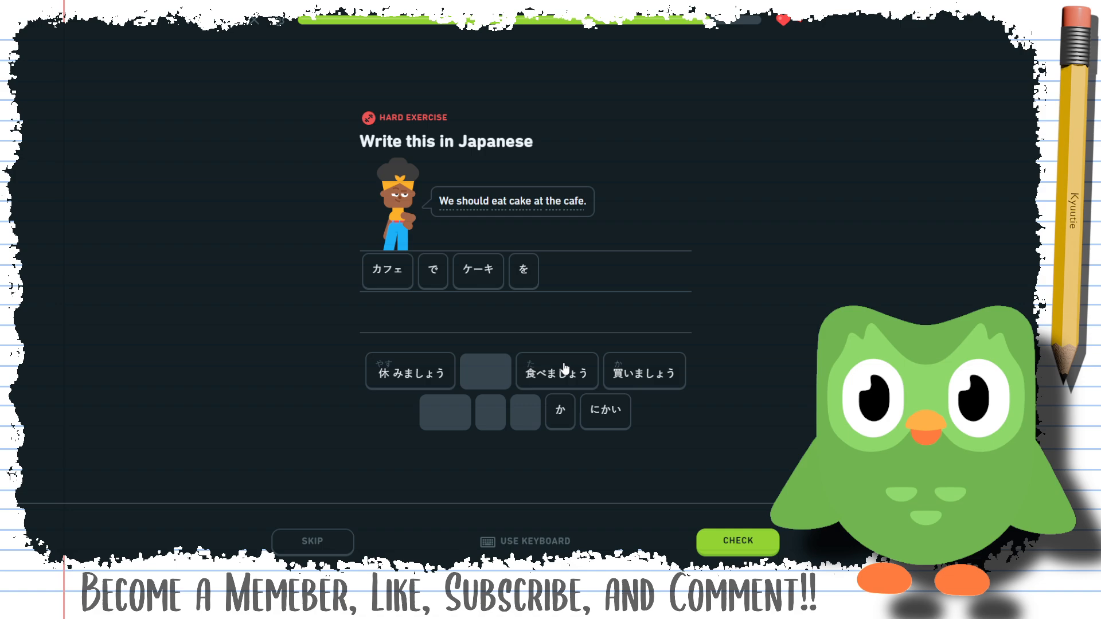
{"action": "left_click", "coordinate": [556, 370]}
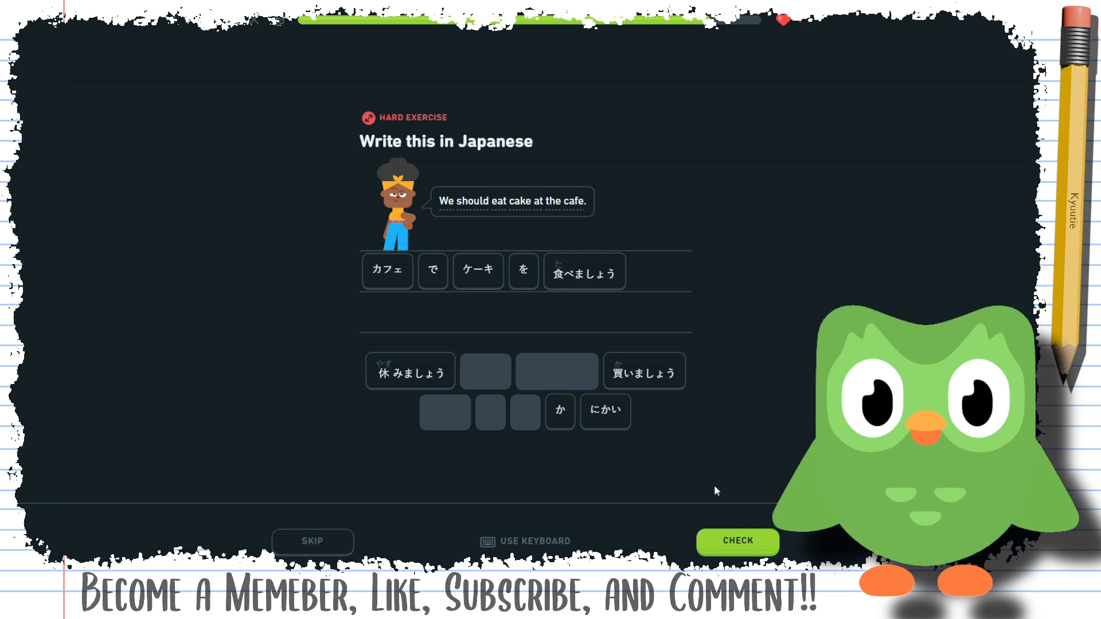
{"action": "left_click", "coordinate": [738, 541]}
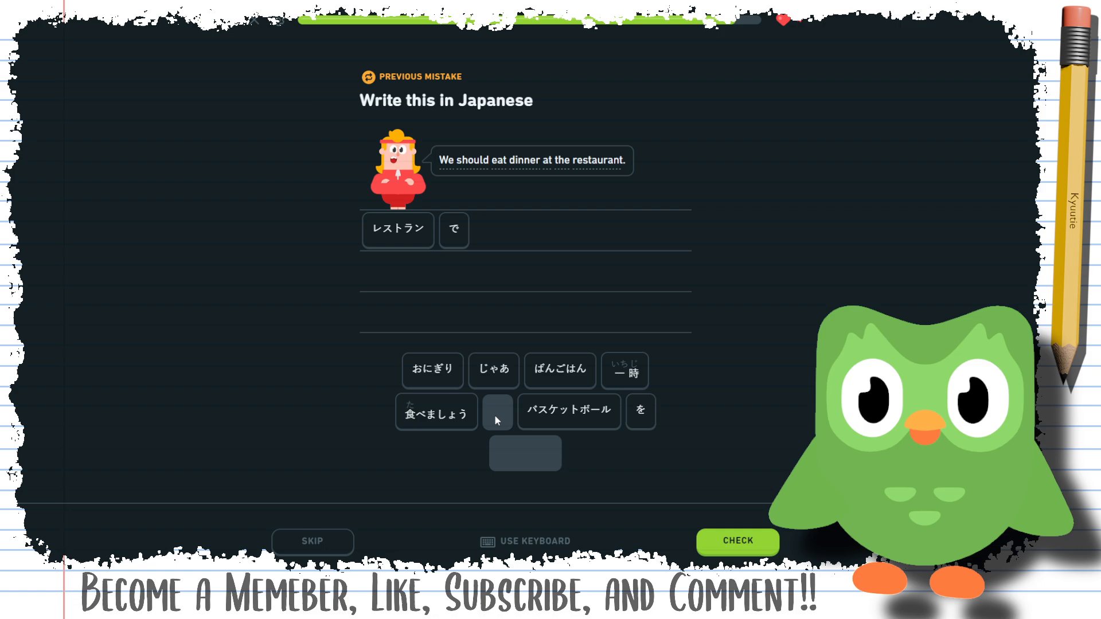
Complete the restaurant dinner sentence with ばんごはん を 食べましょう and submit it
{"action": "left_click", "coordinate": [559, 370]}
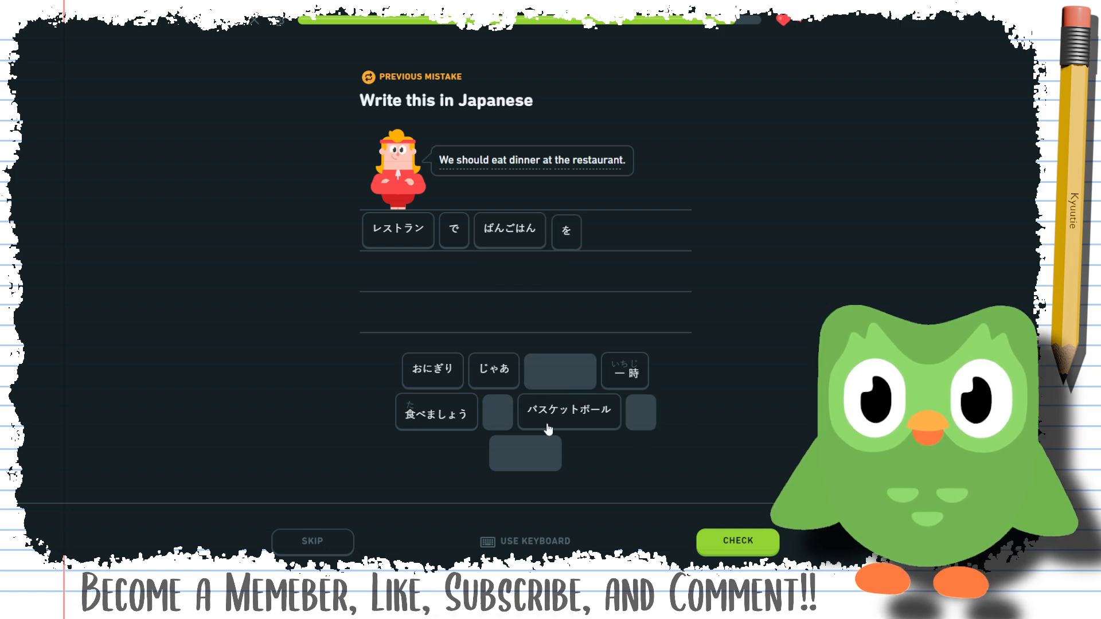
{"action": "left_click", "coordinate": [435, 410]}
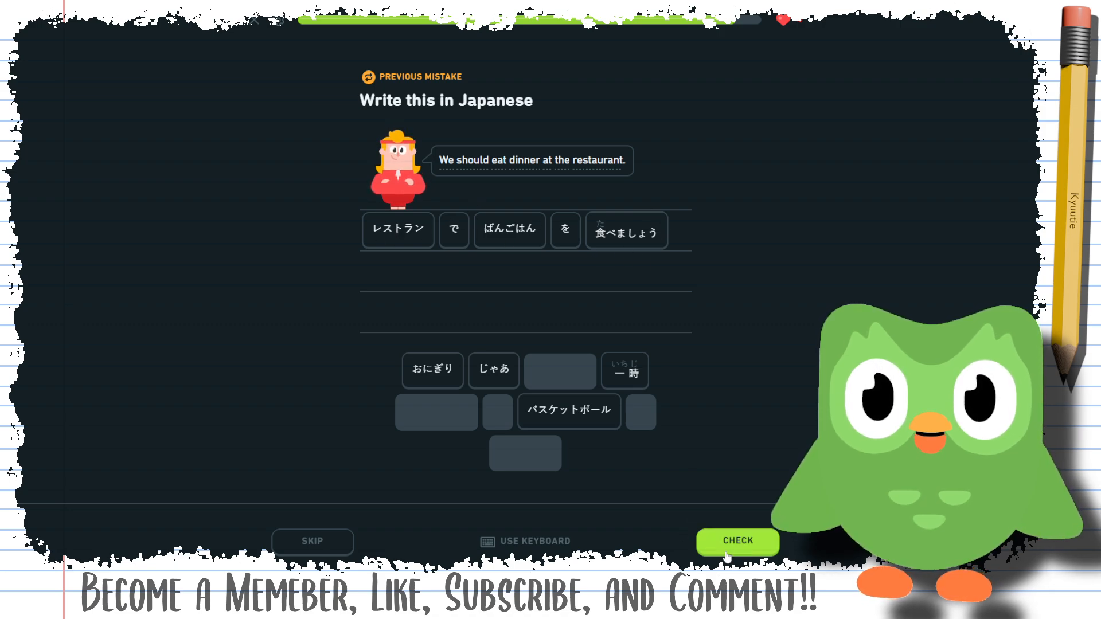
{"action": "left_click", "coordinate": [736, 541]}
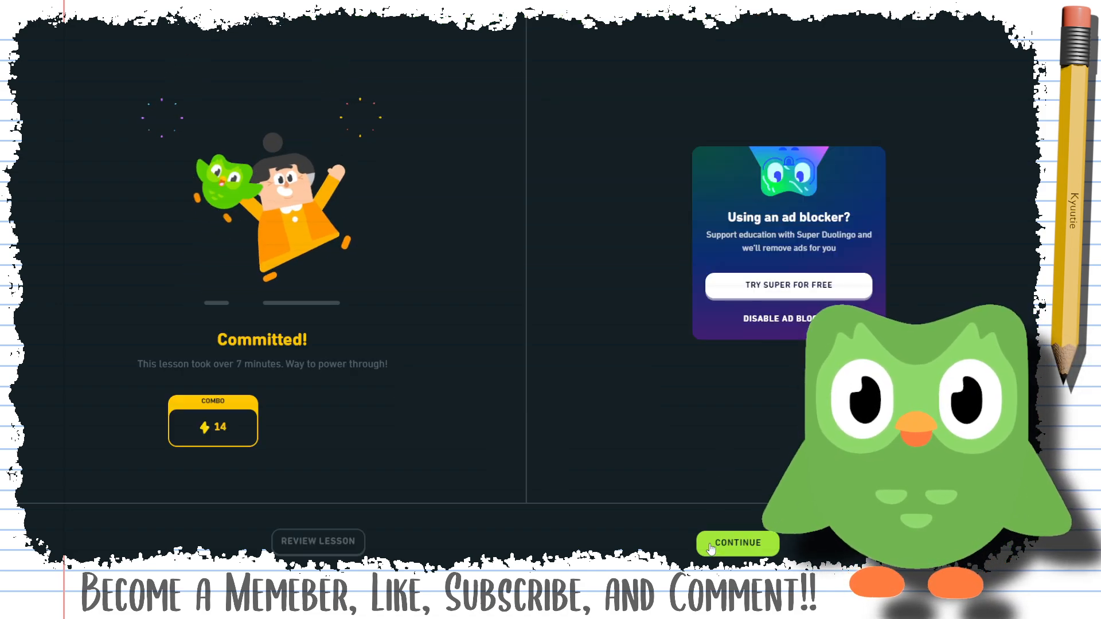
Continue past the lesson summary, 972-day streak and Amethyst League rank-up screens
{"action": "left_click", "coordinate": [736, 543]}
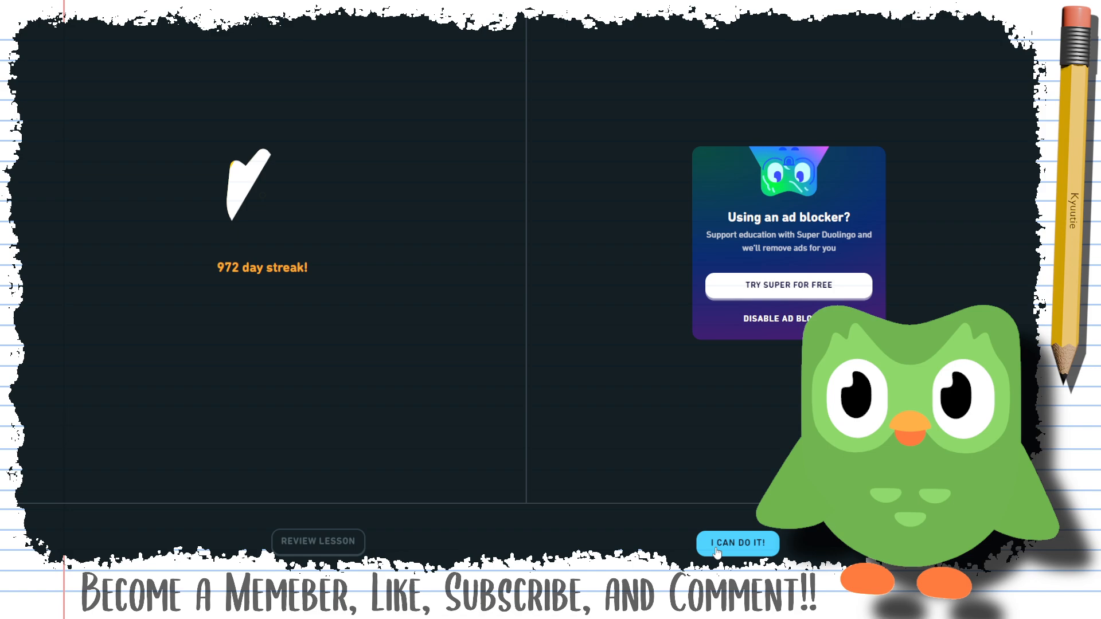
{"action": "left_click", "coordinate": [736, 543]}
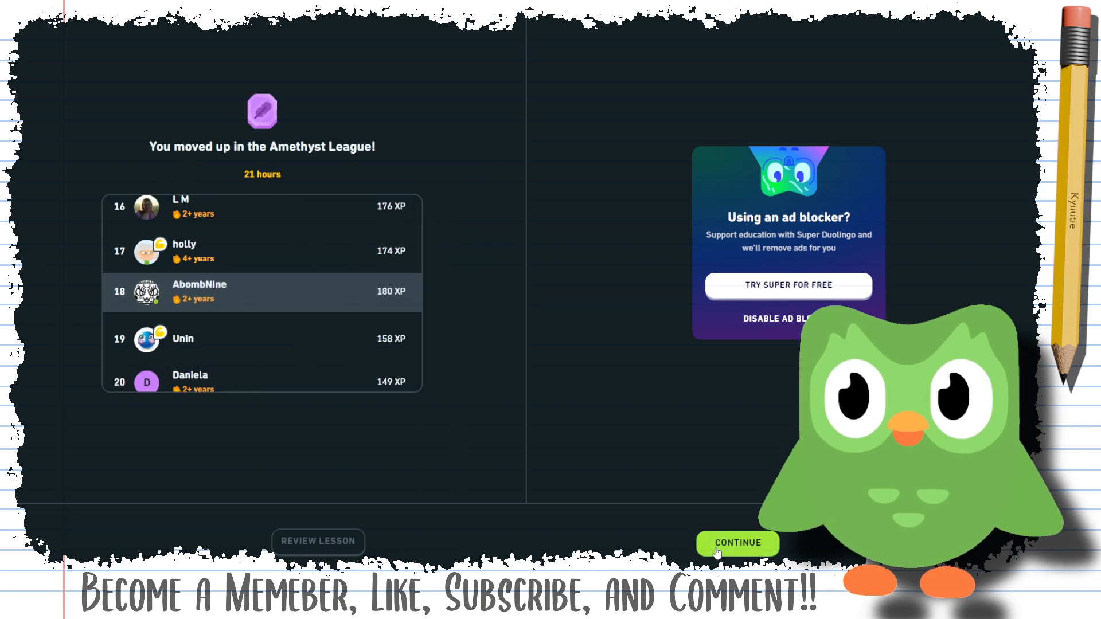
{"action": "left_click", "coordinate": [736, 543]}
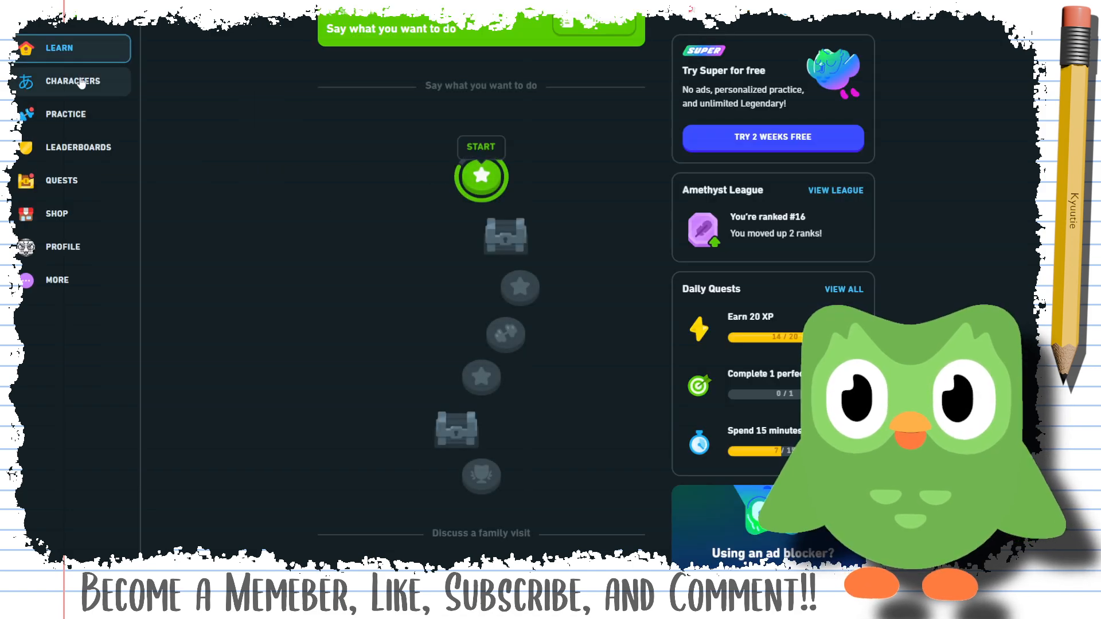
Start Characters practice and answer yomu for よむ, めし for meshi, and iro
{"action": "left_click", "coordinate": [72, 81]}
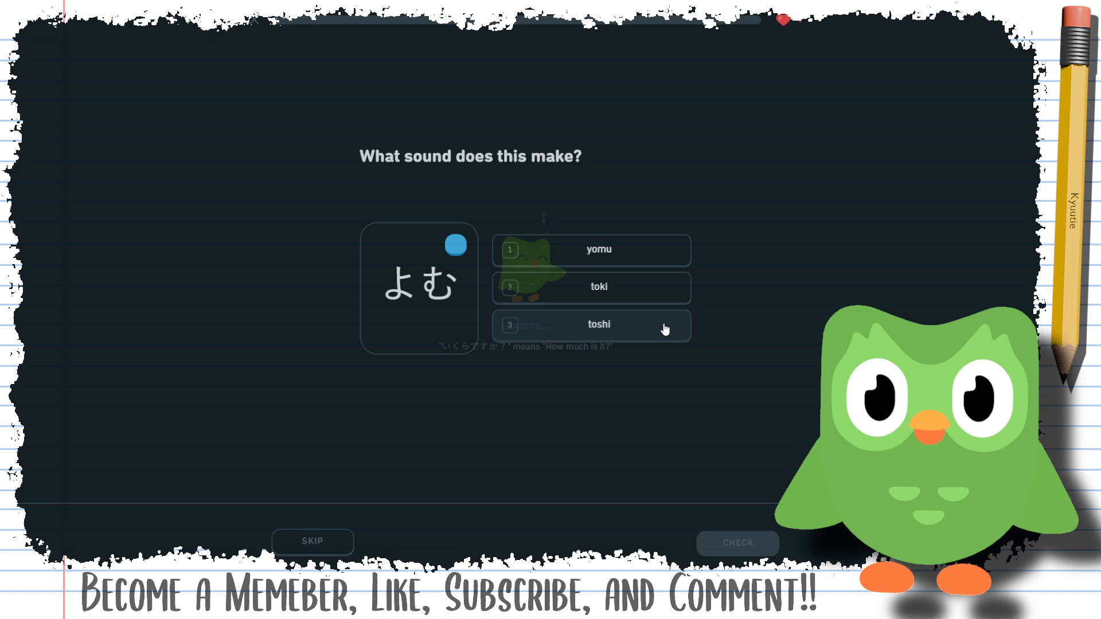
{"action": "left_click", "coordinate": [590, 250]}
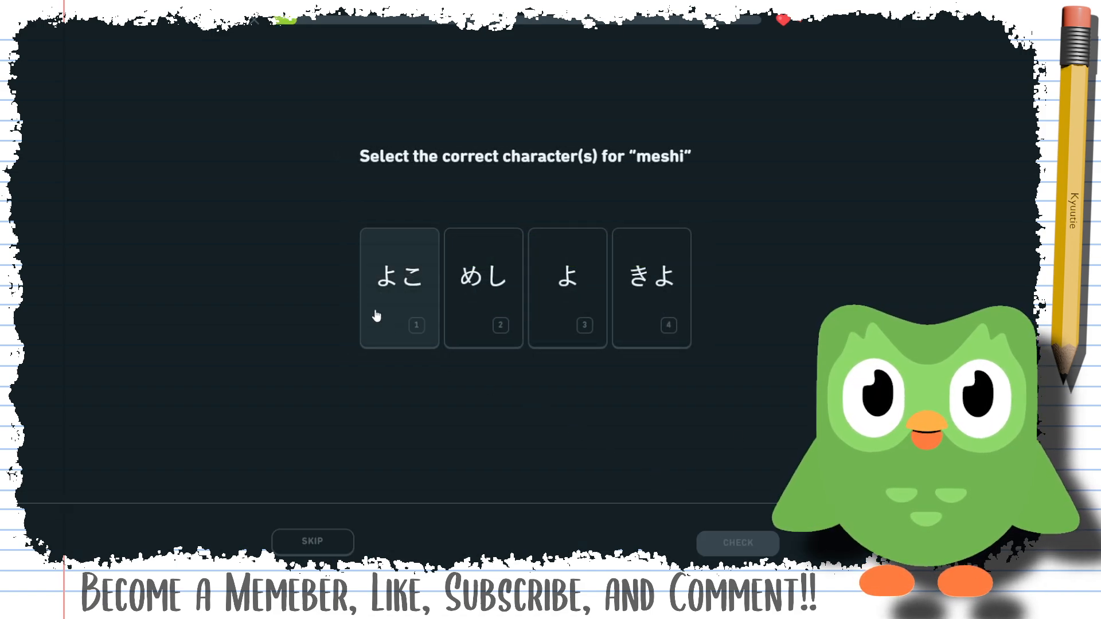
{"action": "left_click", "coordinate": [482, 279]}
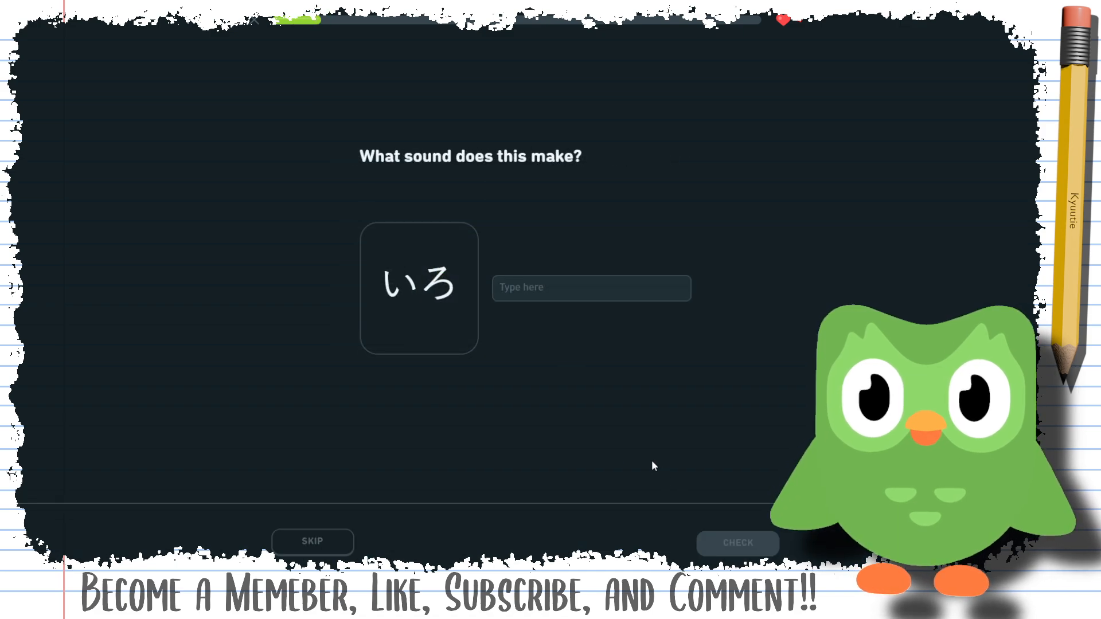
{"action": "type", "text": "ir"}
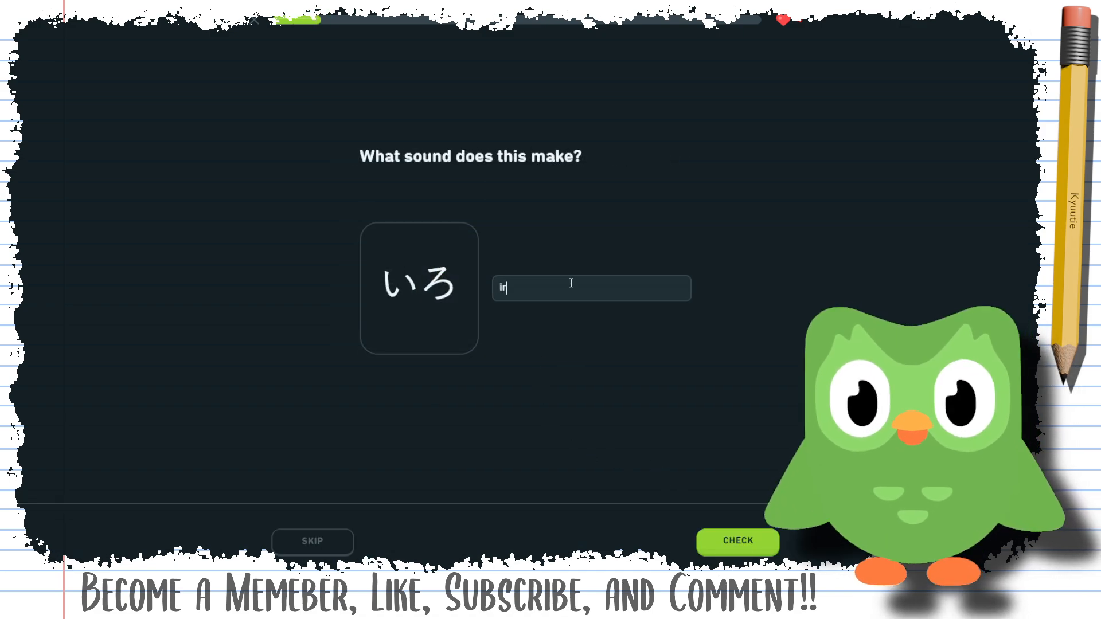
{"action": "left_click", "coordinate": [737, 541]}
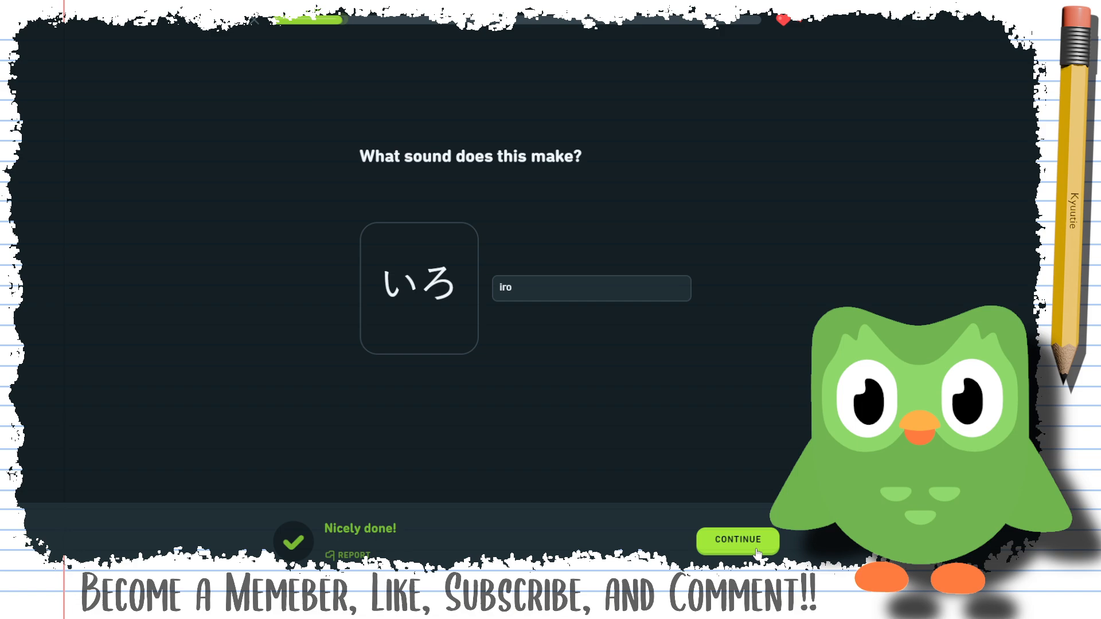
{"action": "left_click", "coordinate": [737, 542]}
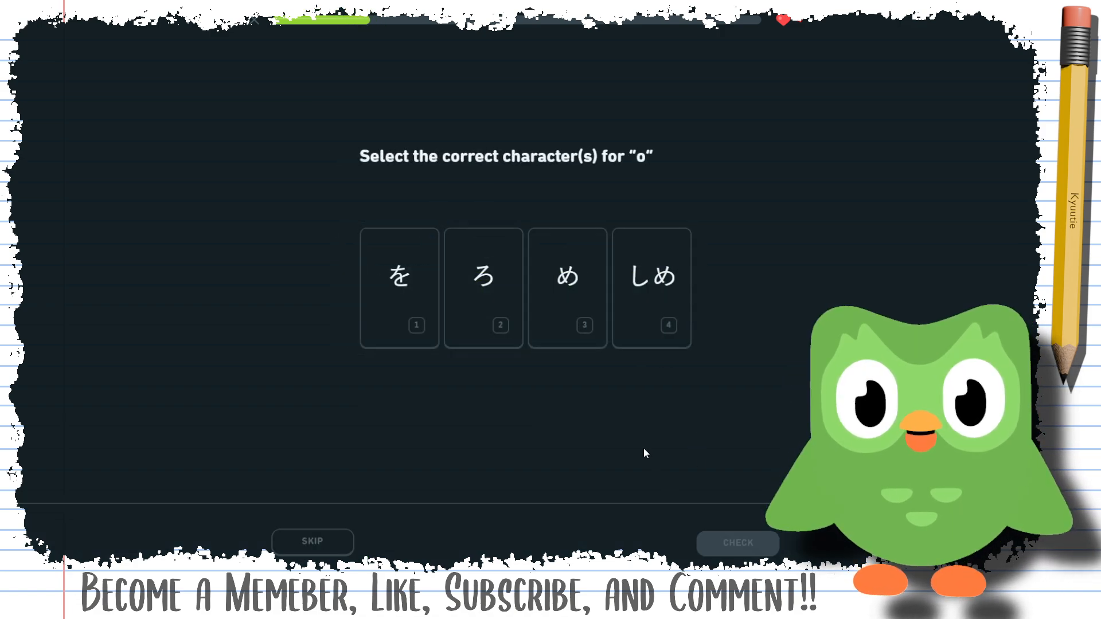
{"action": "mouse_move", "coordinate": [523, 404]}
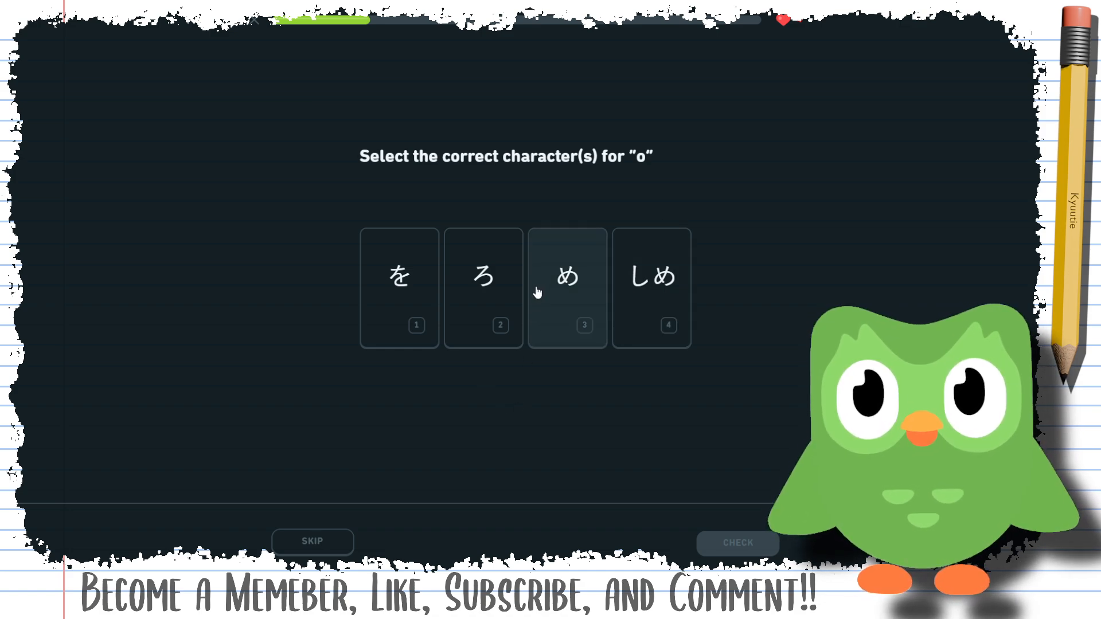
Choose を for 'o', type yomu for よむ, and tap ろ in the listening task
{"action": "left_click", "coordinate": [398, 287]}
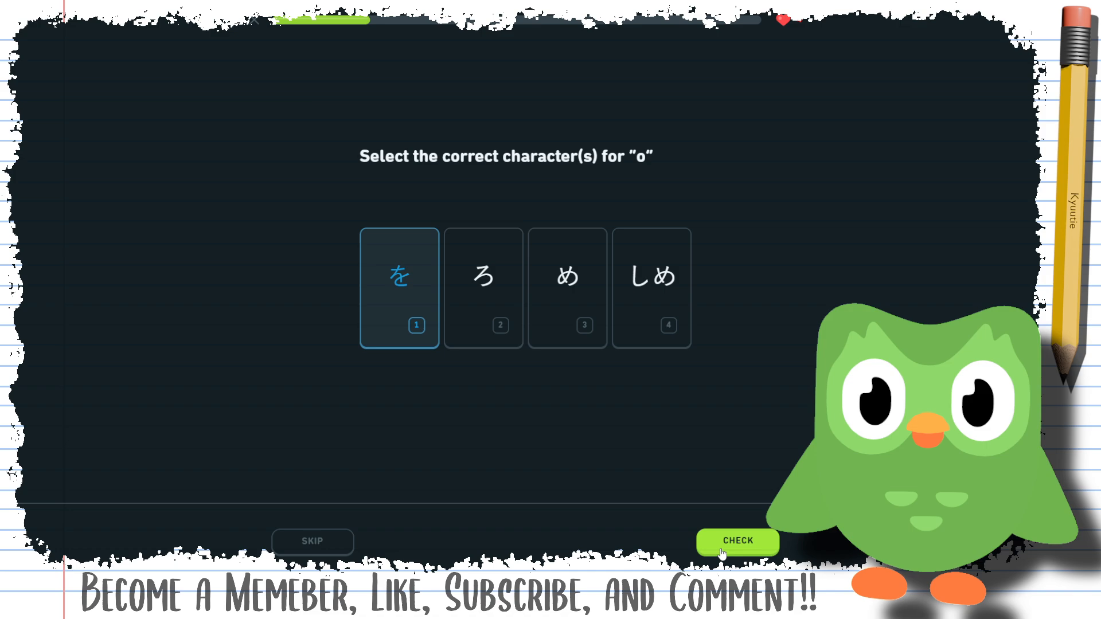
{"action": "left_click", "coordinate": [738, 541]}
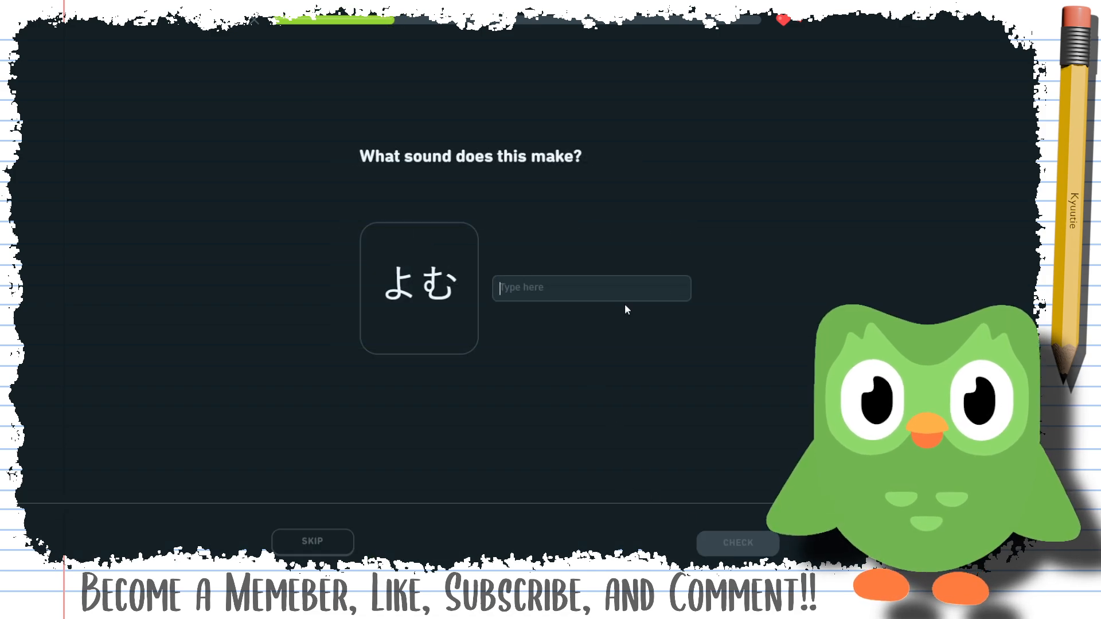
{"action": "type", "text": "yomu"}
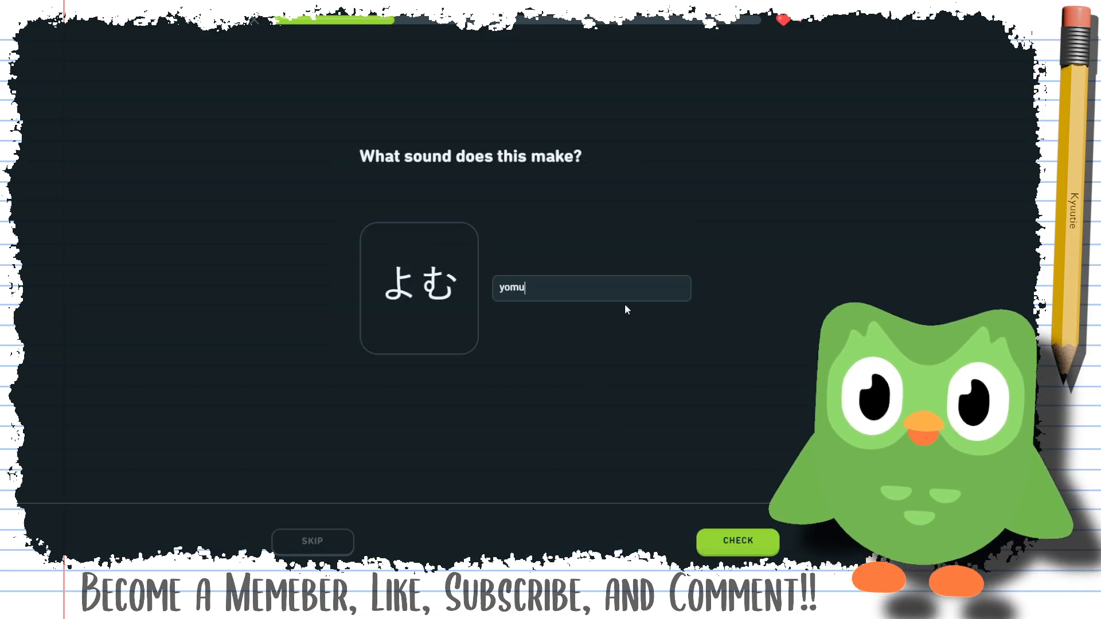
{"action": "left_click", "coordinate": [737, 541]}
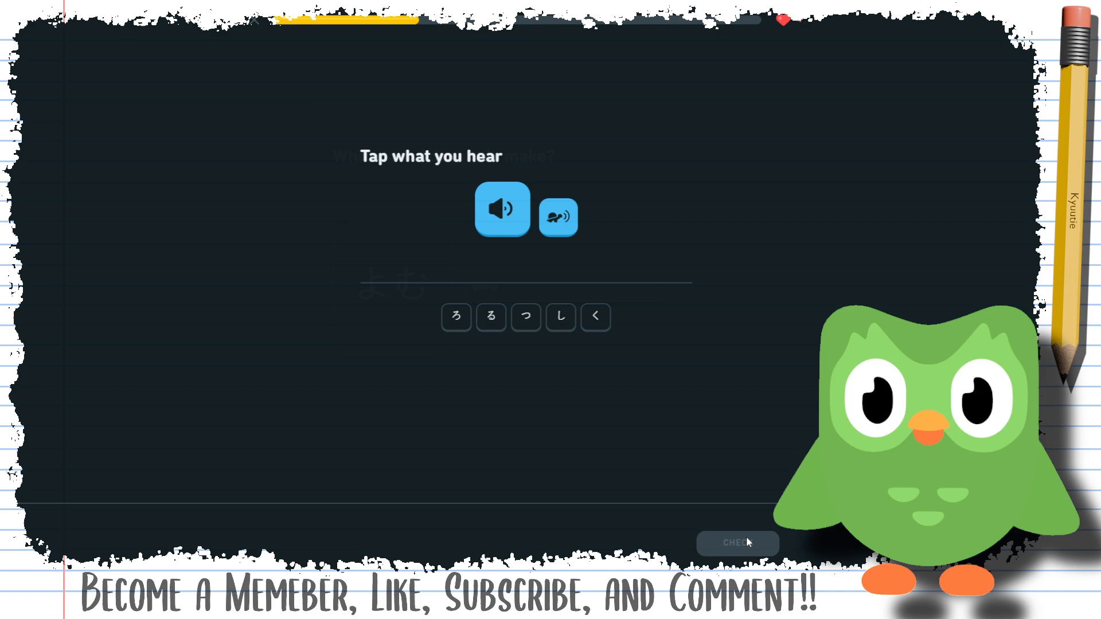
{"action": "left_click", "coordinate": [455, 317]}
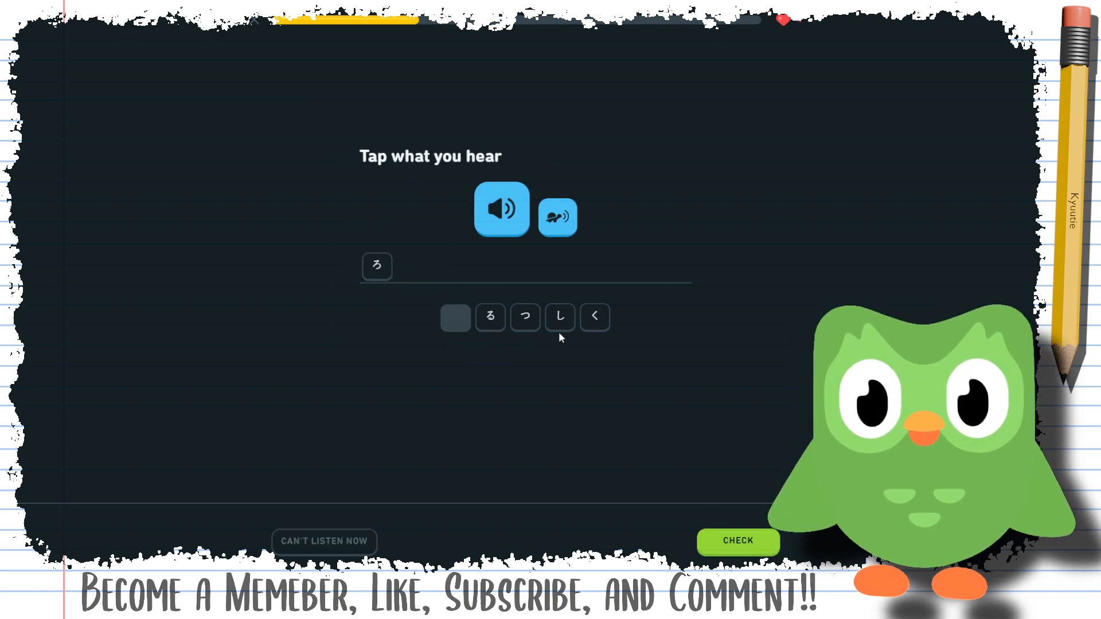
{"action": "left_click", "coordinate": [594, 317]}
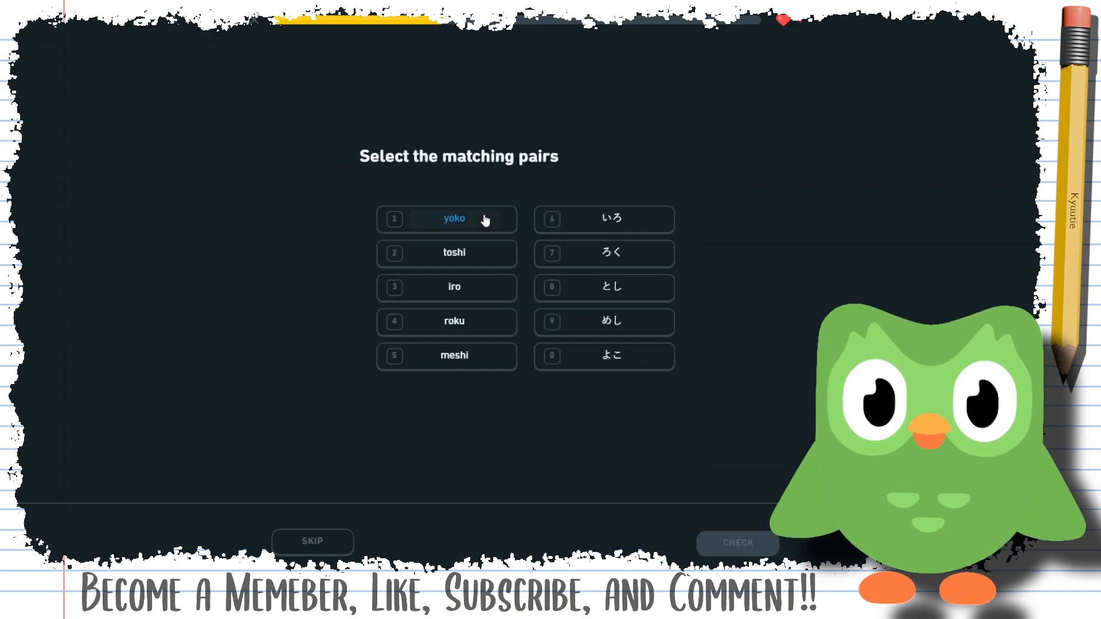
Match yoko and meshi with their kana, then pick the characters for shime
{"action": "left_click", "coordinate": [447, 218]}
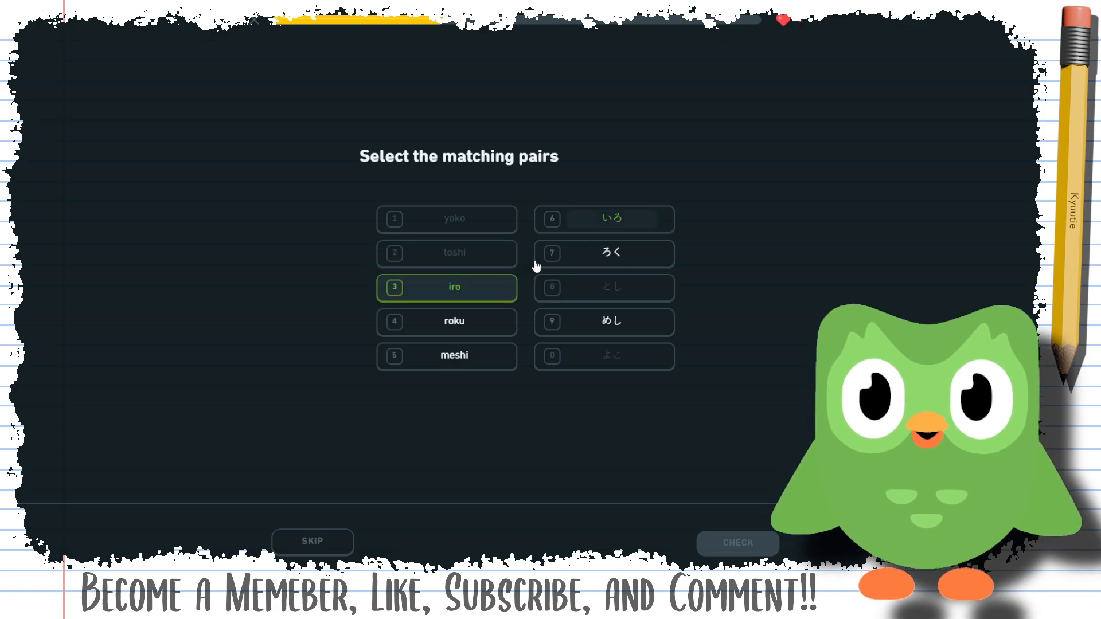
{"action": "left_click", "coordinate": [603, 253]}
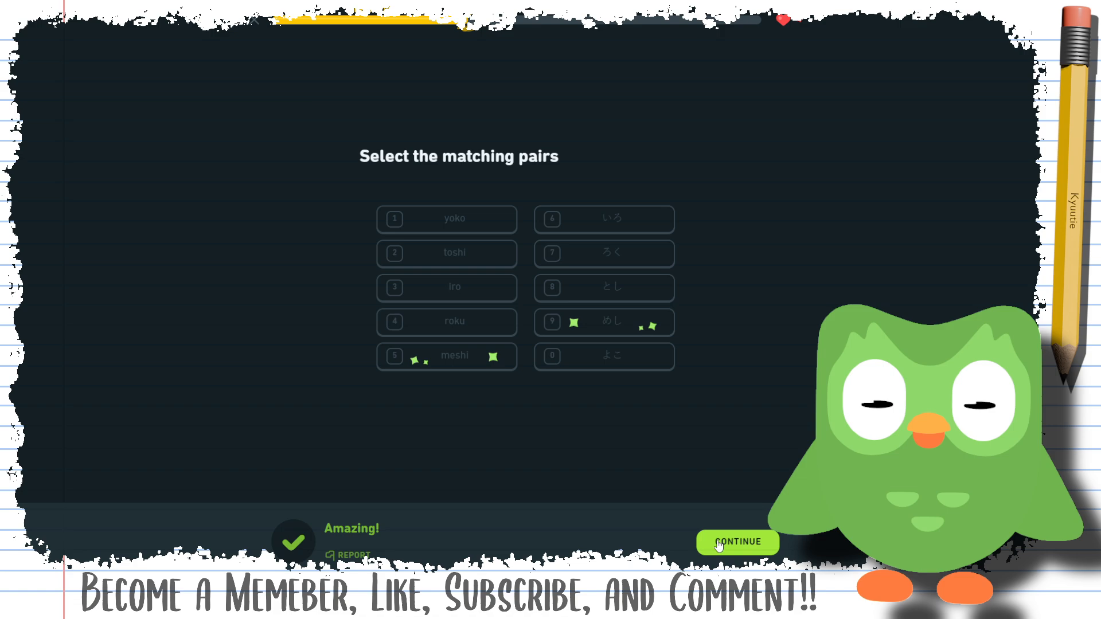
{"action": "left_click", "coordinate": [737, 542]}
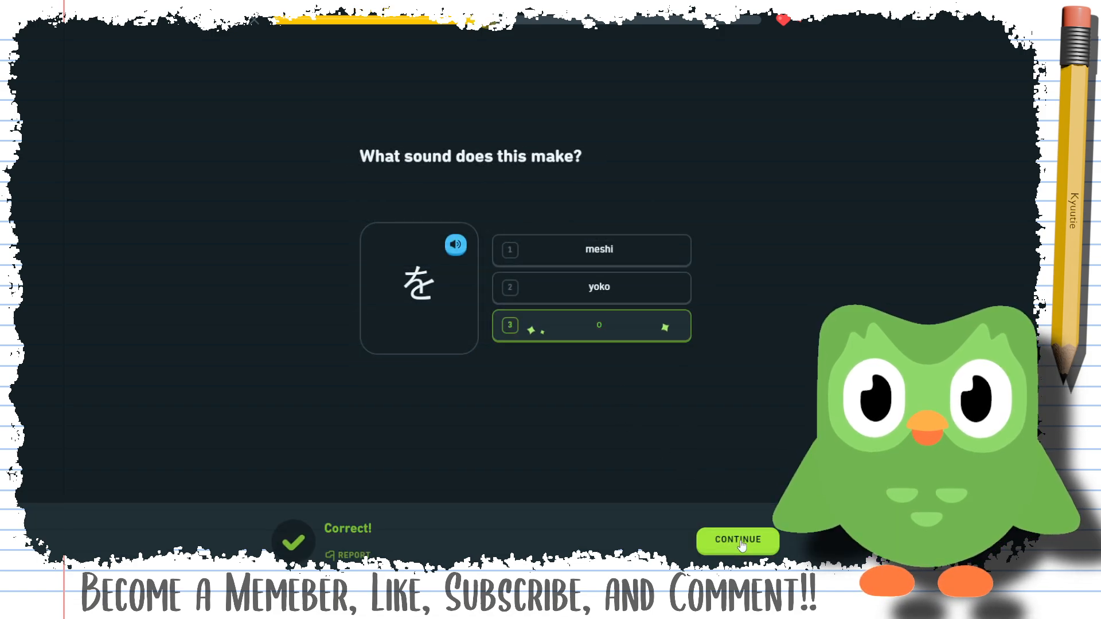
{"action": "left_click", "coordinate": [737, 541]}
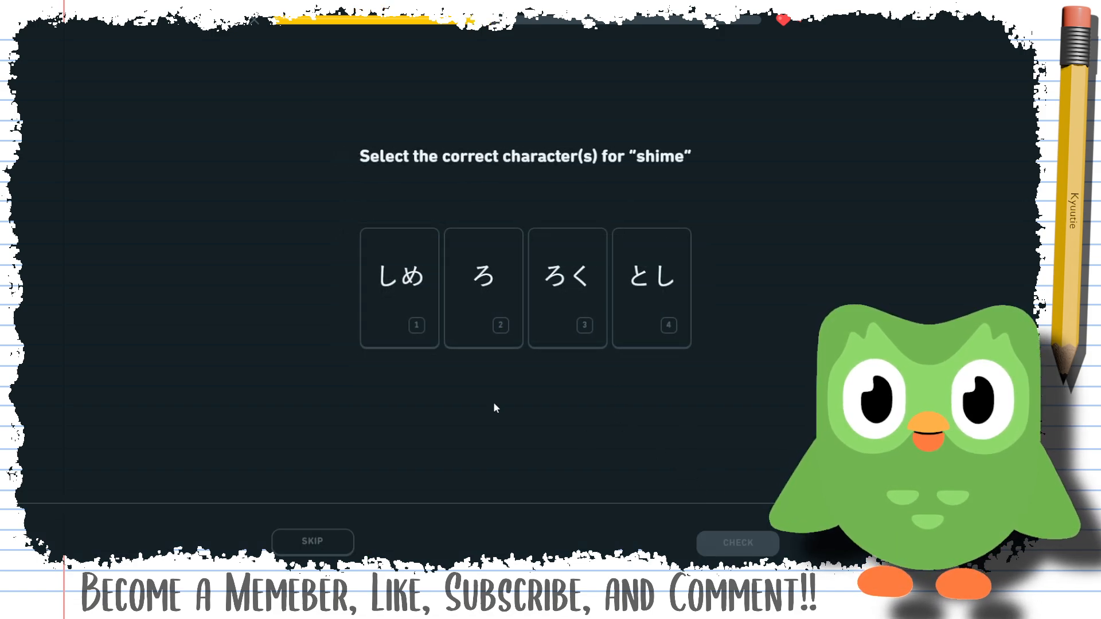
{"action": "left_click", "coordinate": [399, 287]}
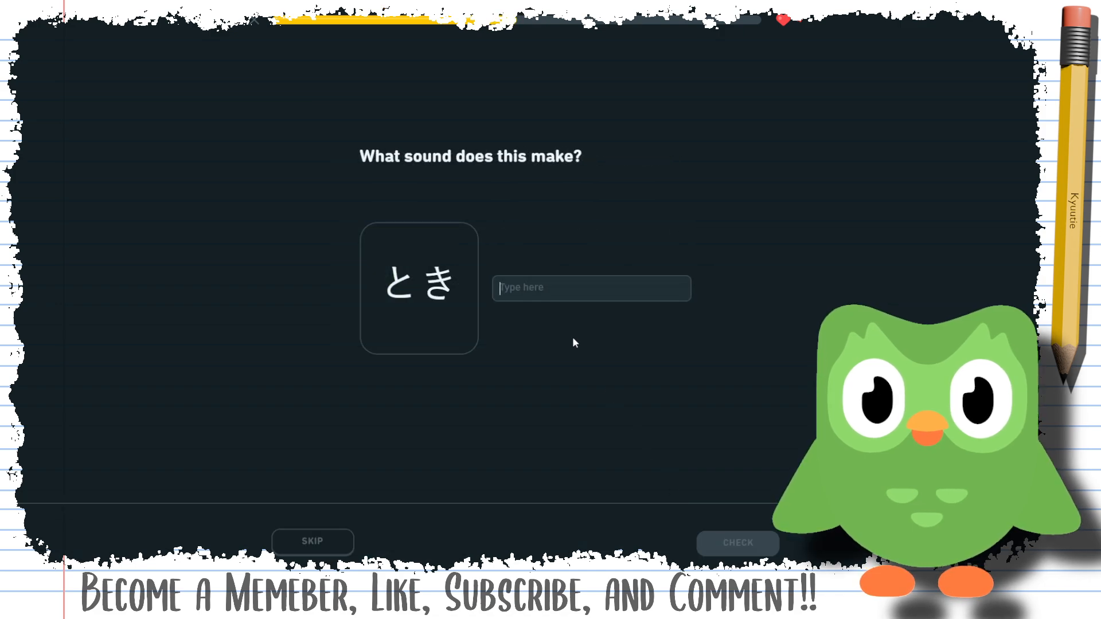
Answer toki, yome for よめ, o for を, and build とり correctly
{"action": "type", "text": "toki"}
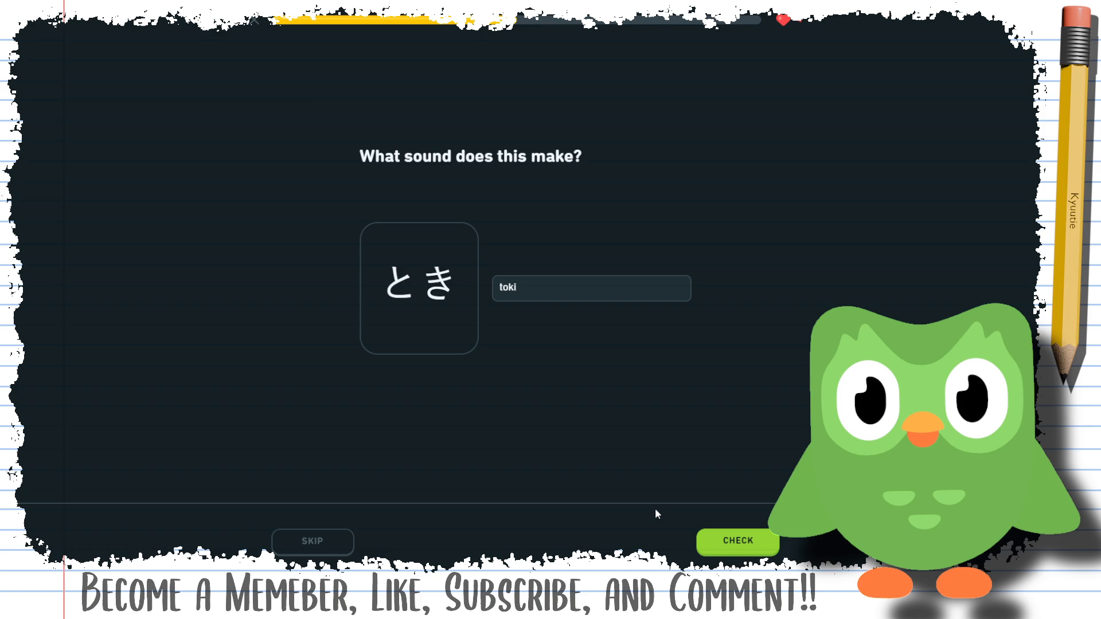
{"action": "left_click", "coordinate": [738, 541]}
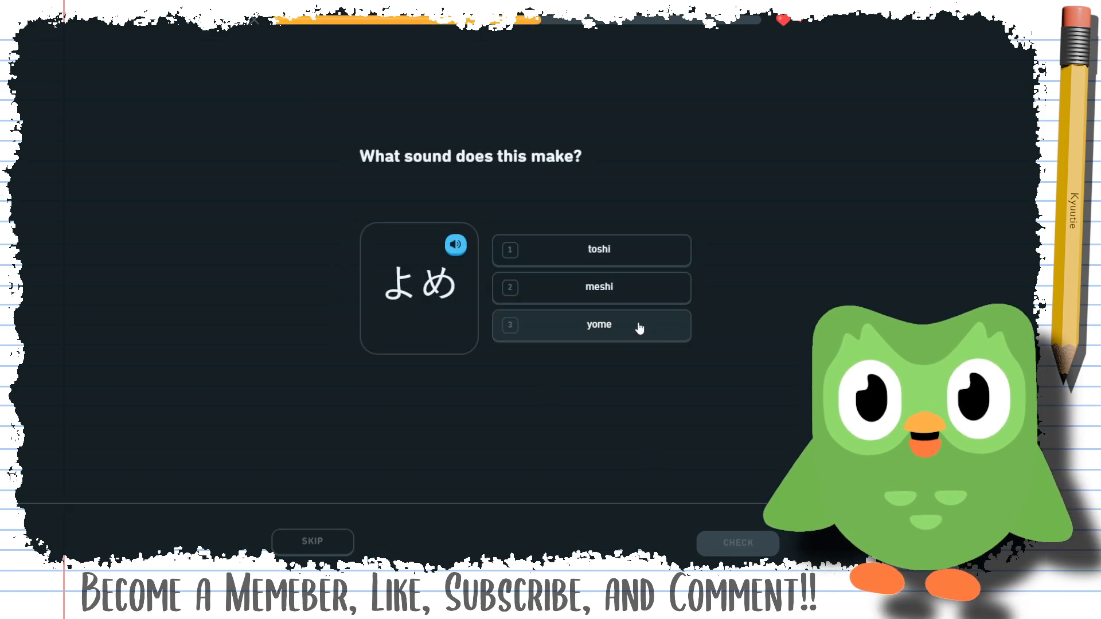
{"action": "left_click", "coordinate": [591, 325]}
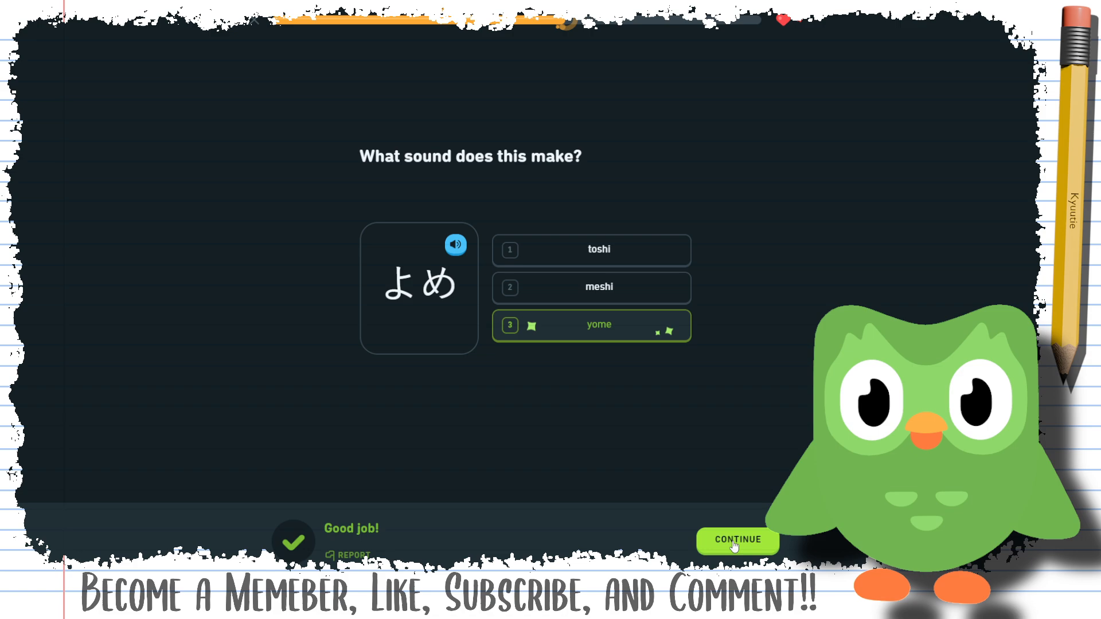
{"action": "left_click", "coordinate": [737, 541]}
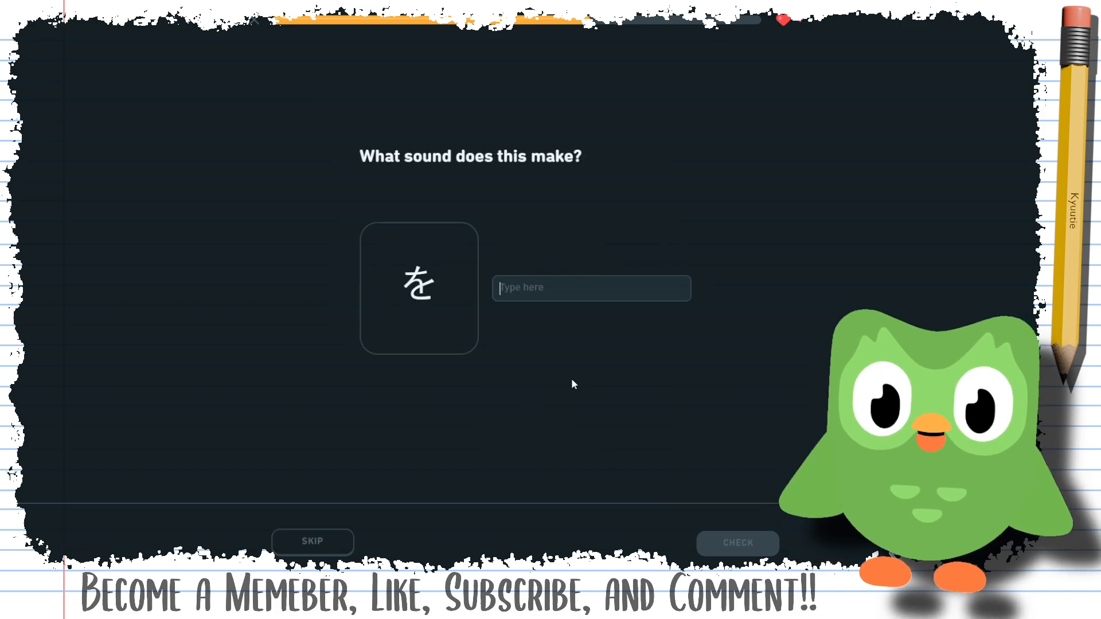
{"action": "type", "text": "o"}
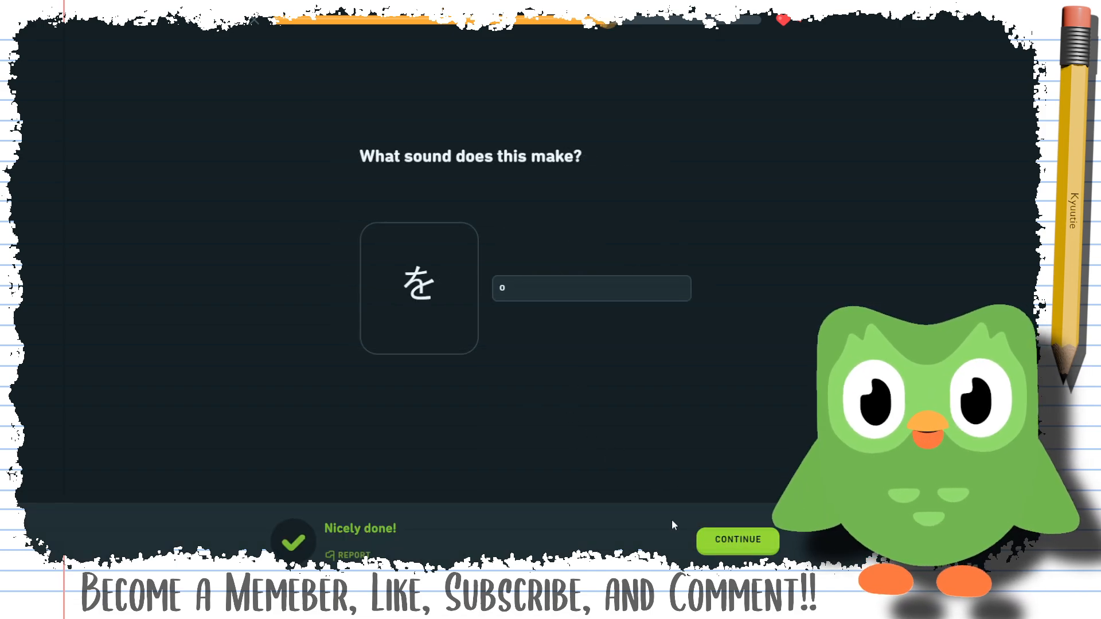
{"action": "left_click", "coordinate": [737, 541]}
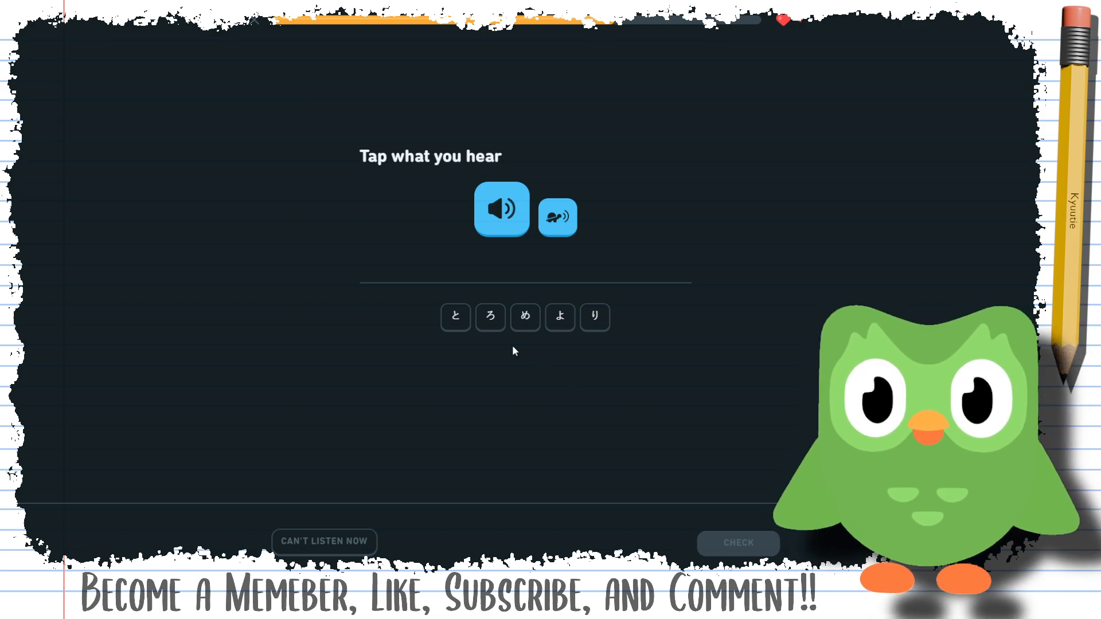
{"action": "left_click", "coordinate": [595, 317]}
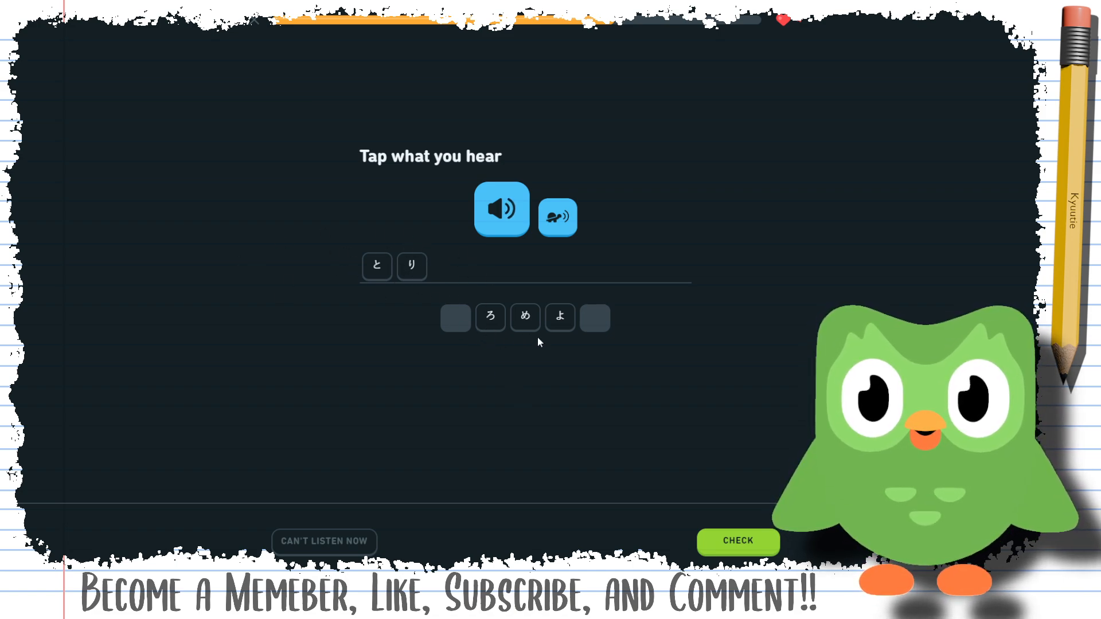
{"action": "left_click", "coordinate": [738, 541]}
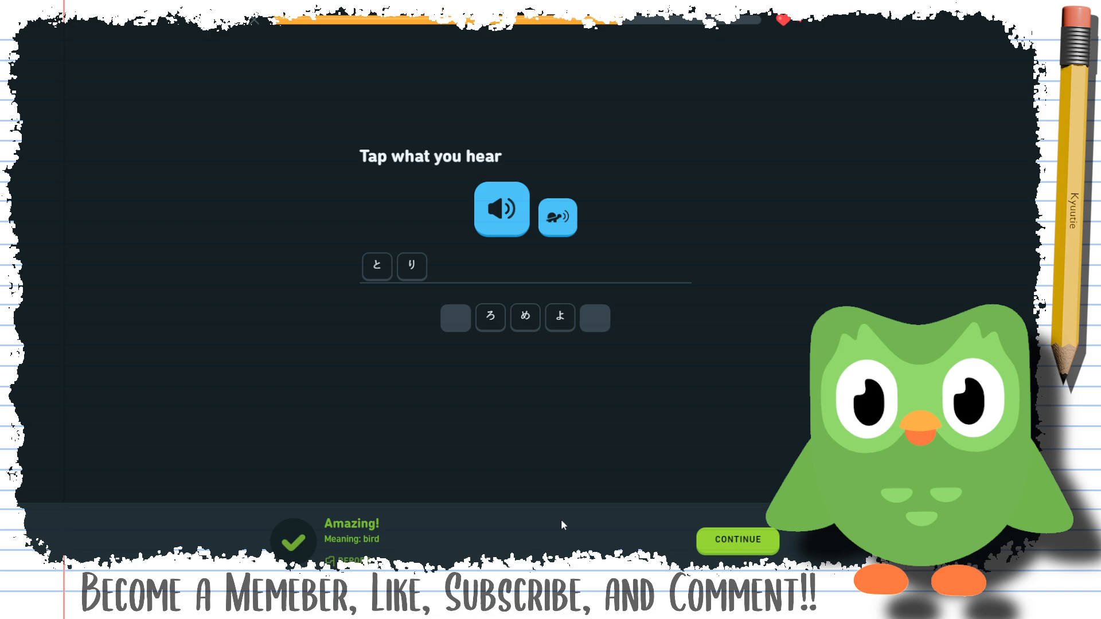
{"action": "left_click", "coordinate": [737, 541]}
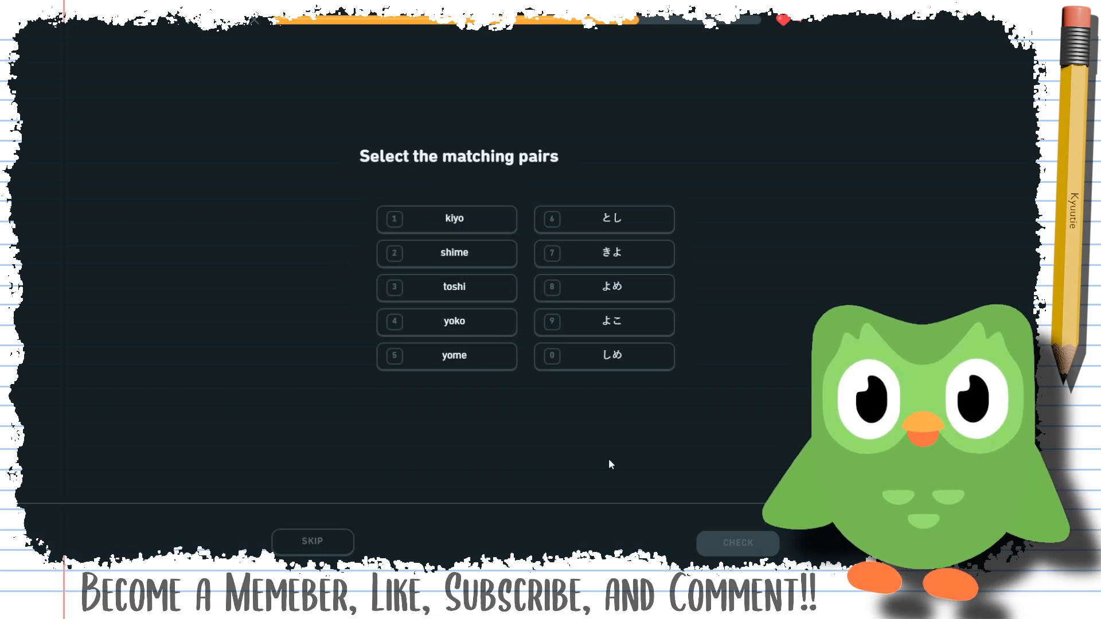
Pair kiyo/きよ, shime/しめ, toshi/とし and yoko/よこ, then continue to the listening exercise
{"action": "left_click", "coordinate": [447, 219]}
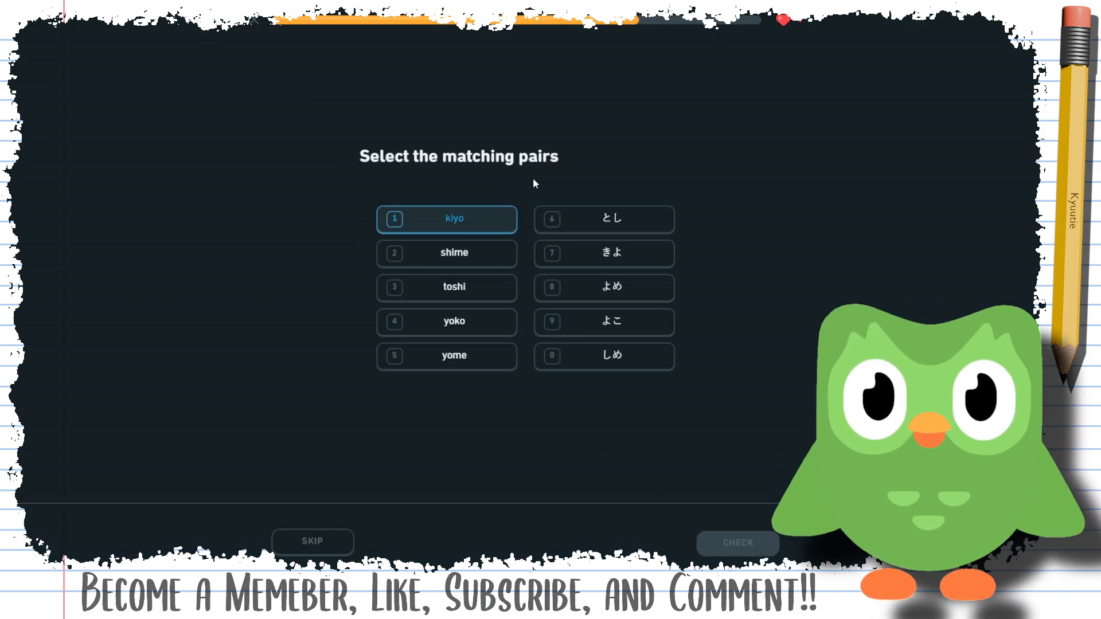
{"action": "left_click", "coordinate": [603, 253]}
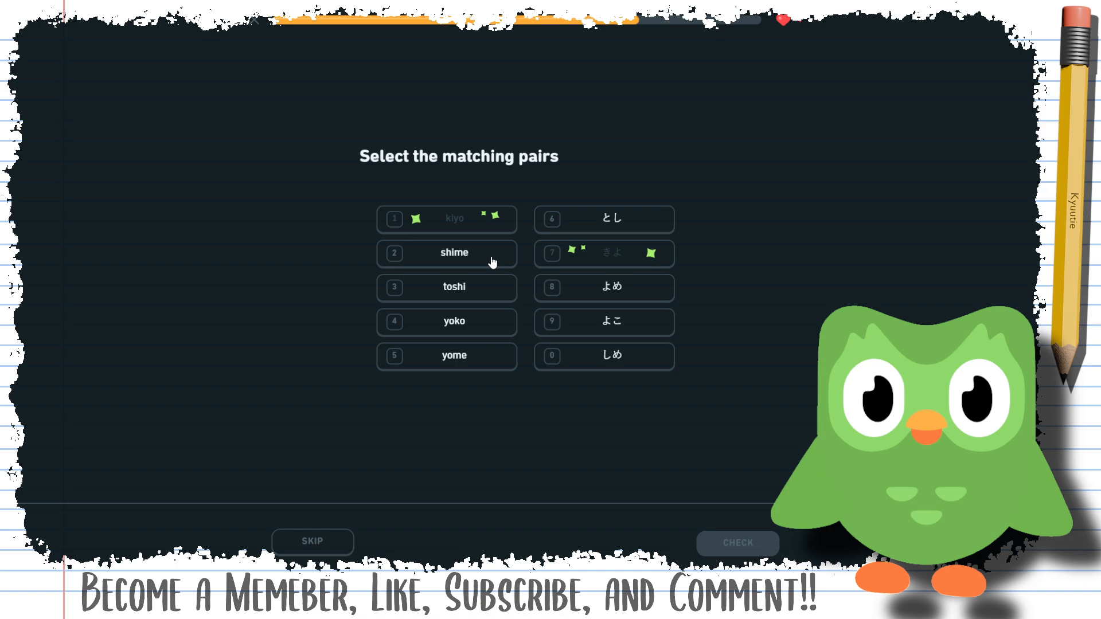
{"action": "left_click", "coordinate": [604, 357]}
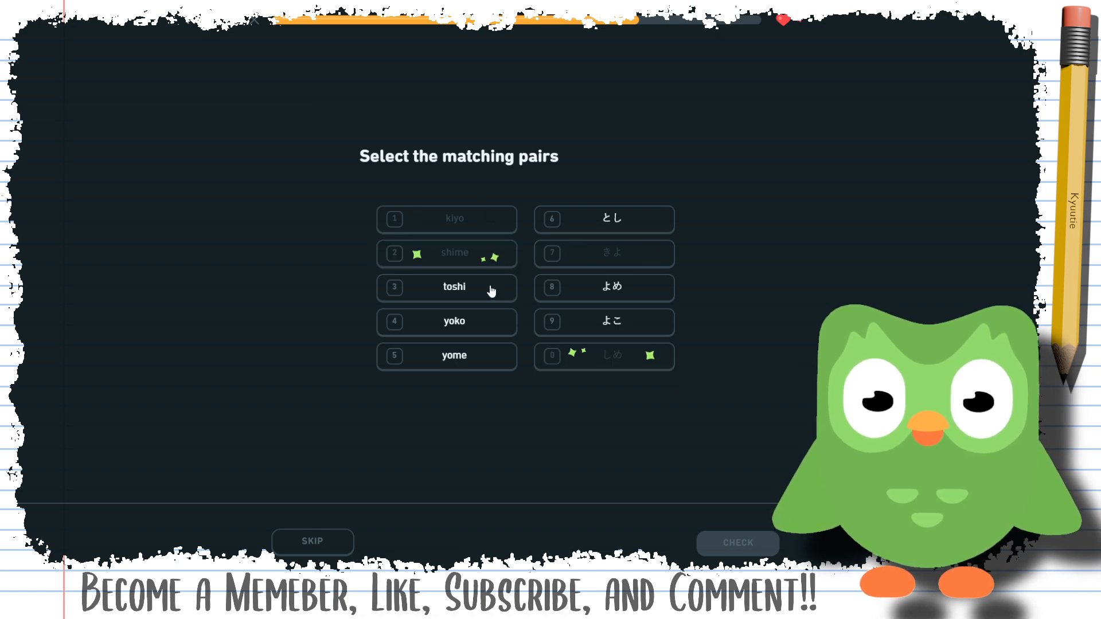
{"action": "left_click", "coordinate": [447, 321]}
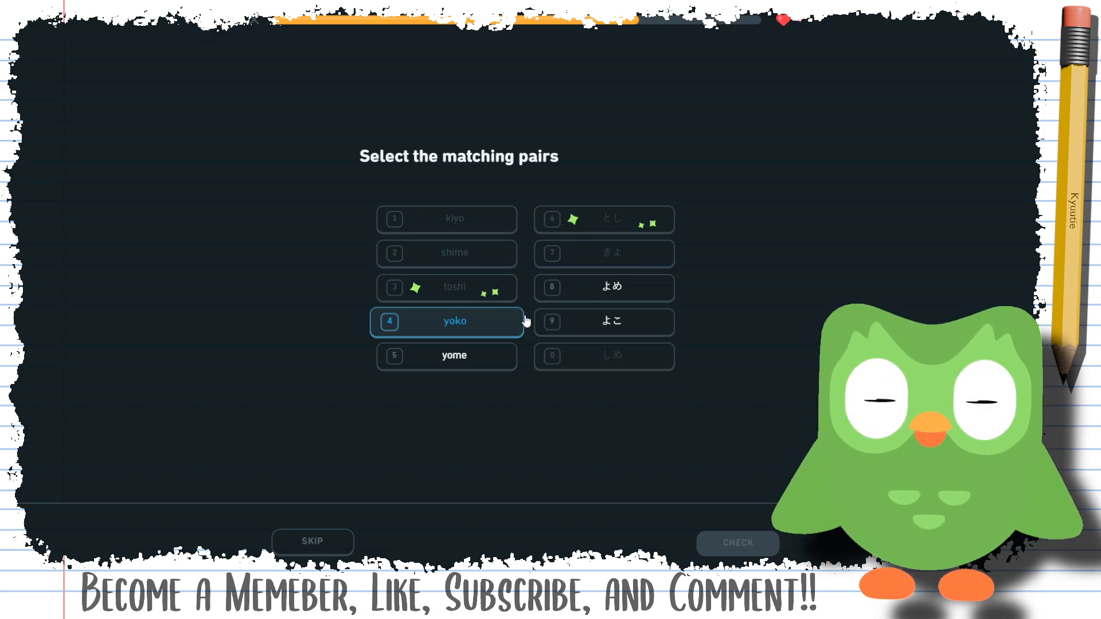
{"action": "left_click", "coordinate": [454, 356]}
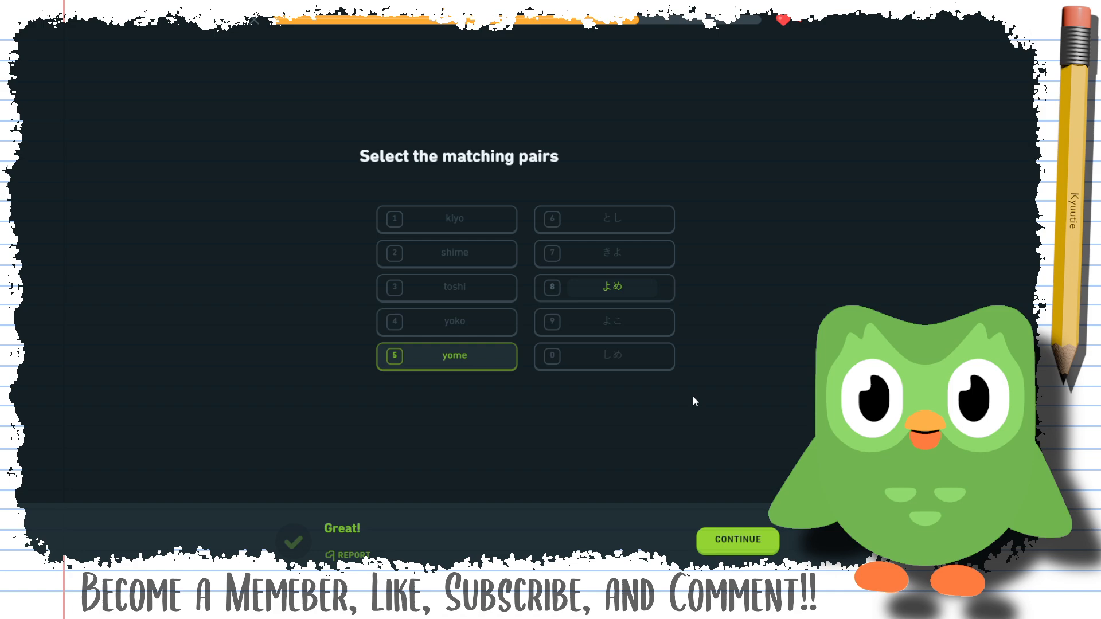
{"action": "left_click", "coordinate": [738, 540]}
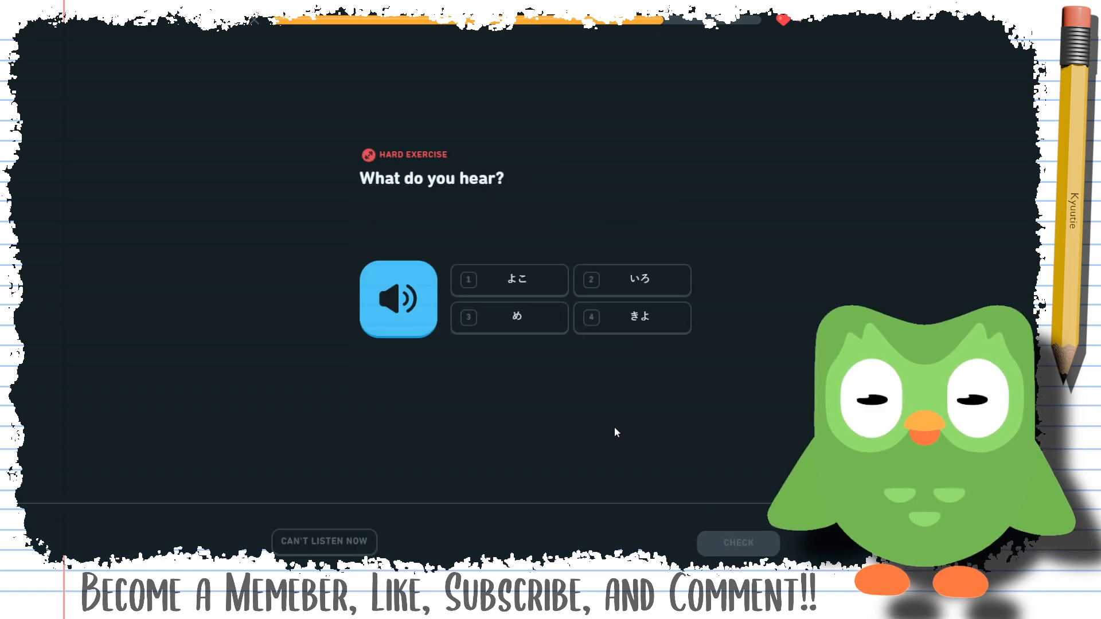
Answer the hard exercises with いろ as heard, いろ for iro, and よる
{"action": "left_click", "coordinate": [632, 280]}
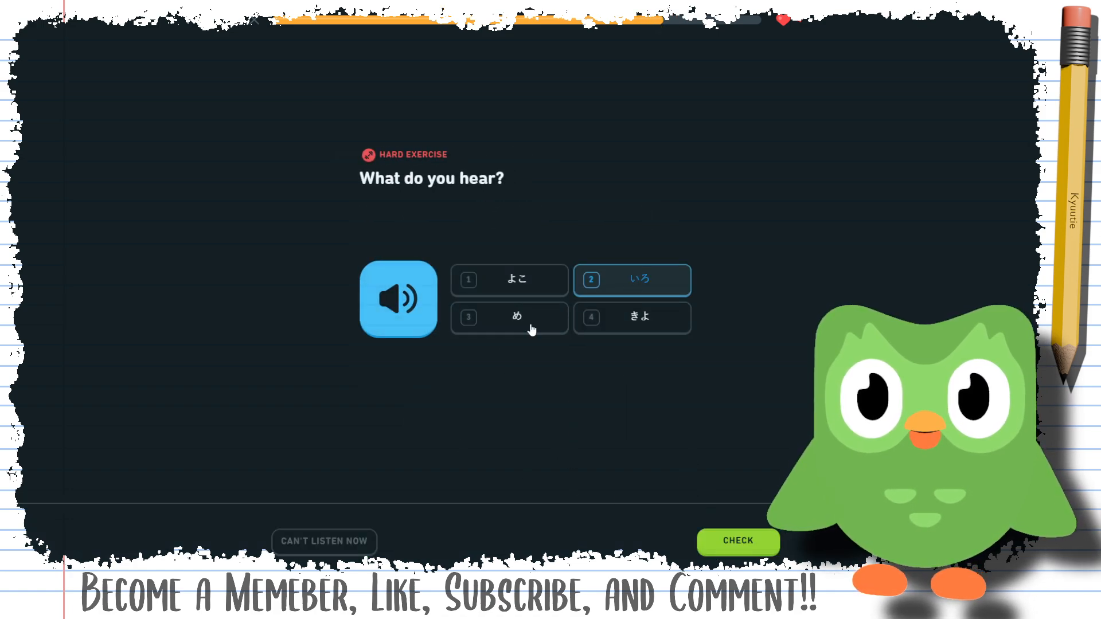
{"action": "left_click", "coordinate": [737, 541]}
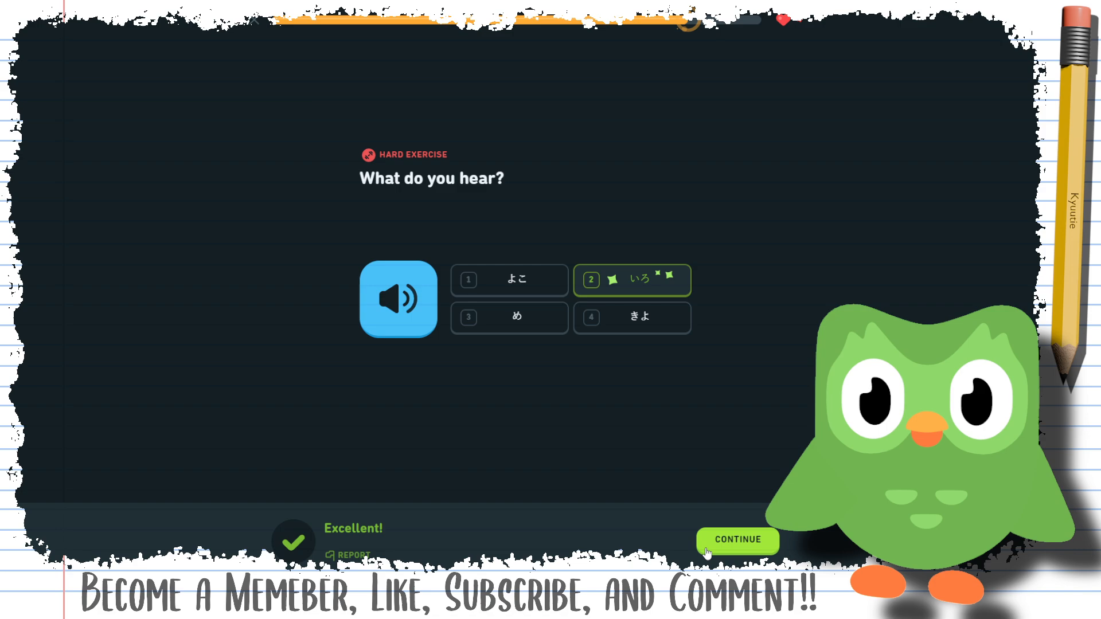
{"action": "left_click", "coordinate": [738, 541]}
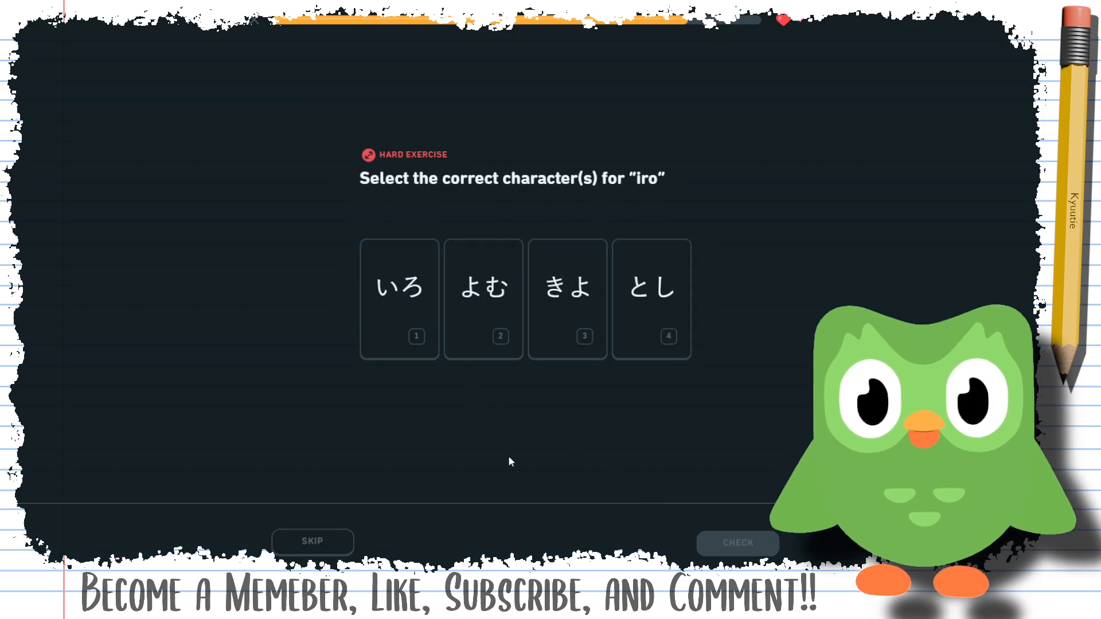
{"action": "left_click", "coordinate": [399, 297]}
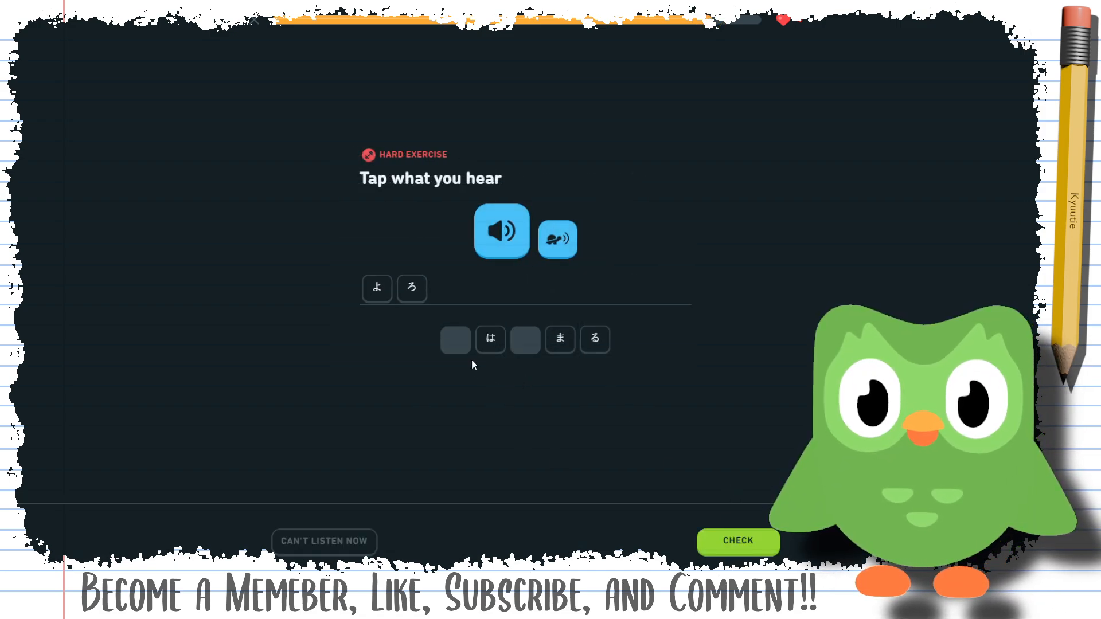
{"action": "left_click", "coordinate": [594, 339]}
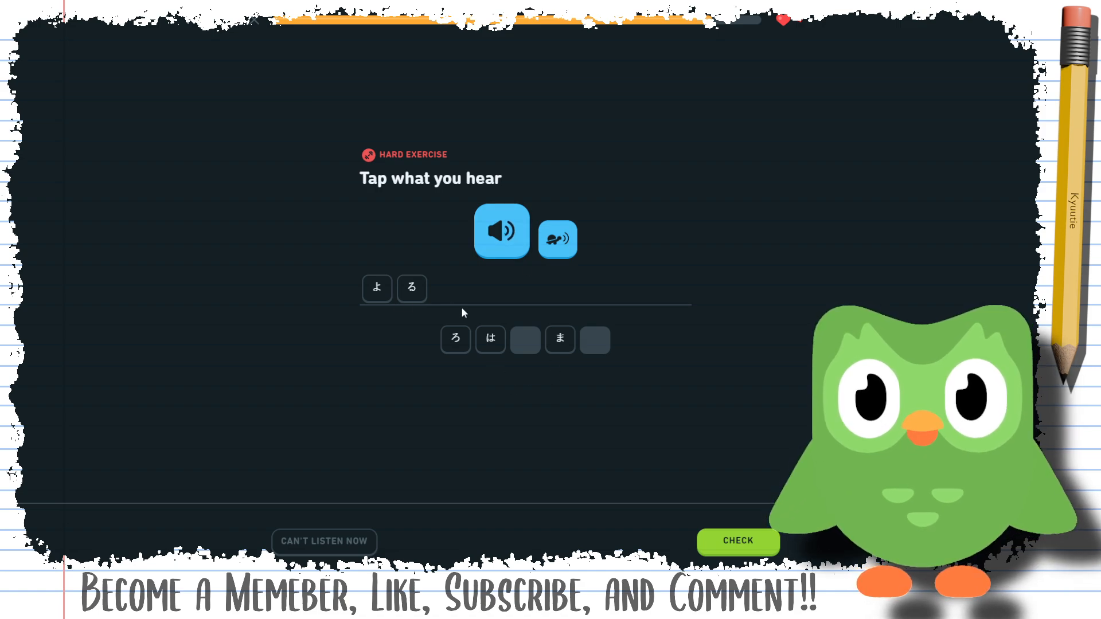
{"action": "left_click", "coordinate": [738, 542]}
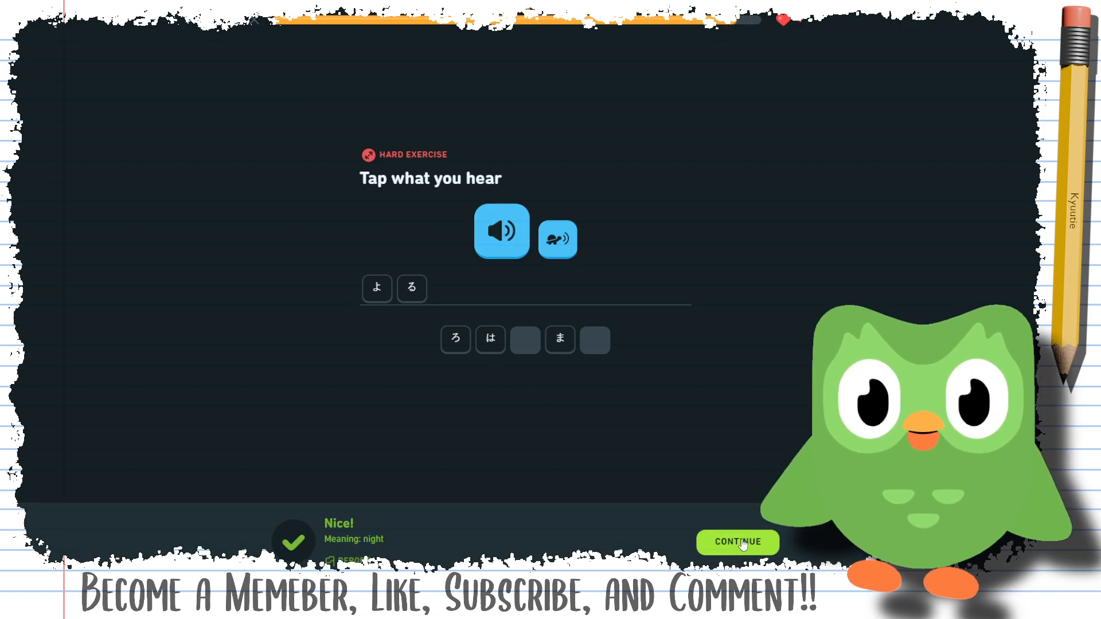
{"action": "left_click", "coordinate": [738, 542]}
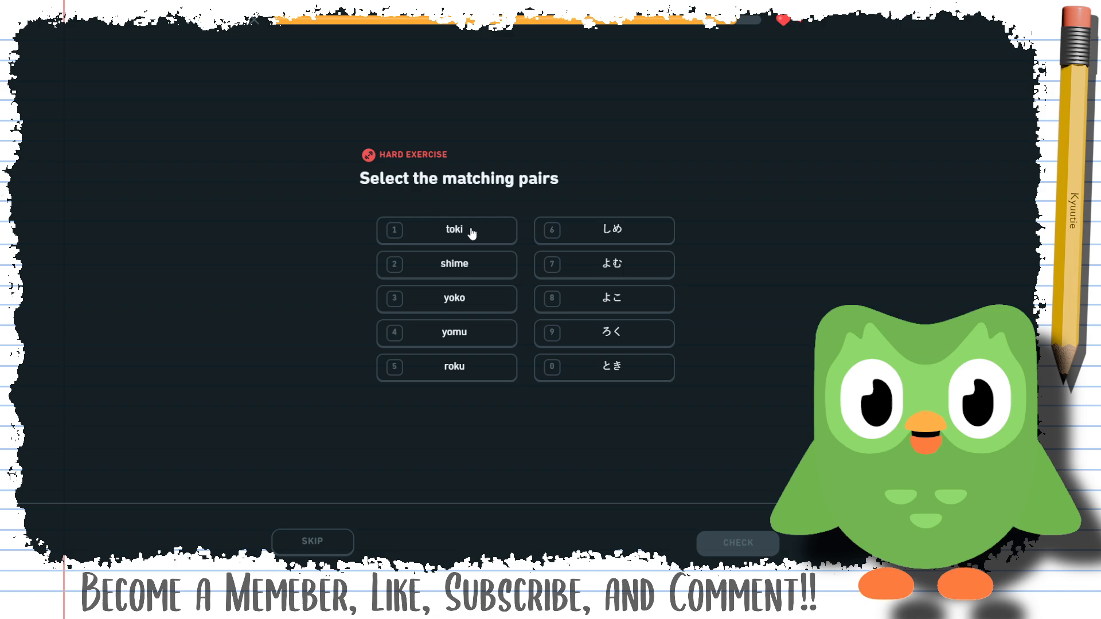
Match toki/とき and yoko/よこ, get past the perfect-lesson and league screens, and return to Learn
{"action": "left_click", "coordinate": [453, 230]}
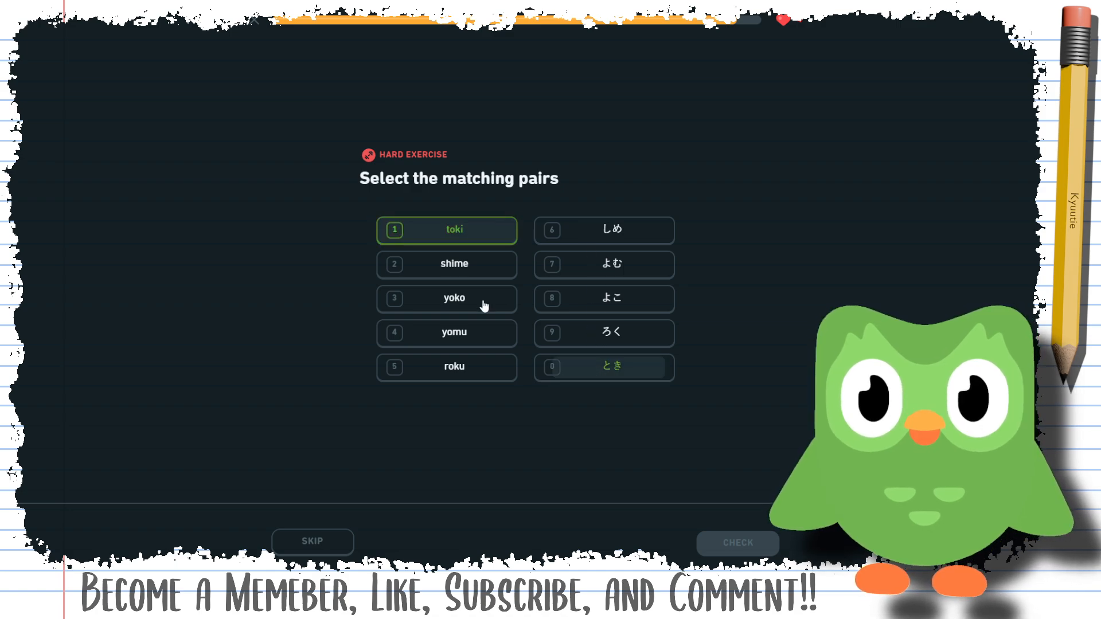
{"action": "left_click", "coordinate": [447, 264]}
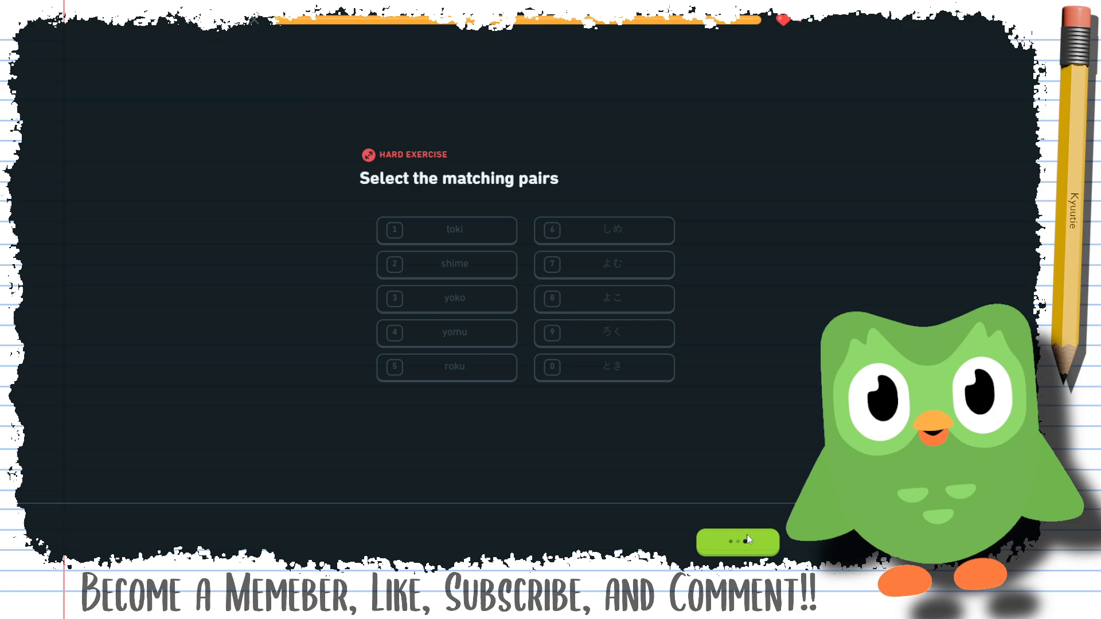
{"action": "left_click", "coordinate": [738, 542]}
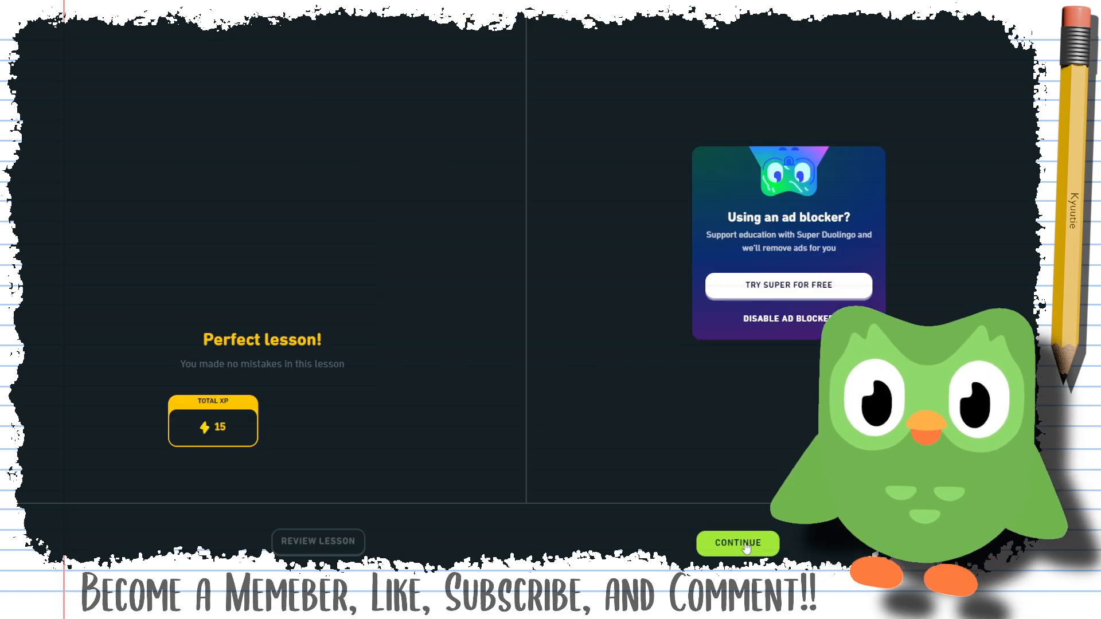
{"action": "left_click", "coordinate": [737, 543]}
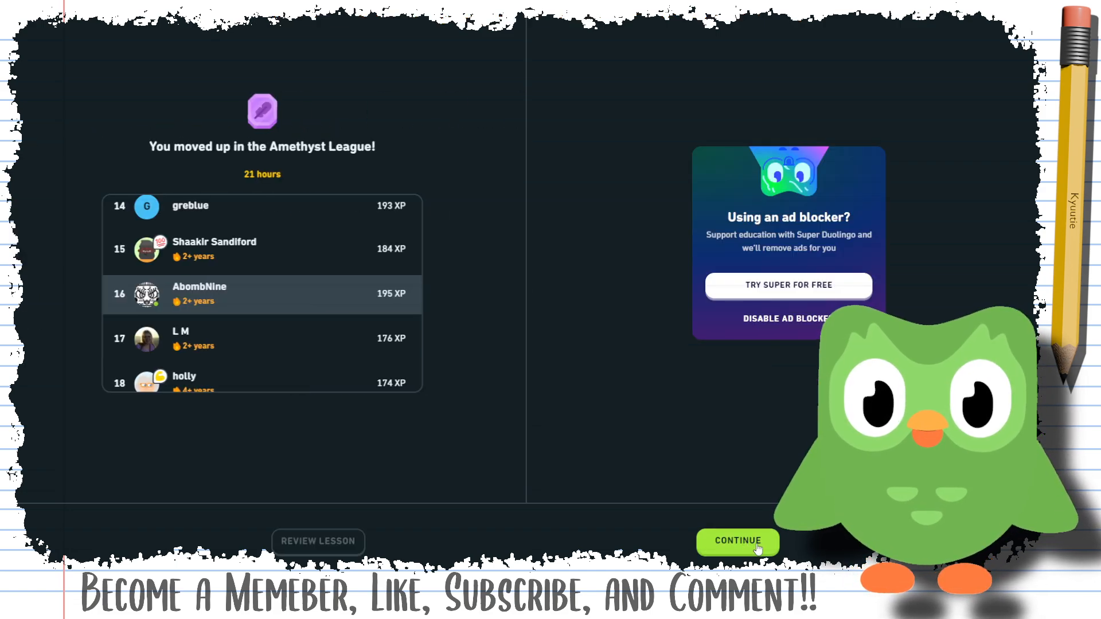
{"action": "left_click", "coordinate": [738, 542]}
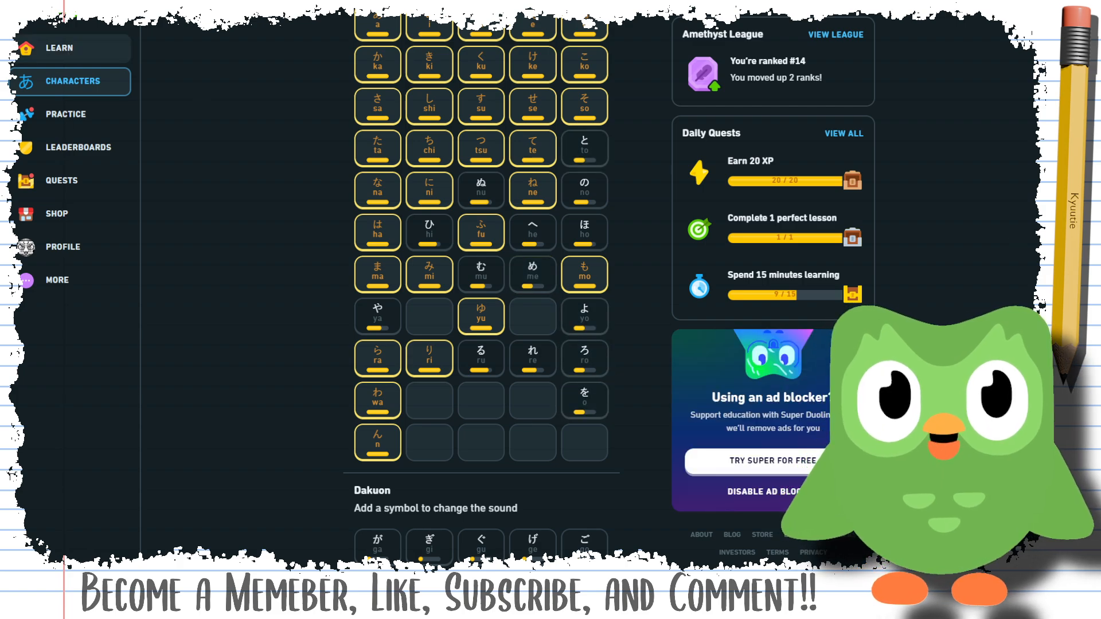
{"action": "left_click", "coordinate": [60, 48]}
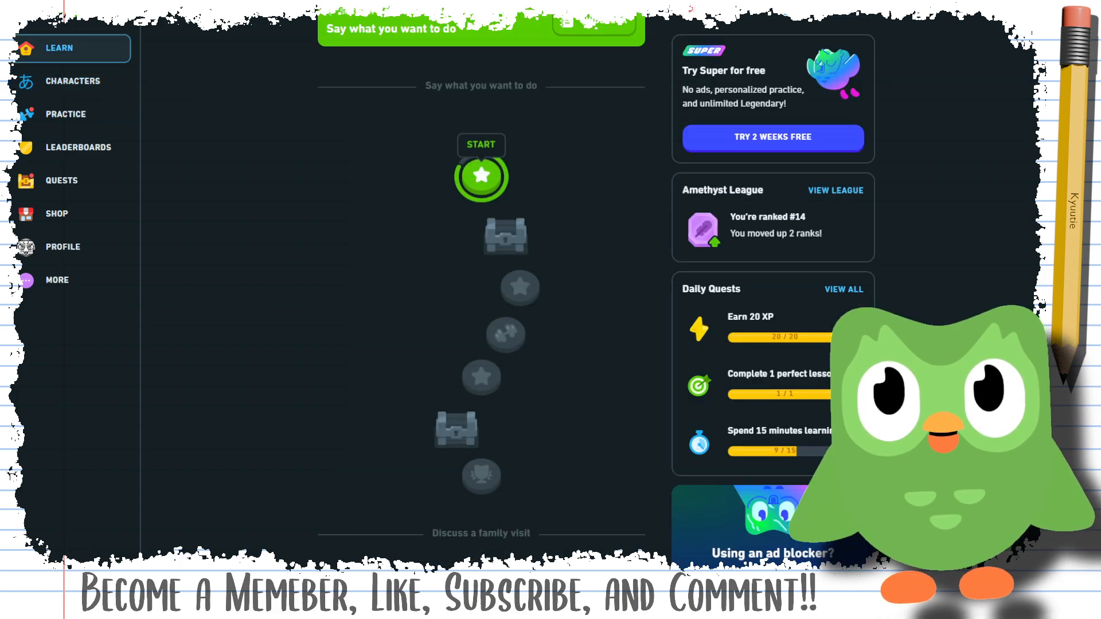